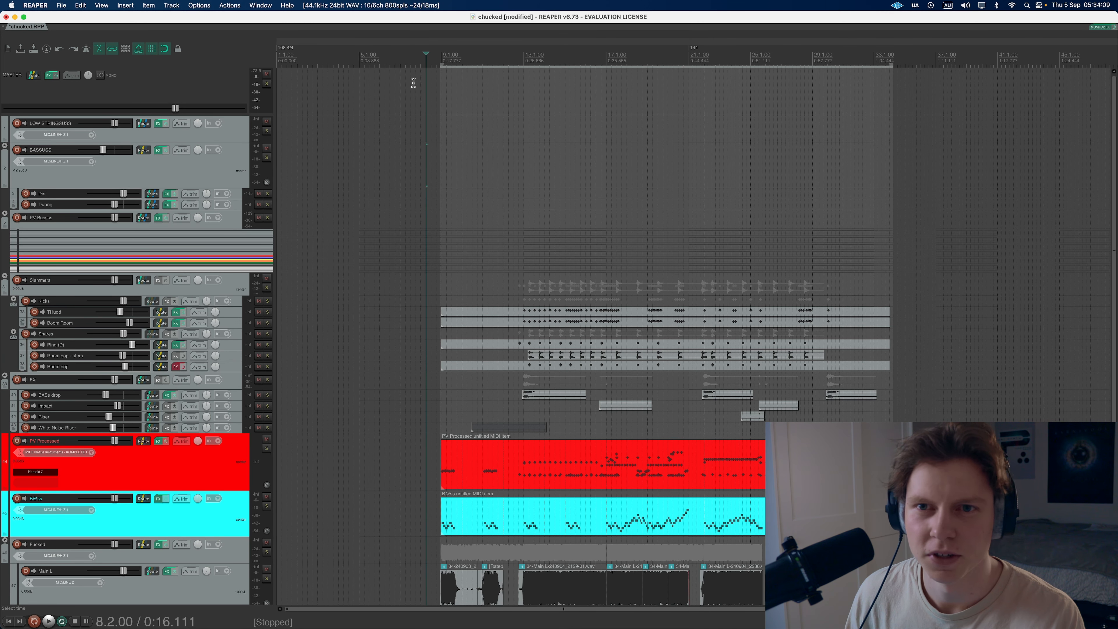
pyautogui.moveTo(407, 77)
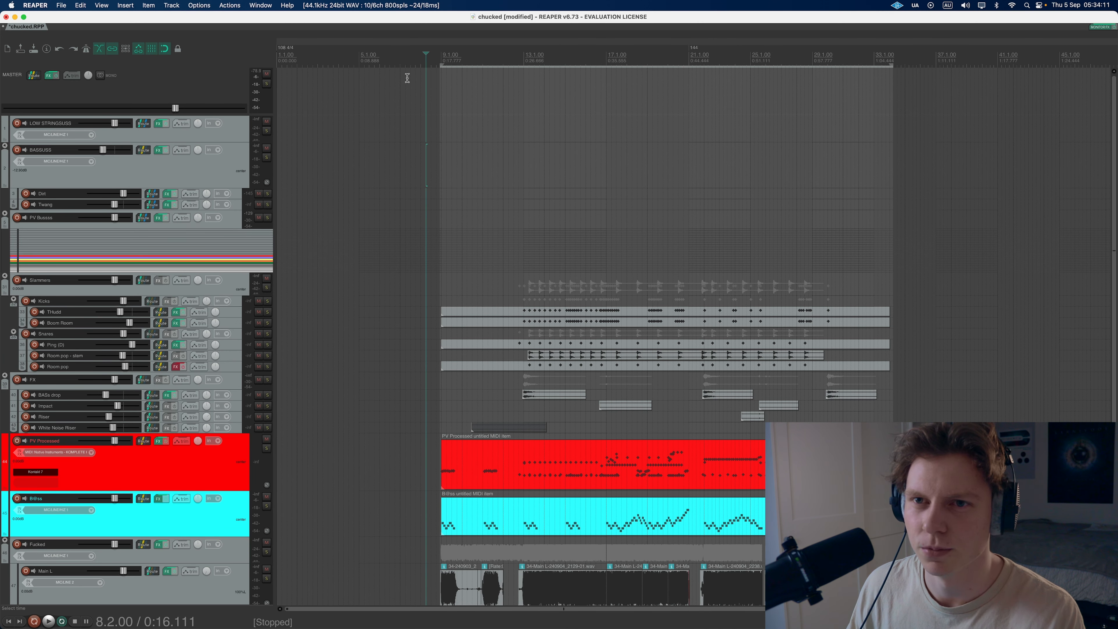
pyautogui.moveTo(401, 296)
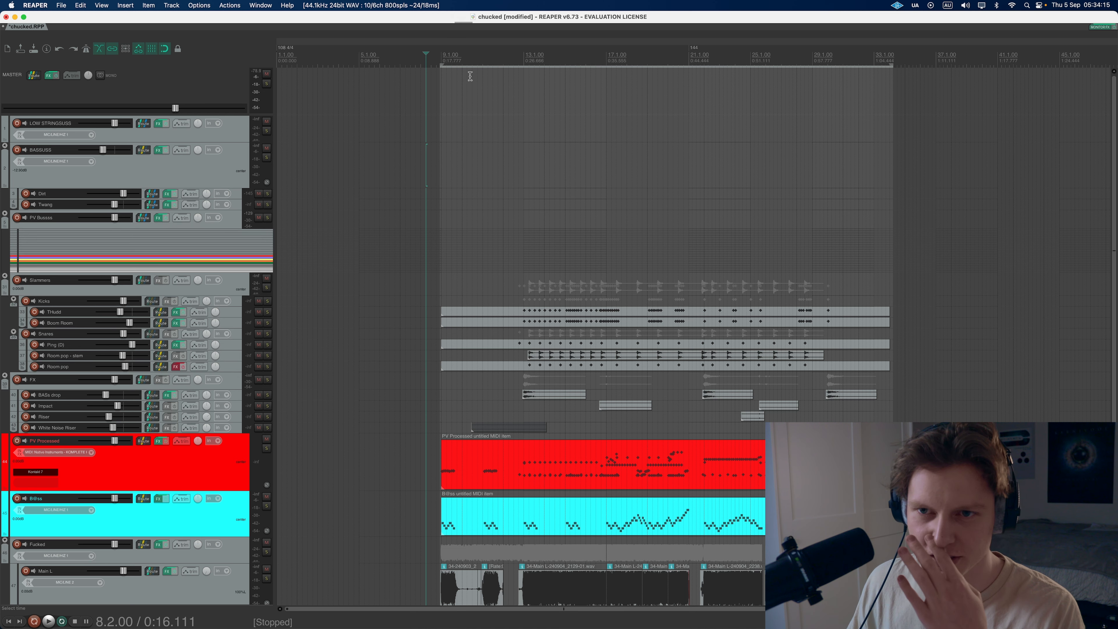
pyautogui.moveTo(264, 289)
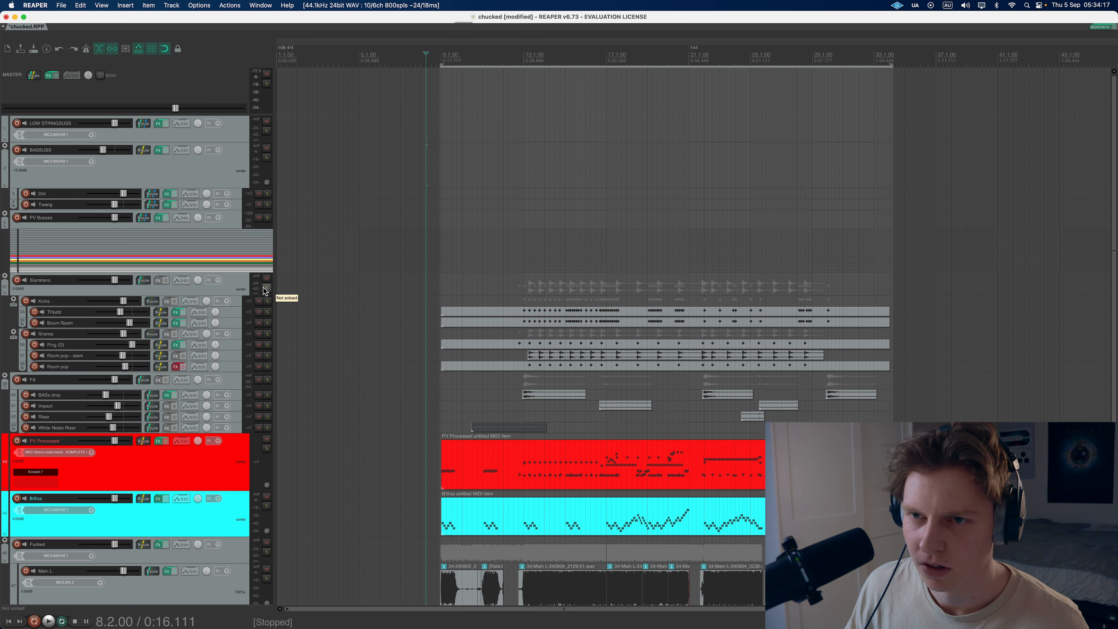
pyautogui.moveTo(253, 271)
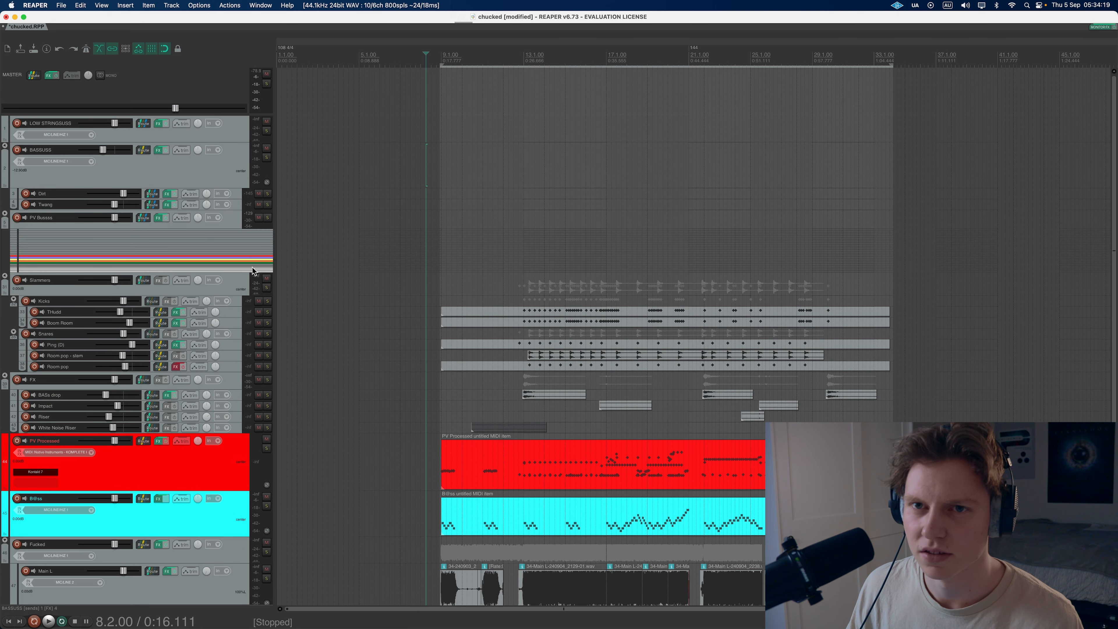
pyautogui.moveTo(250, 328)
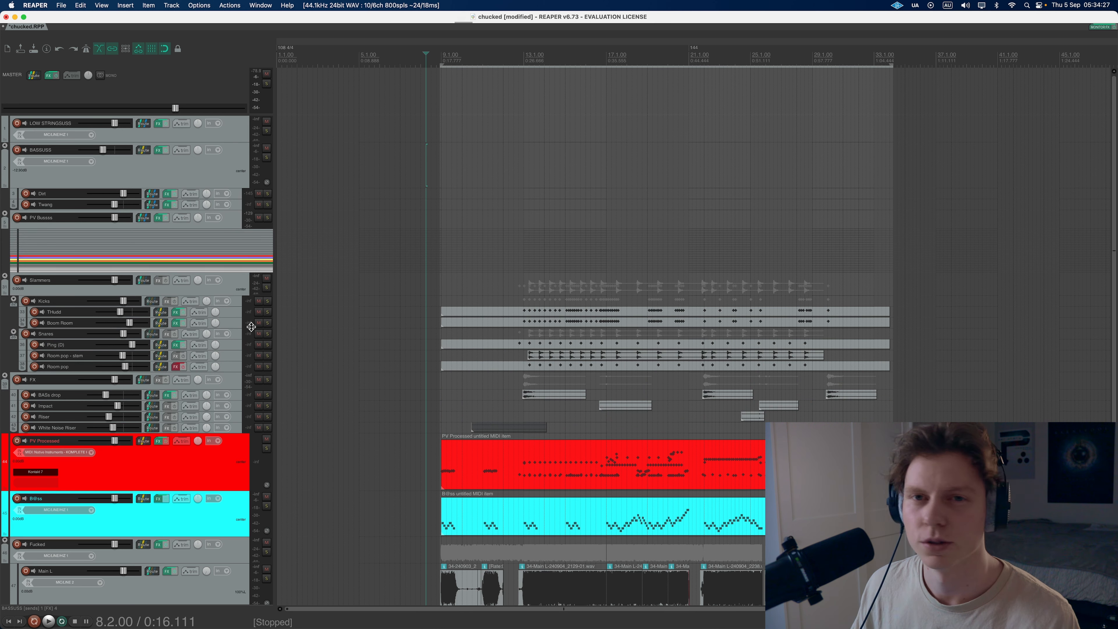
pyautogui.moveTo(267, 302)
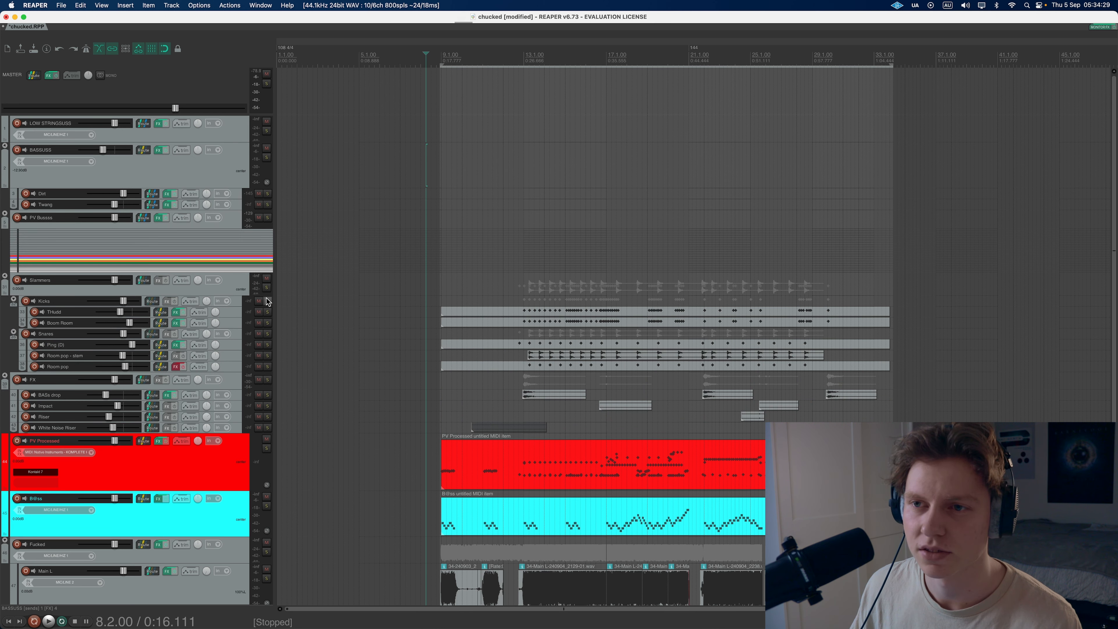
pyautogui.moveTo(266, 299)
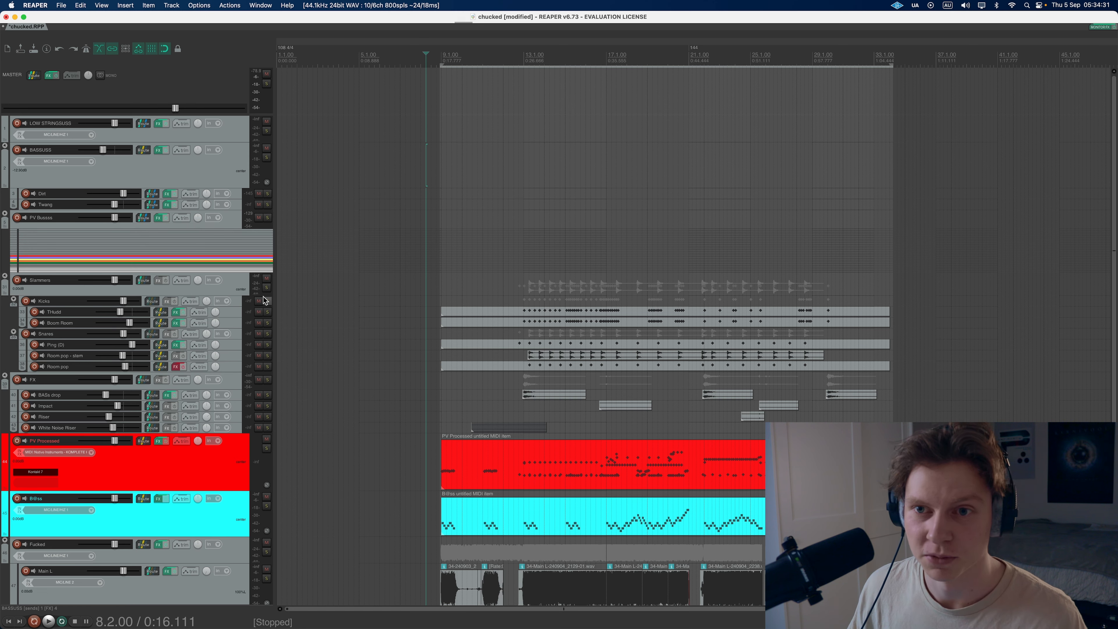
# Step: Scroll the track list to reach the PV Processed track with the Kontakt One Kit Wonder drums
pyautogui.scroll(-3)
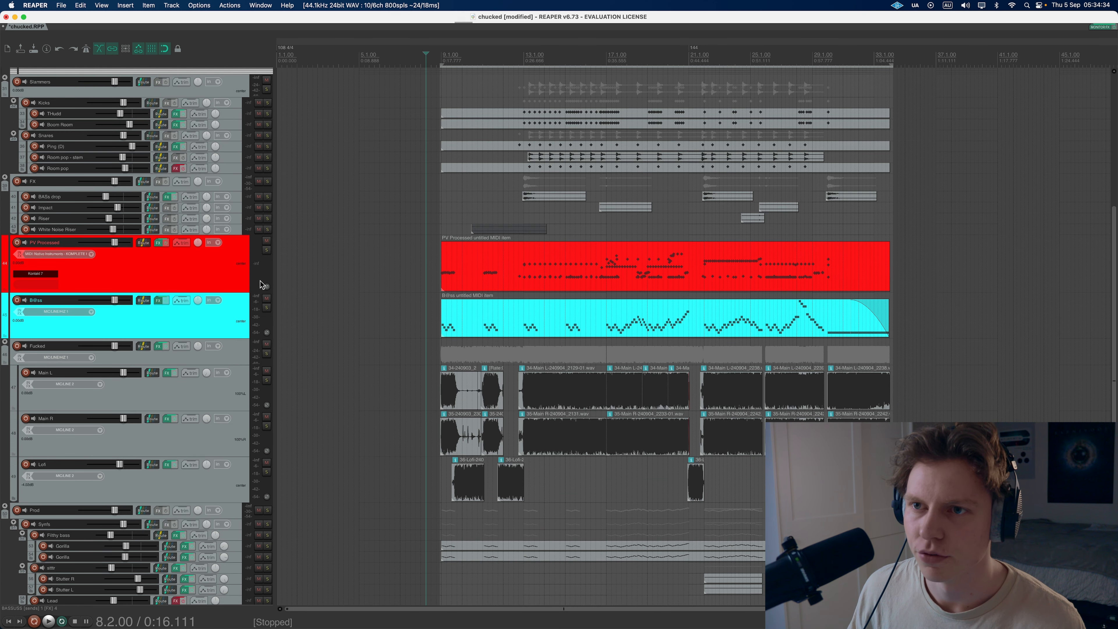
pyautogui.scroll(3)
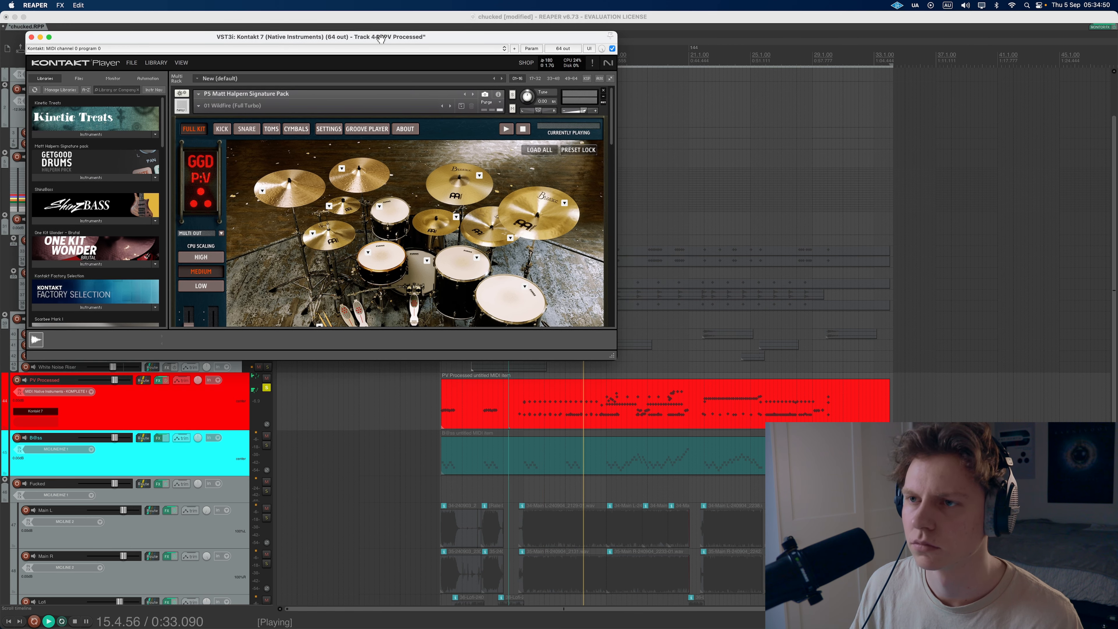
pyautogui.moveTo(574, 350)
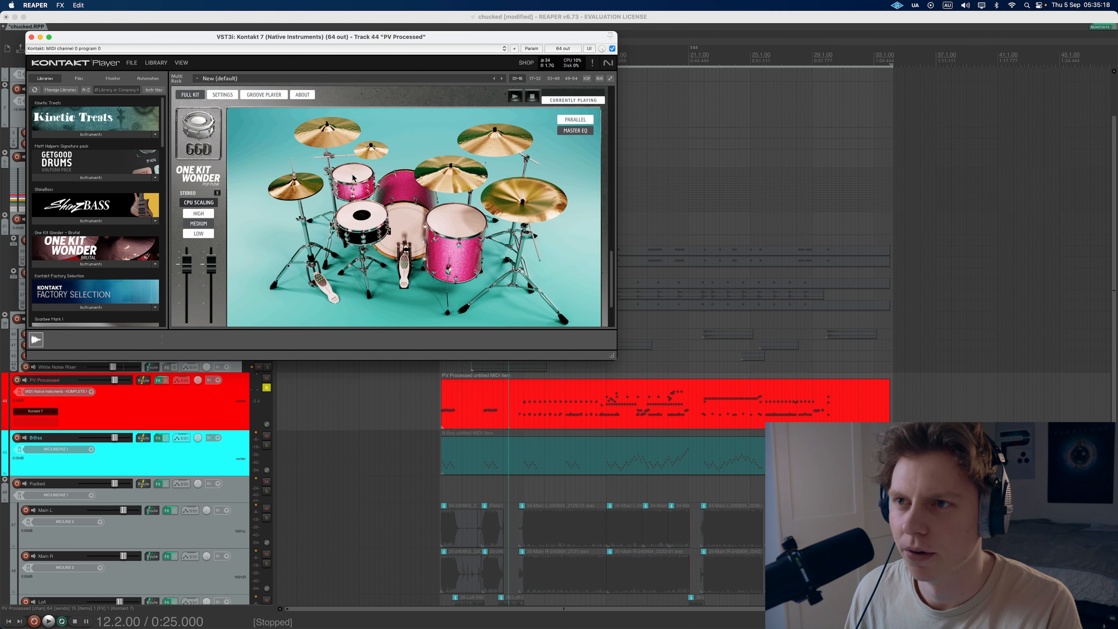
pyautogui.moveTo(438, 217)
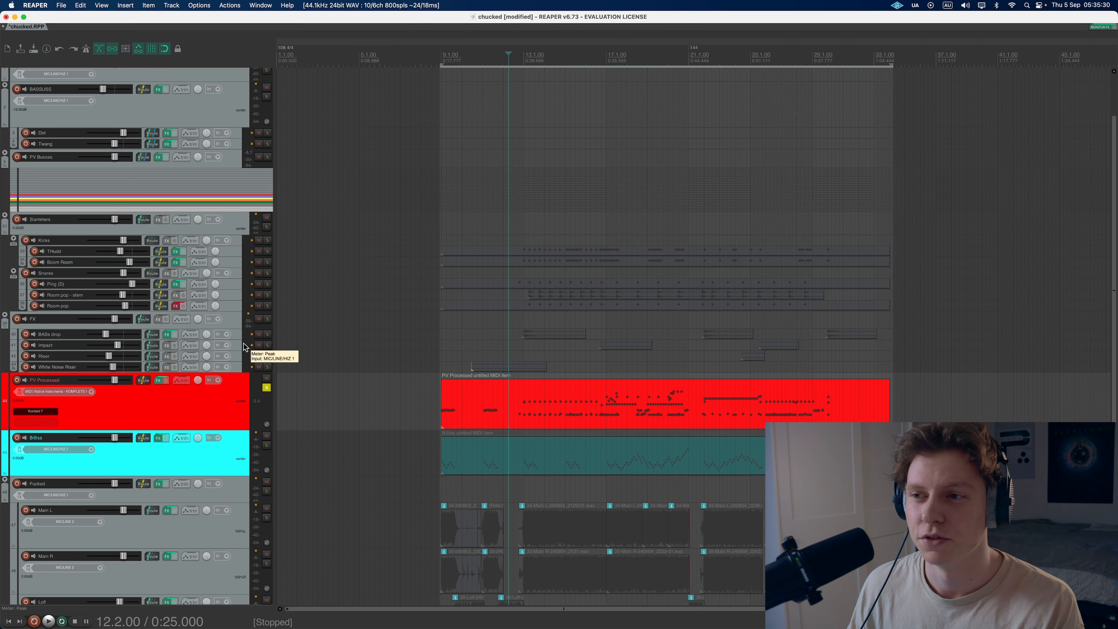
pyautogui.moveTo(226, 267)
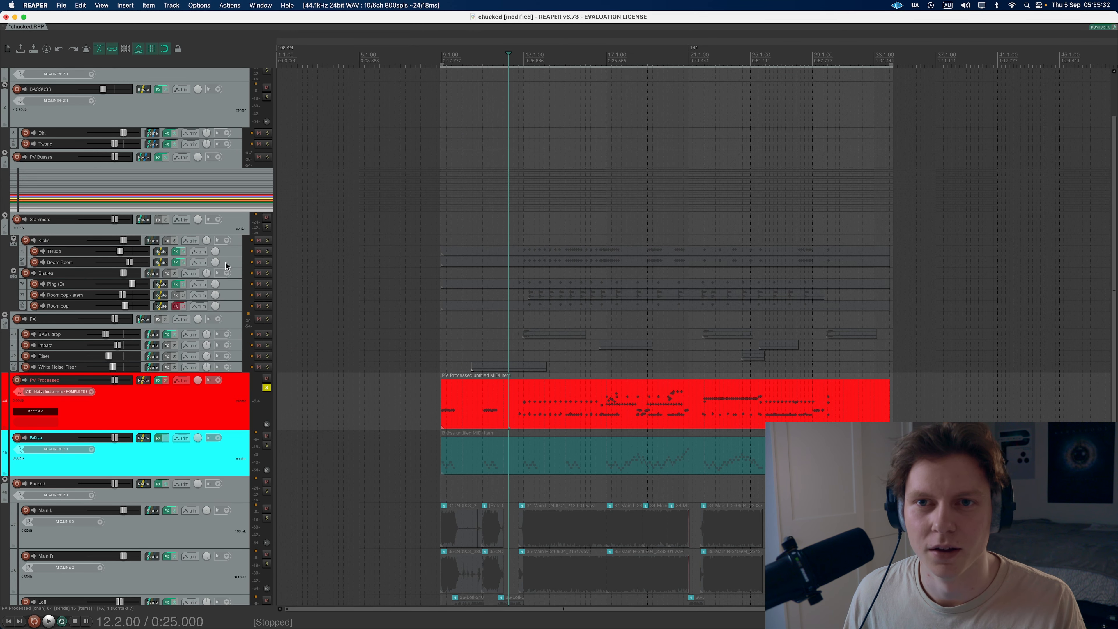
pyautogui.moveTo(223, 273)
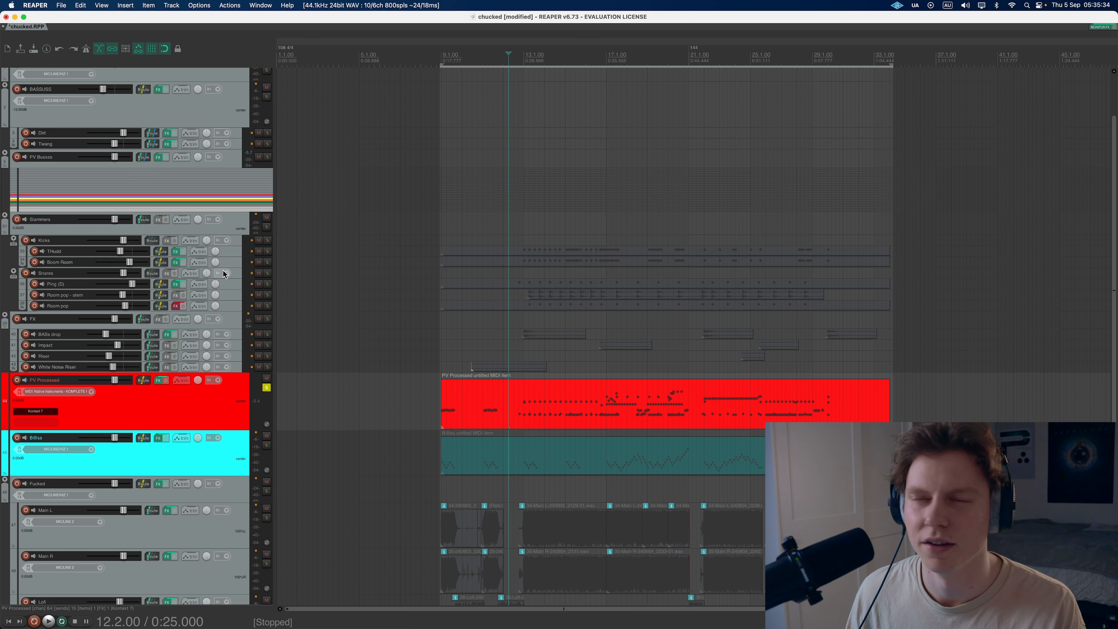
pyautogui.moveTo(217, 278)
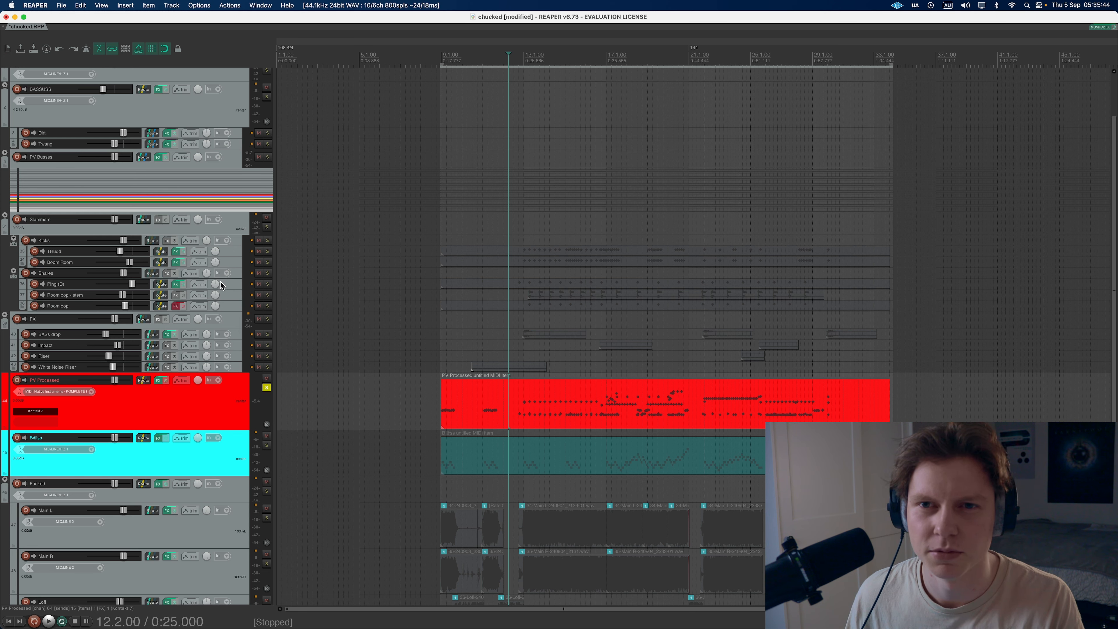
pyautogui.moveTo(237, 391)
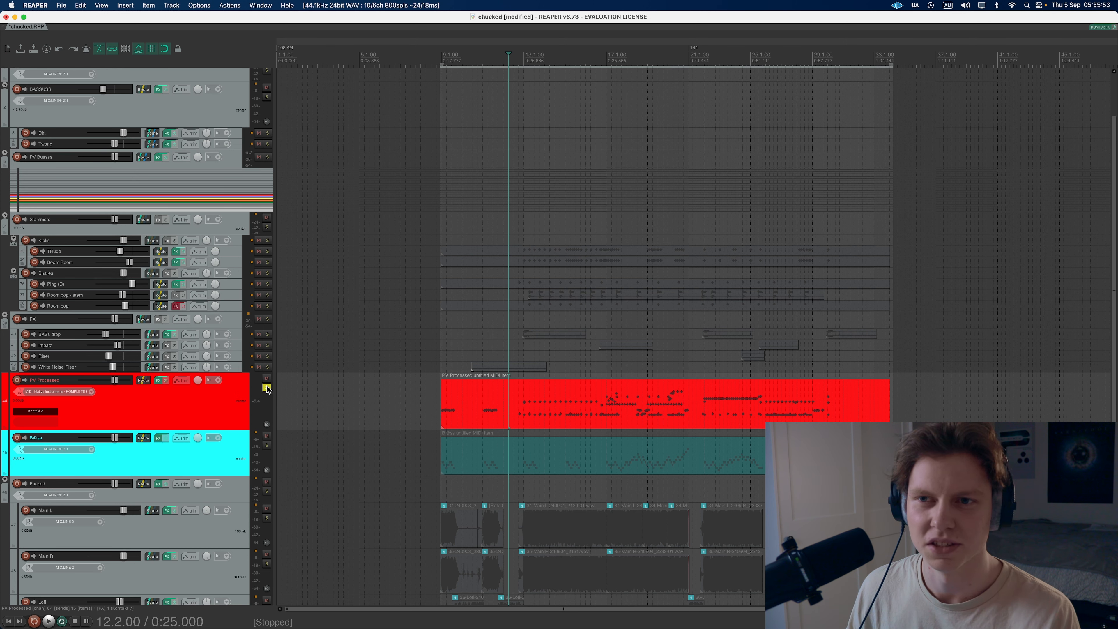
pyautogui.moveTo(421, 278)
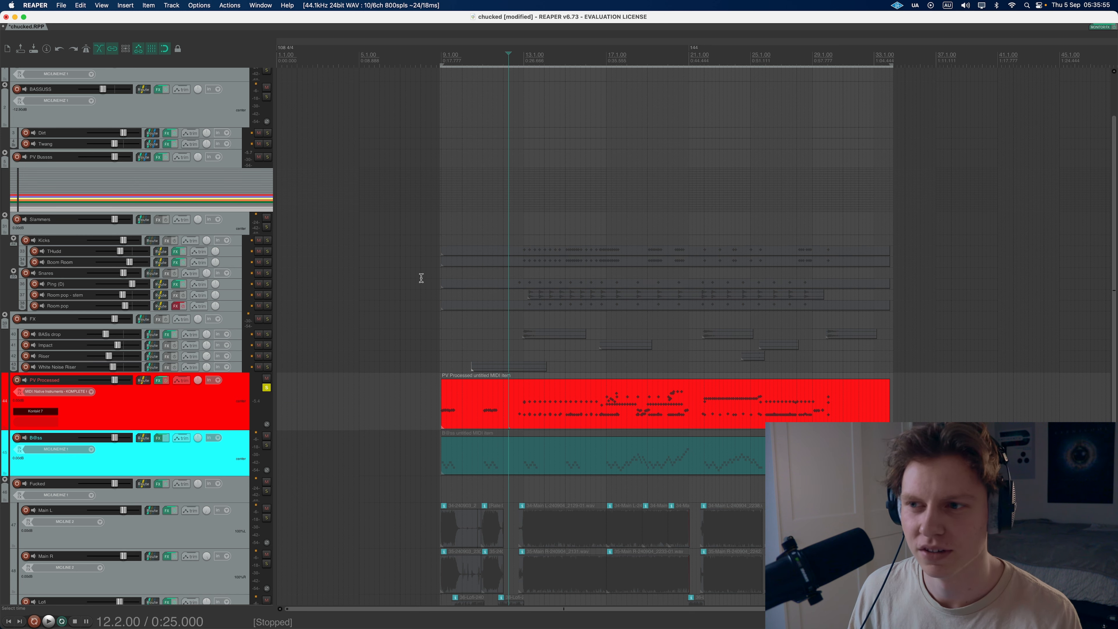
pyautogui.moveTo(290, 365)
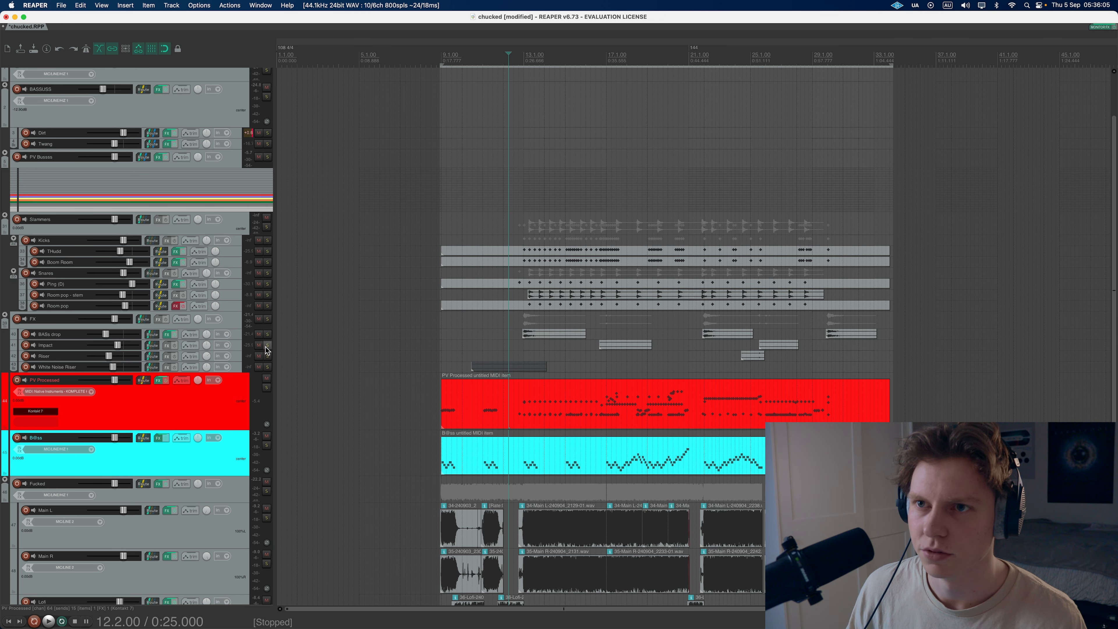
# Step: Solo PV Bussos for audition and toggle the Slammers track mute on and off during playback
pyautogui.click(47, 622)
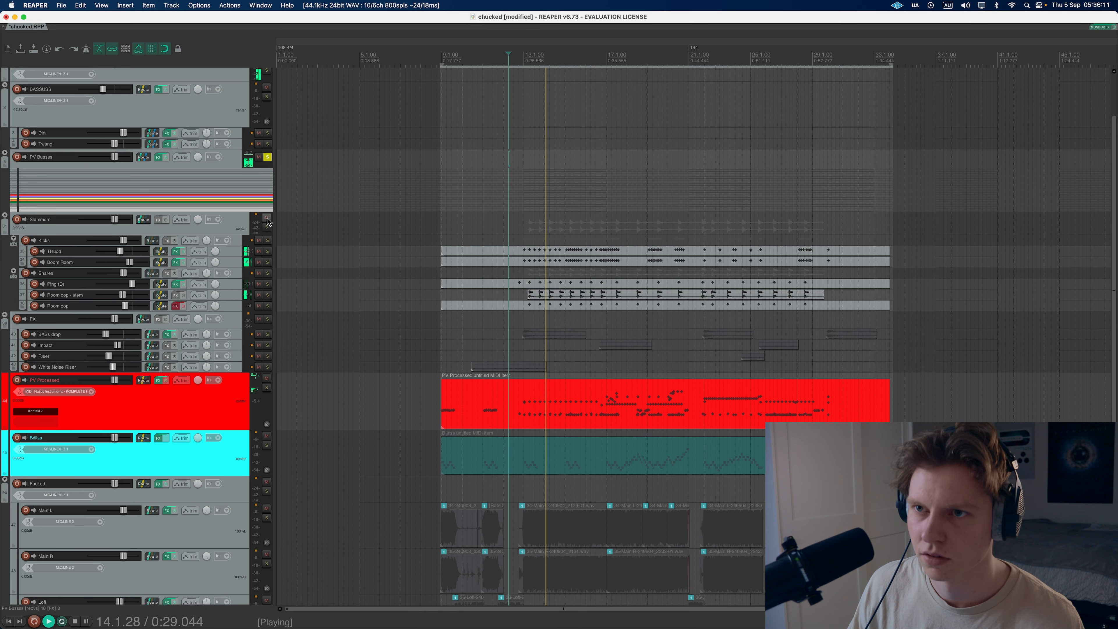
pyautogui.click(267, 219)
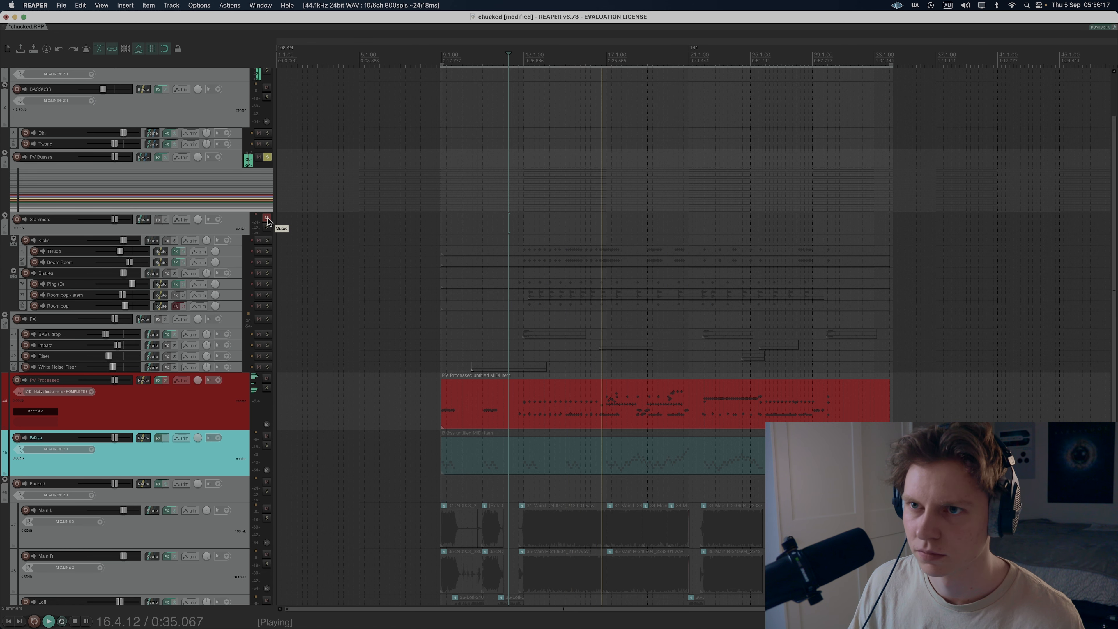
pyautogui.click(267, 219)
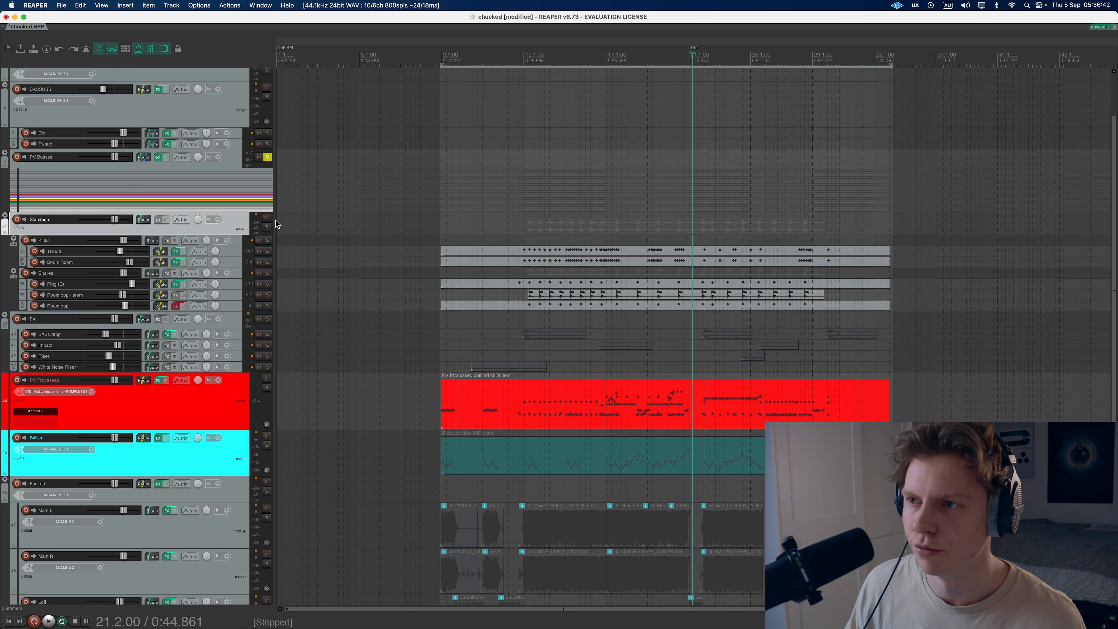
pyautogui.moveTo(267, 267)
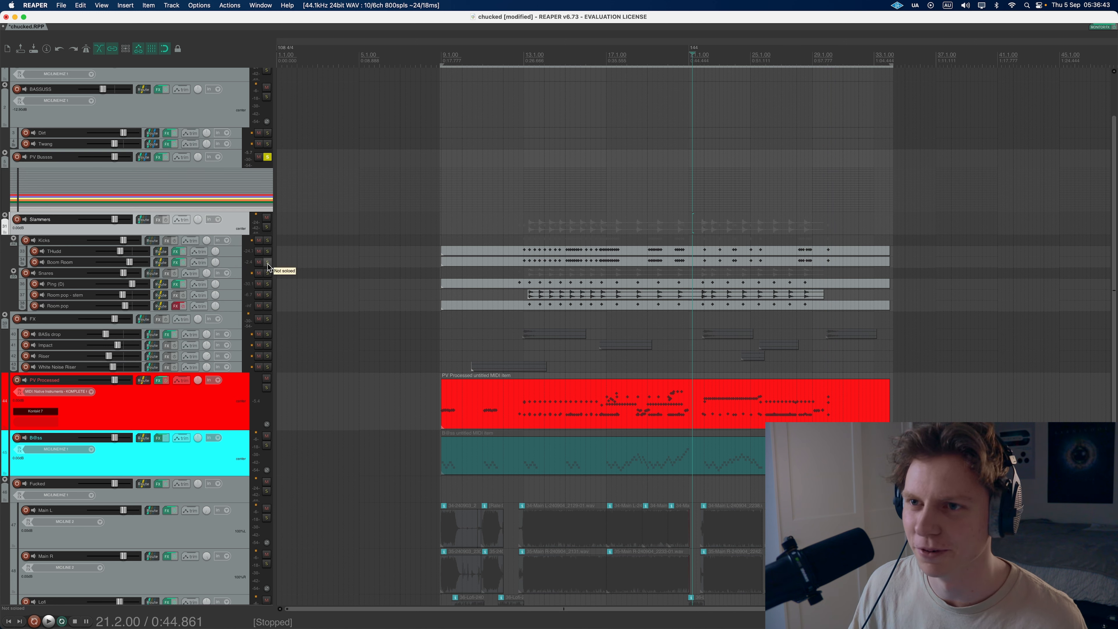
pyautogui.moveTo(365, 262)
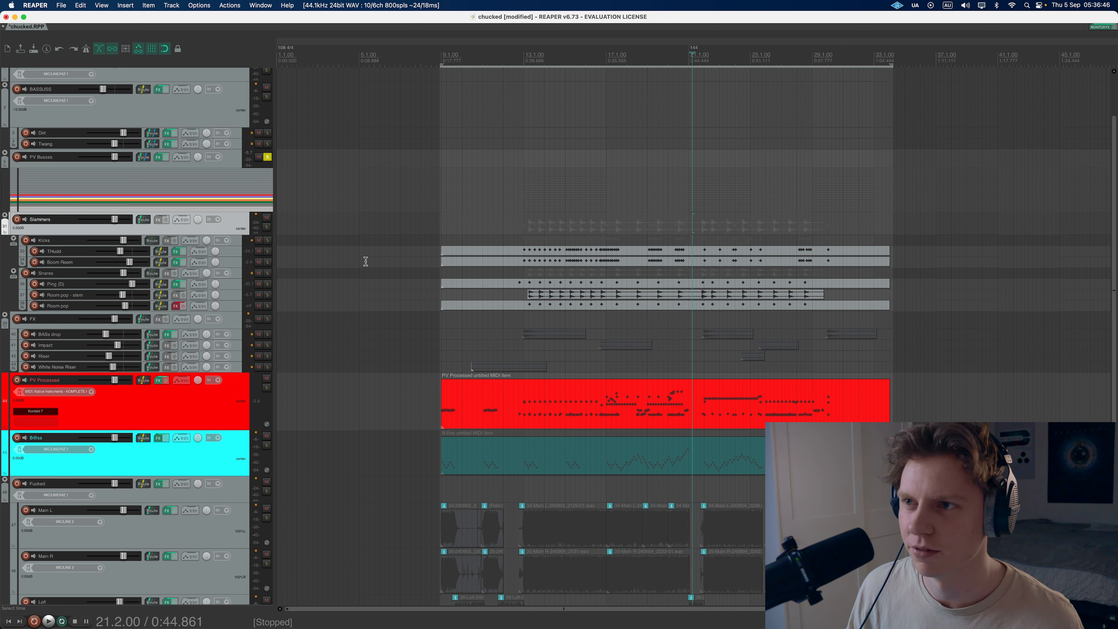
pyautogui.moveTo(509, 57)
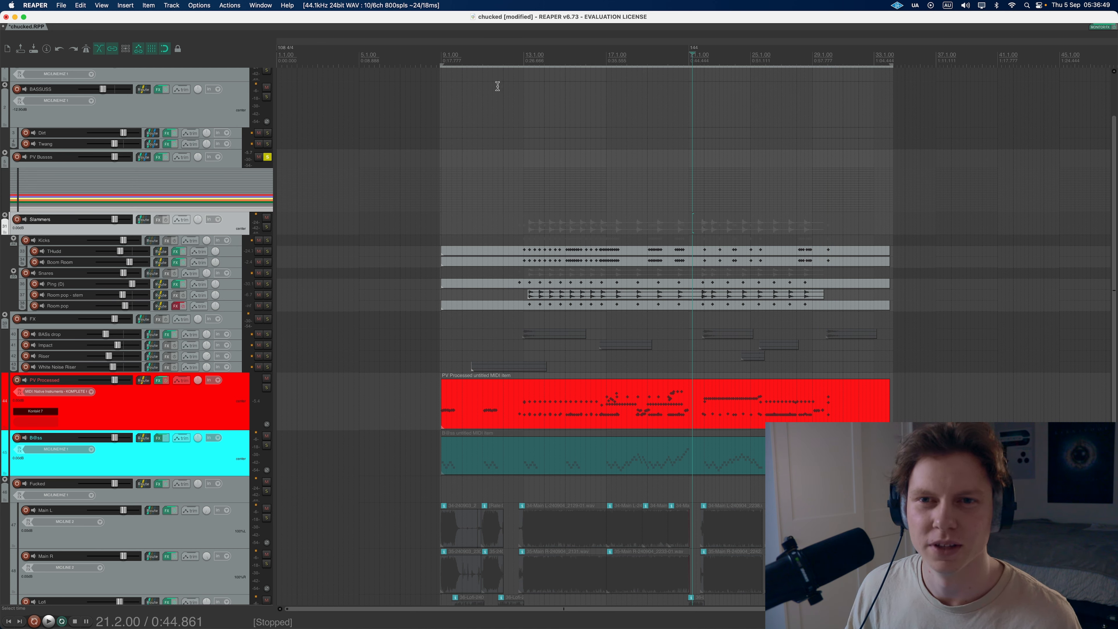
pyautogui.moveTo(514, 57)
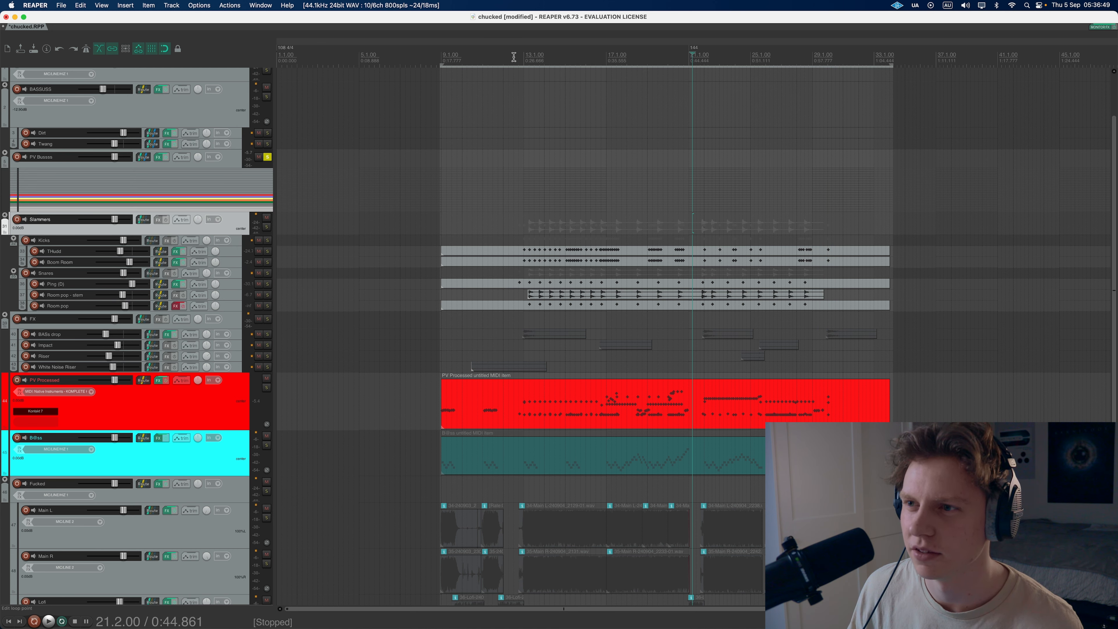
# Step: Rewind near bar 13, then enable ReaEQ and Fire (Wings) saturation in the THudd kick chain
pyautogui.click(514, 56)
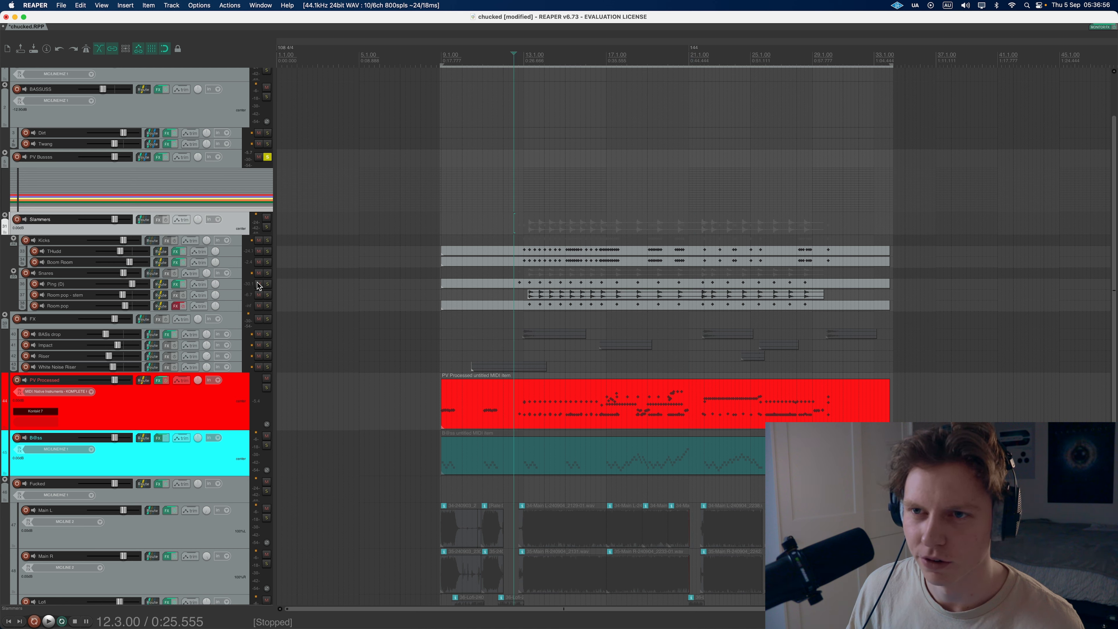
pyautogui.moveTo(267, 254)
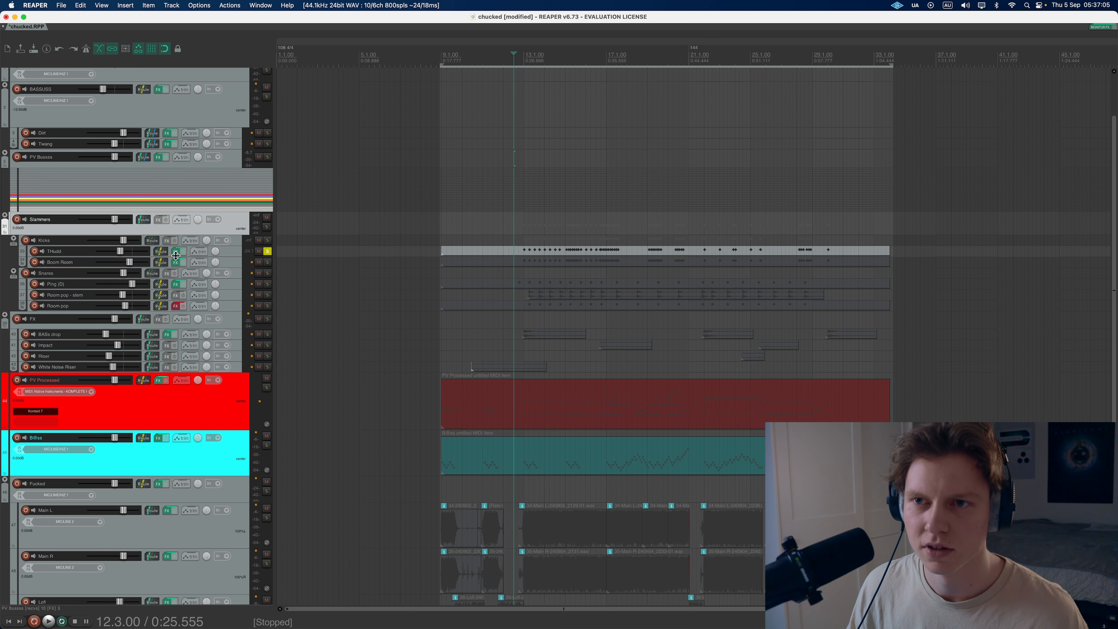
pyautogui.click(169, 251)
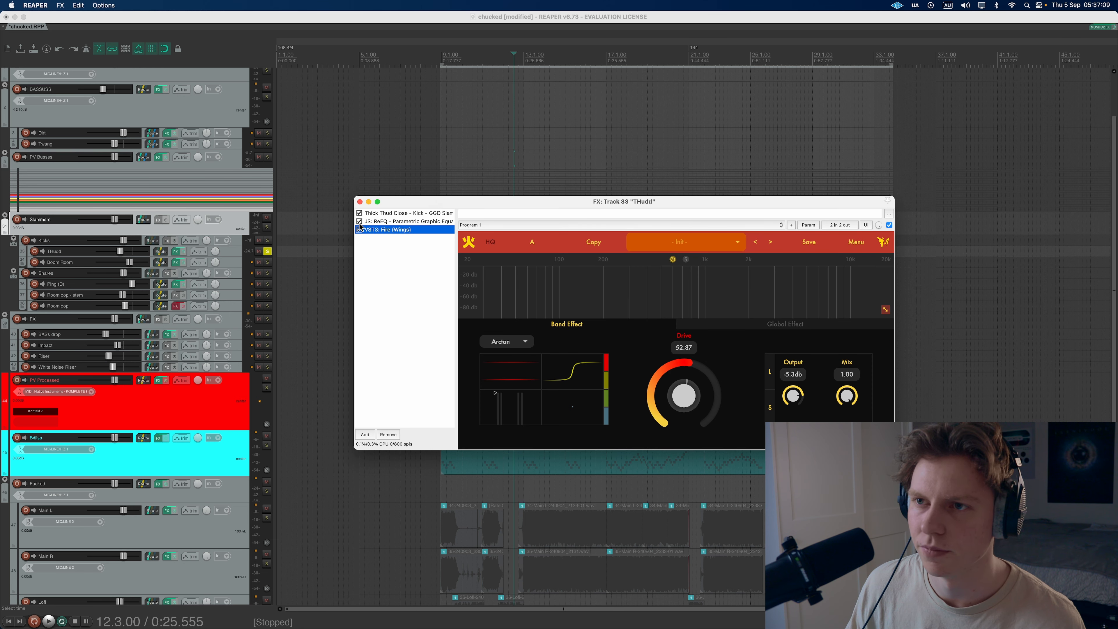
pyautogui.click(403, 212)
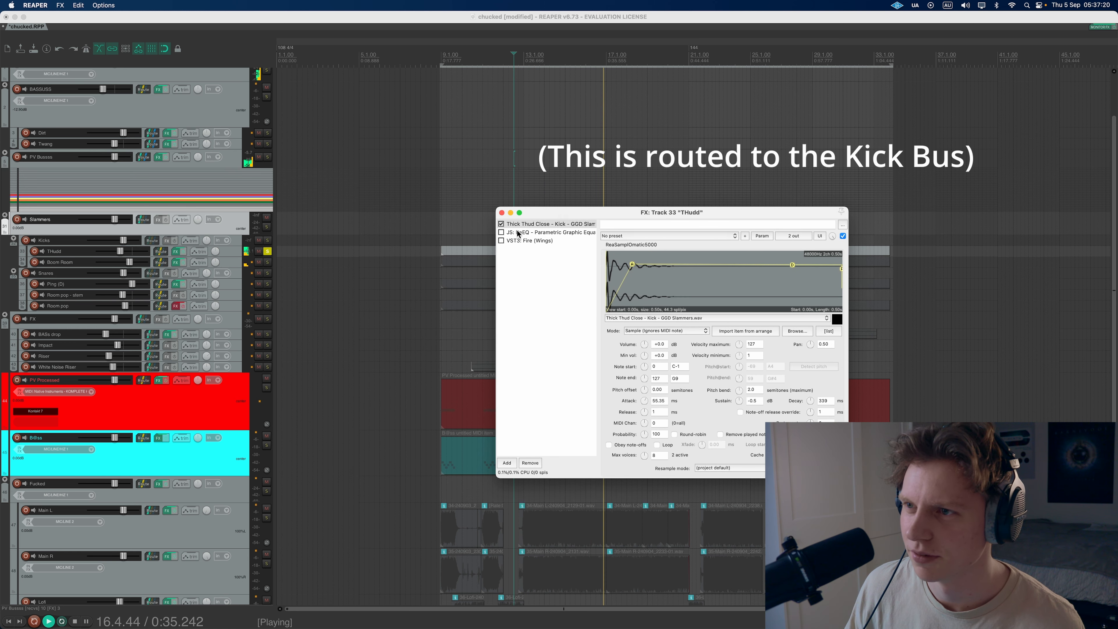
pyautogui.click(547, 231)
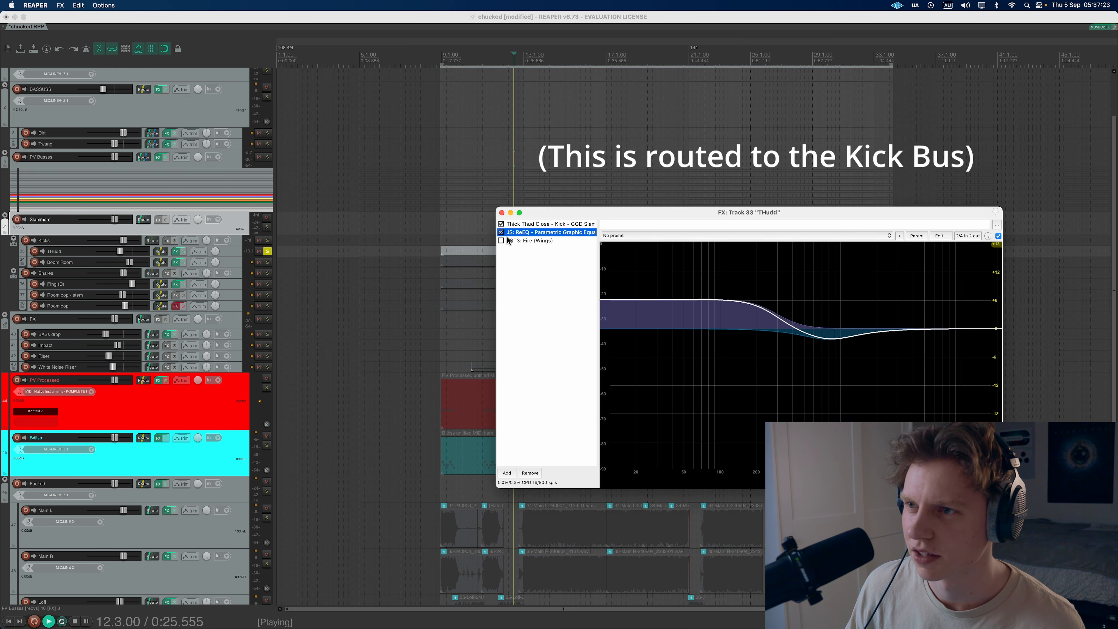
pyautogui.click(532, 240)
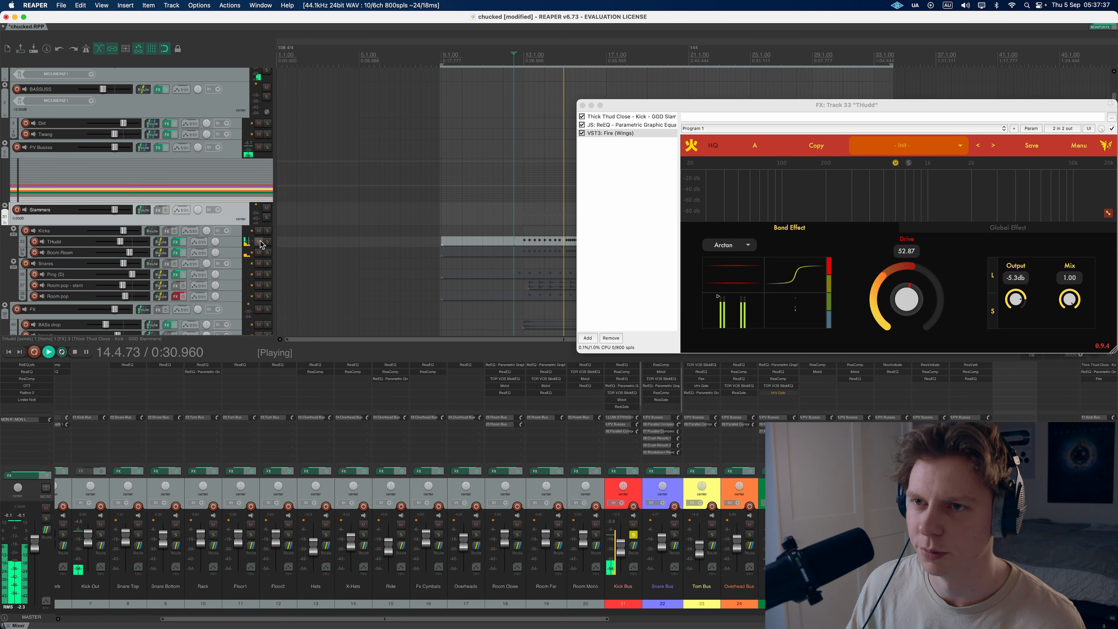
# Step: Stop playback and close the THudd effects chain before moving to Boom Room
pyautogui.click(48, 352)
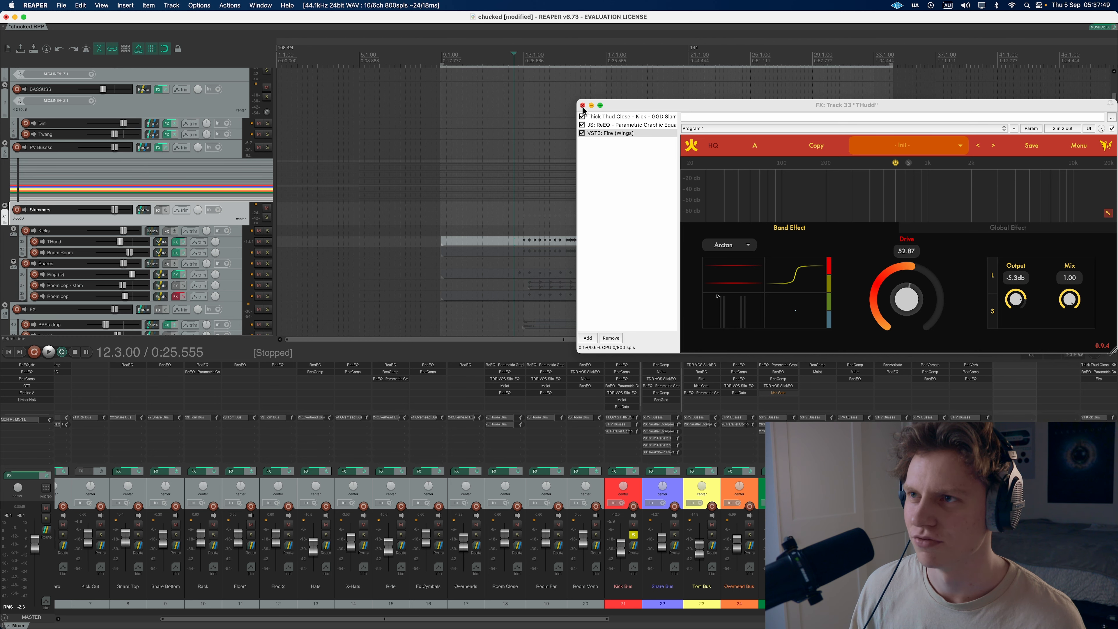
pyautogui.click(582, 105)
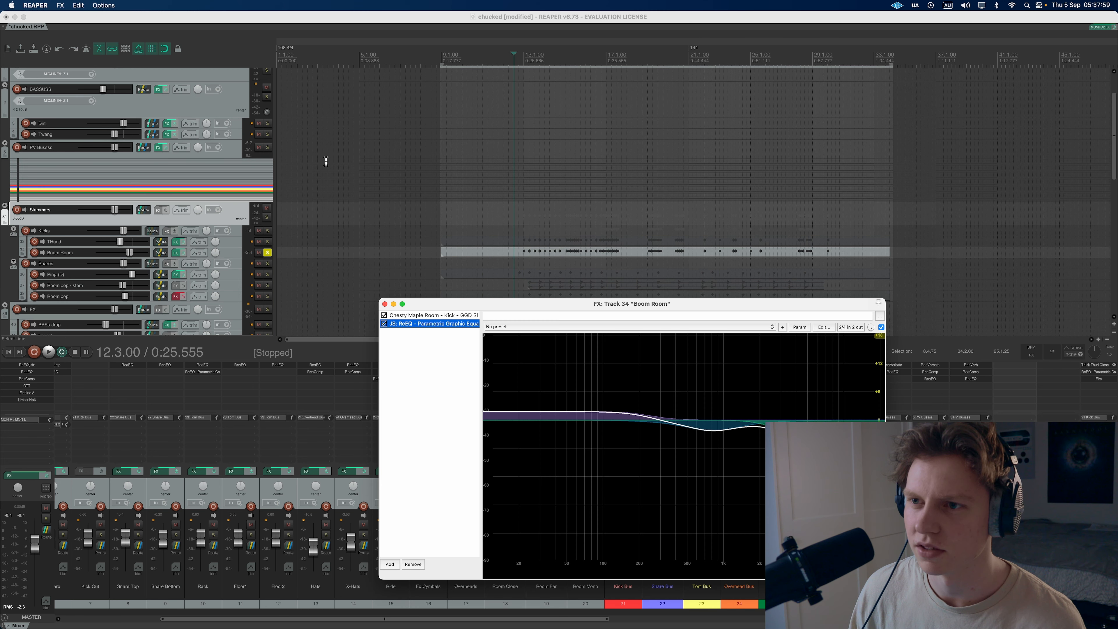
# Step: Review the Chesty Maple Room sampler on Boom Room, close its chain and toggle its solo
pyautogui.click(429, 314)
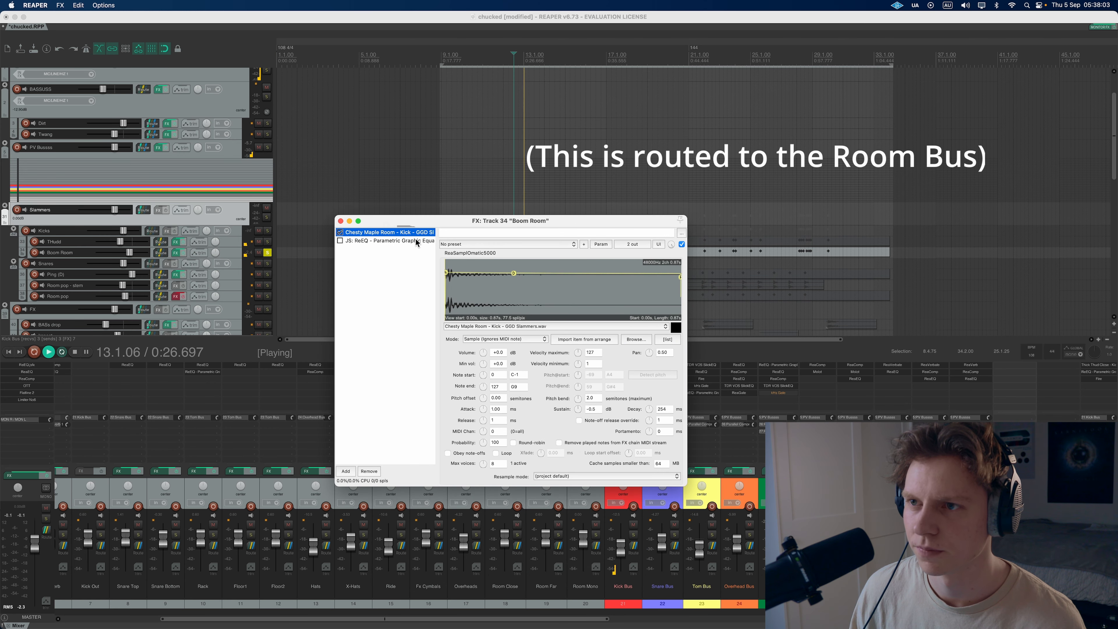
pyautogui.moveTo(482, 283)
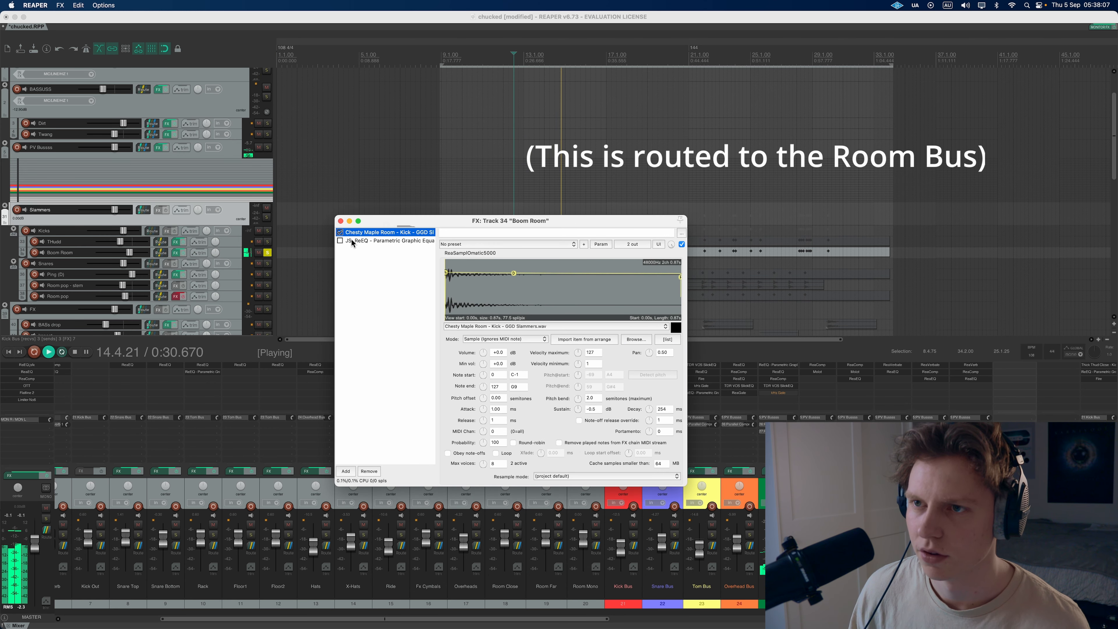
pyautogui.click(388, 241)
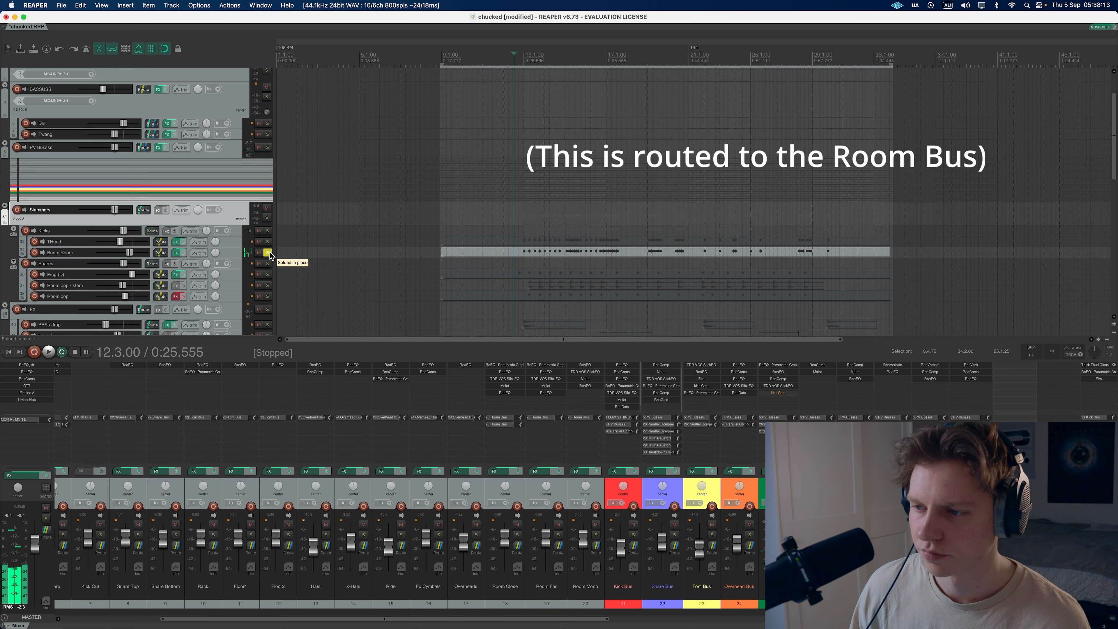
pyautogui.click(48, 353)
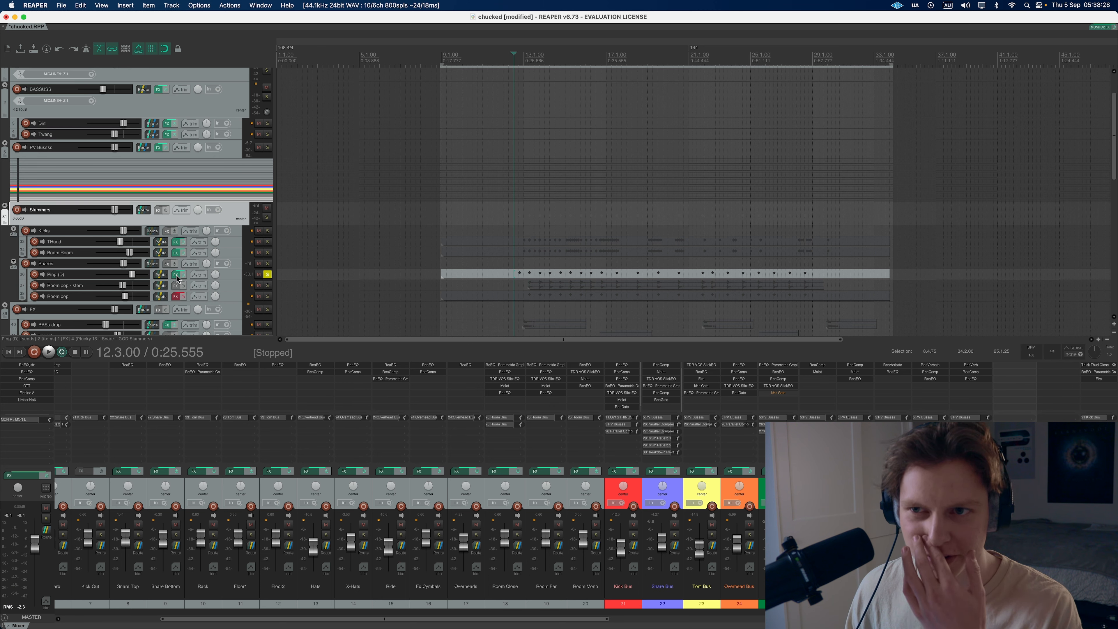
# Step: Set the Ping (D) ReaSamplOmatic5000 pitch offset to -3 semitones for the Plucky 13 snare
pyautogui.click(176, 275)
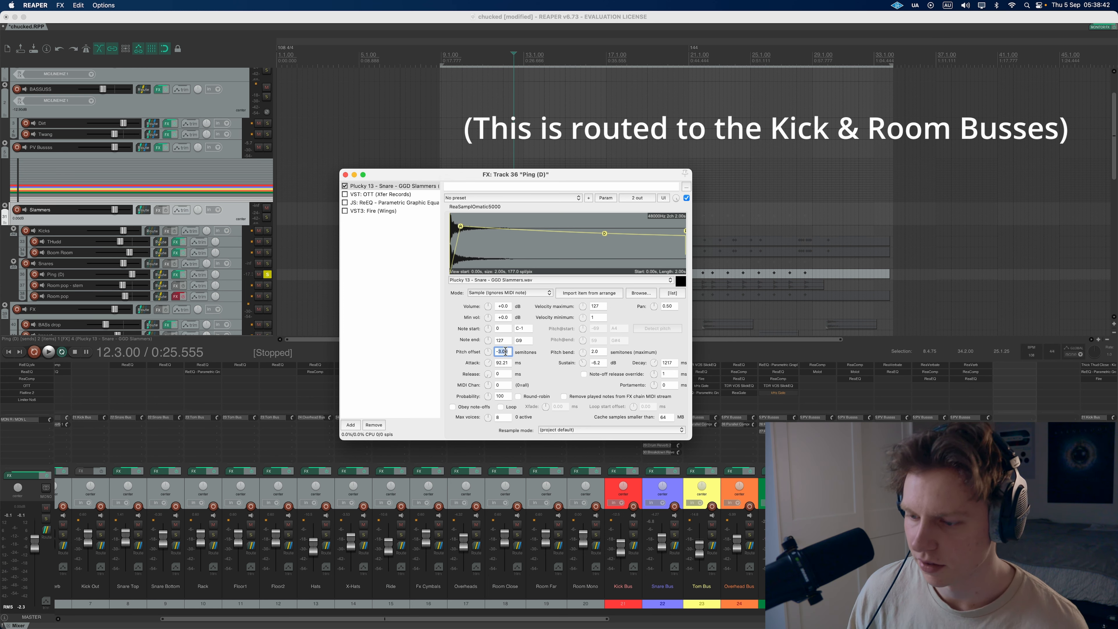
pyautogui.click(47, 353)
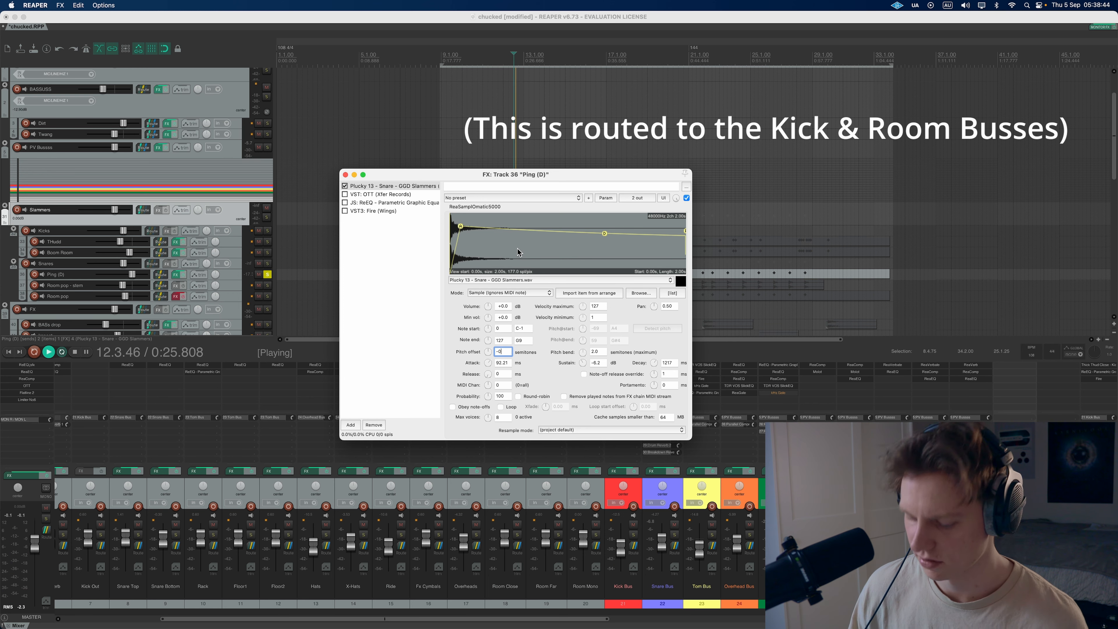
pyautogui.click(47, 352)
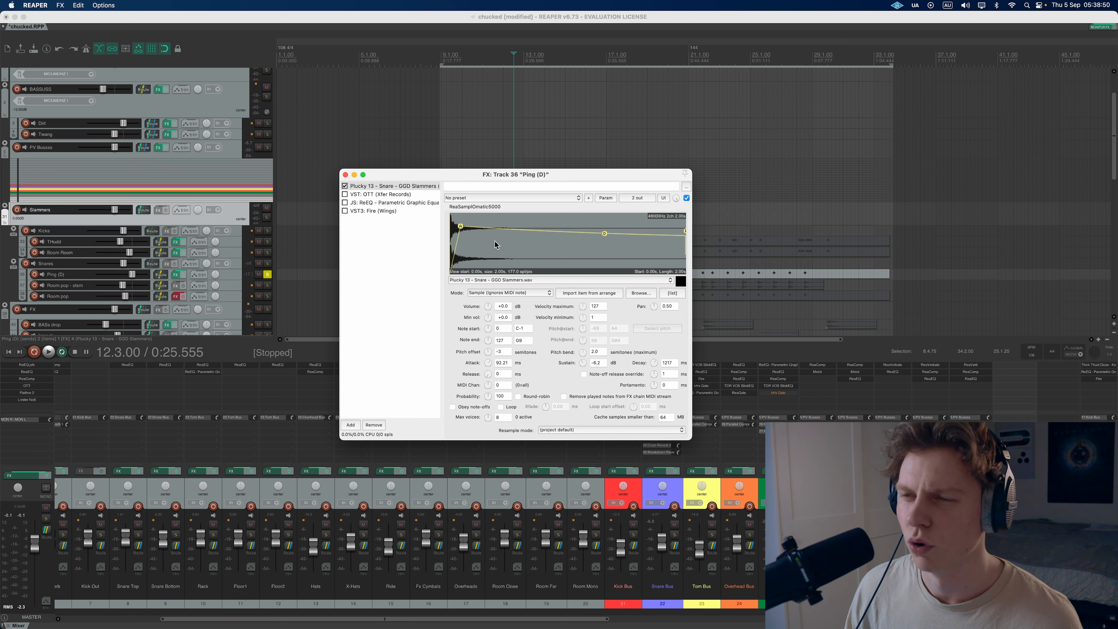
pyautogui.moveTo(462, 229)
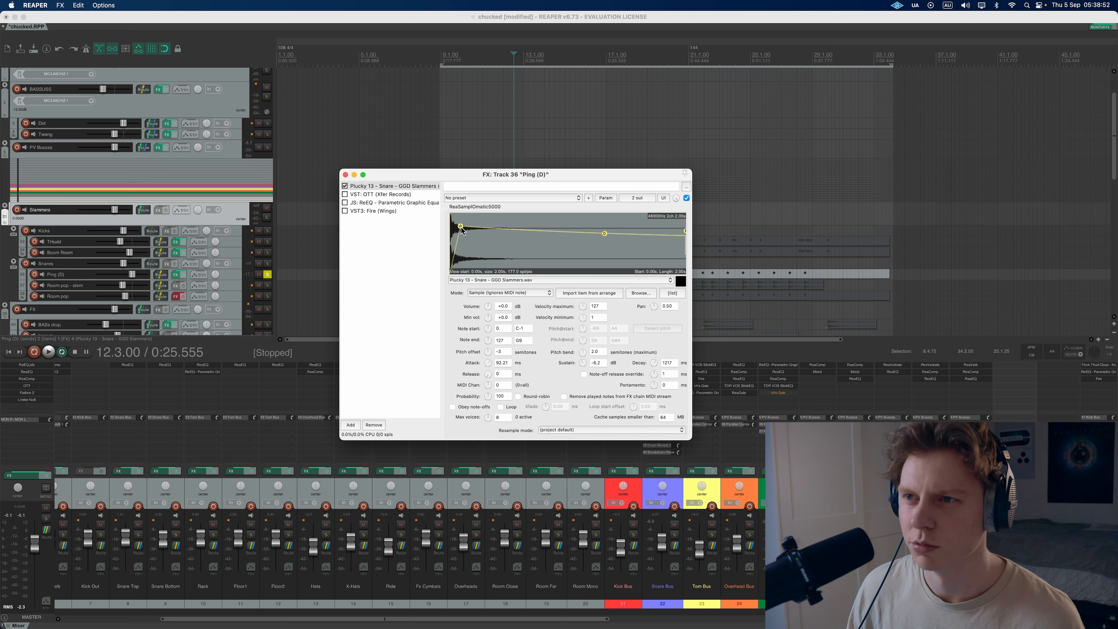
pyautogui.click(47, 352)
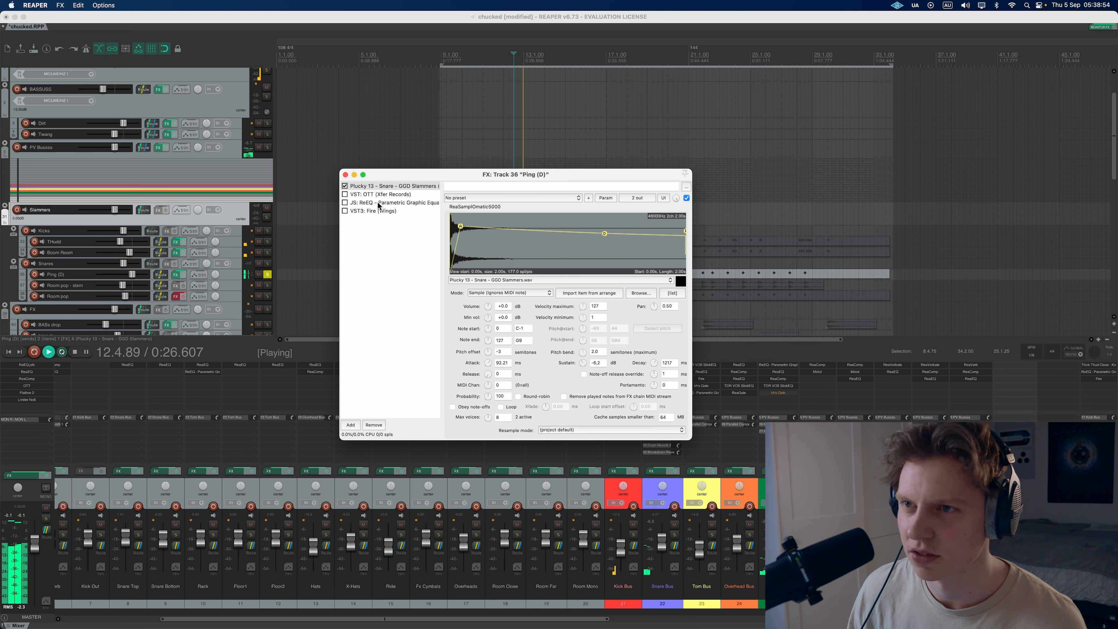
# Step: Enable OTT compression and the ReaEQ with its deep cut around 472 Hz on Ping (D)
pyautogui.click(381, 194)
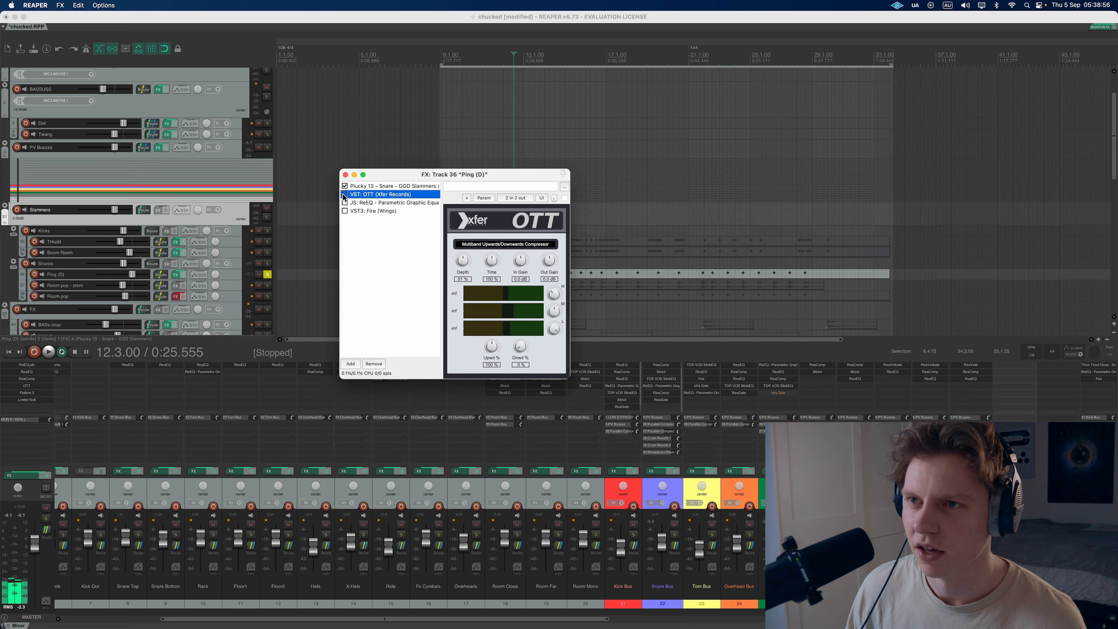
pyautogui.click(47, 352)
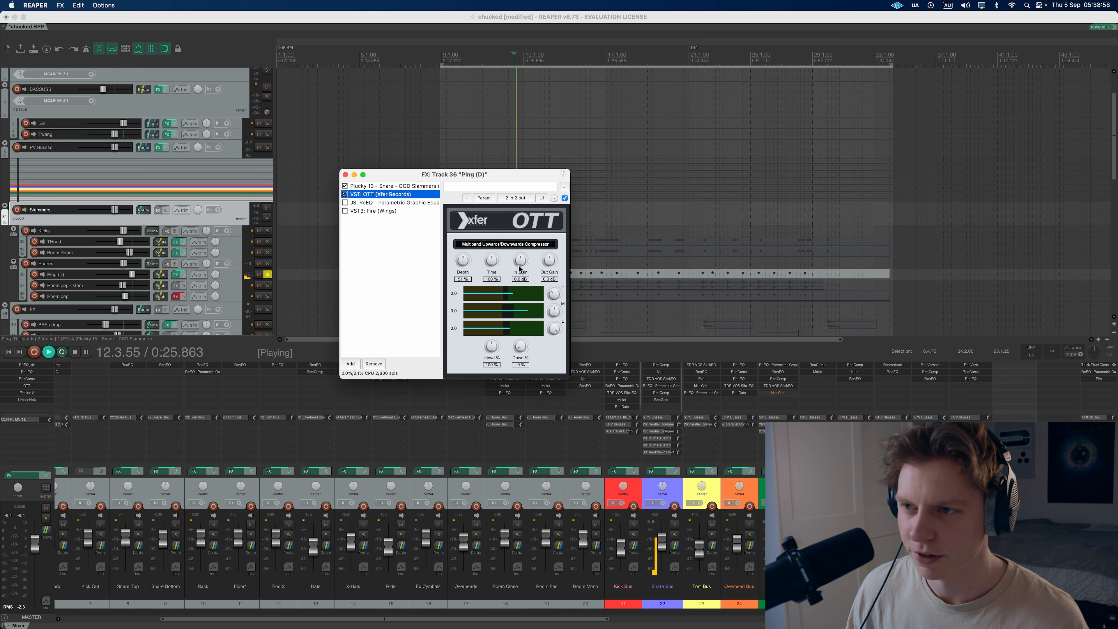
pyautogui.click(391, 202)
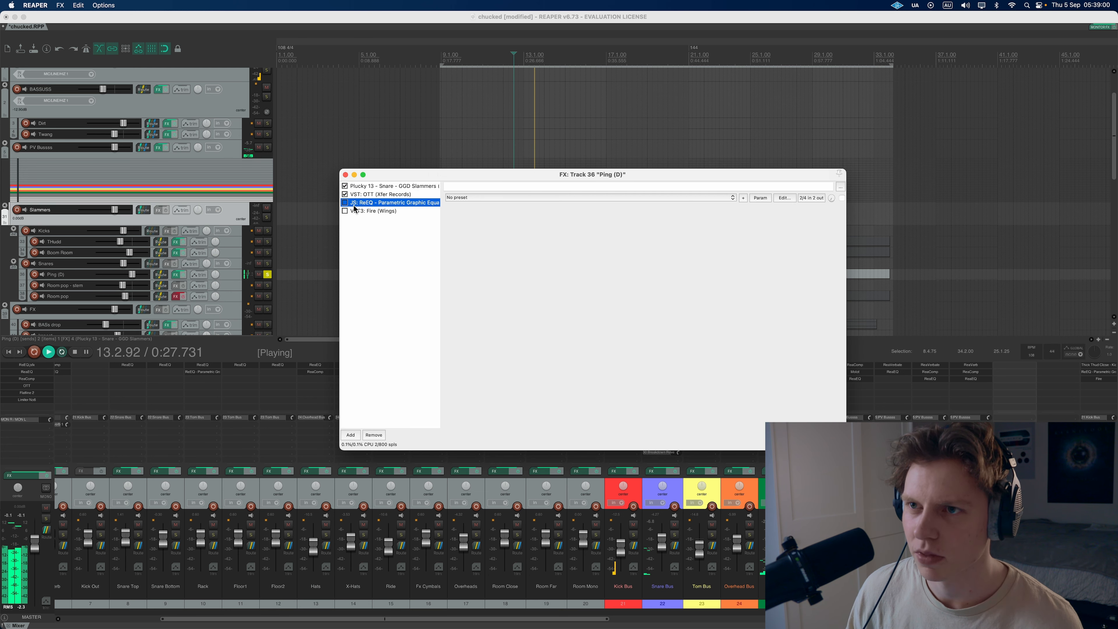
pyautogui.click(345, 202)
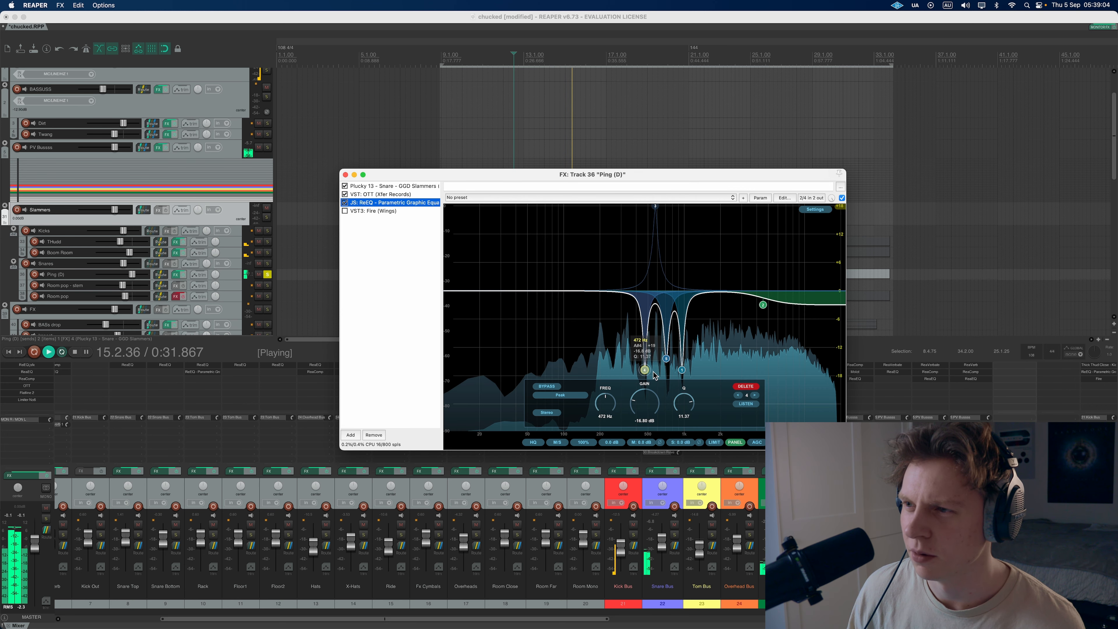
pyautogui.click(47, 352)
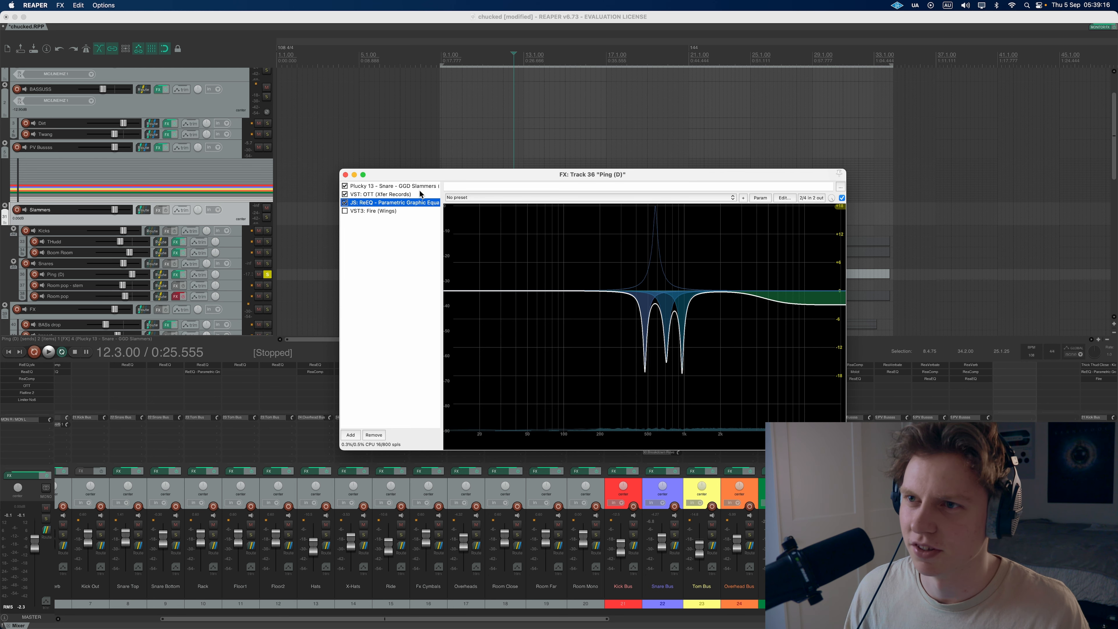
# Step: Enable Fire (Wings) saturation at the end of the Ping (D) chain
pyautogui.click(376, 210)
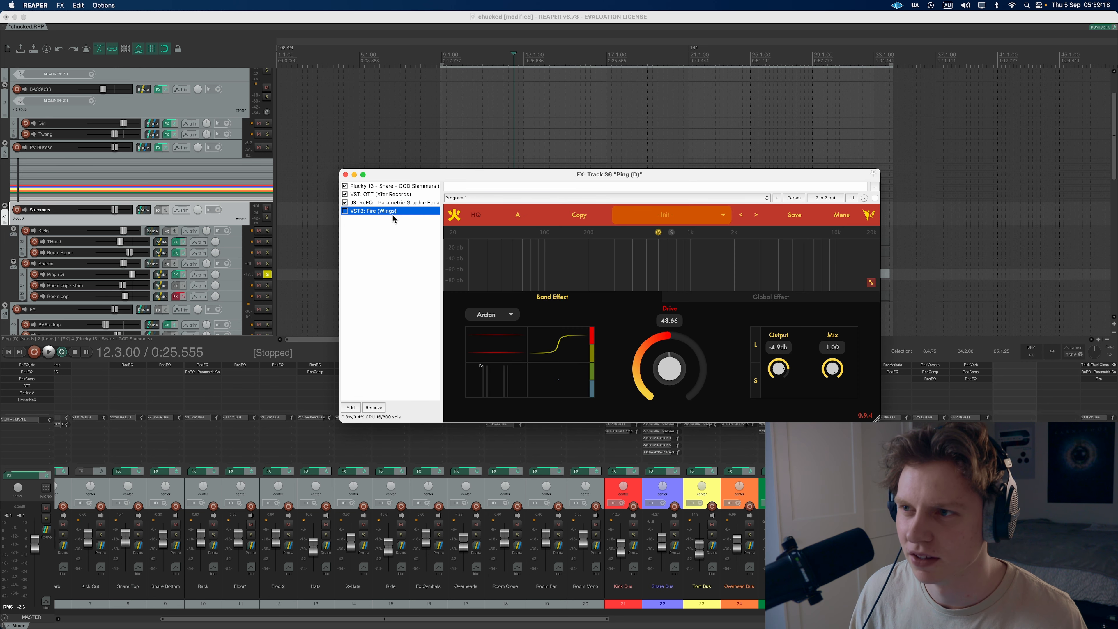
pyautogui.click(47, 352)
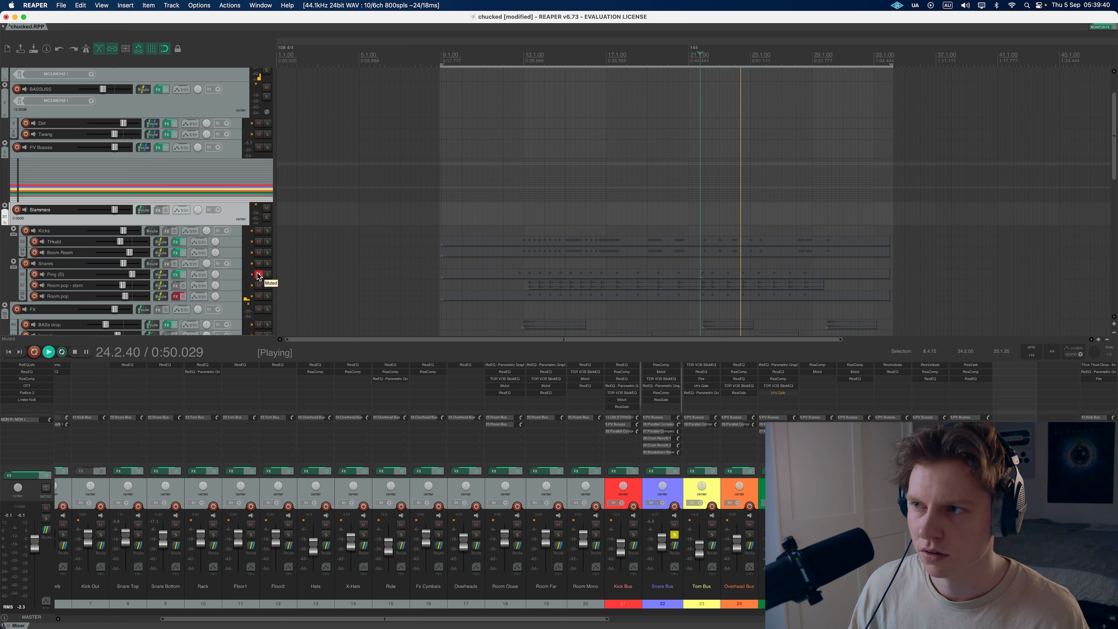
# Step: Unmute Ping (D), stop playback and solo the Room pop snare track
pyautogui.click(258, 274)
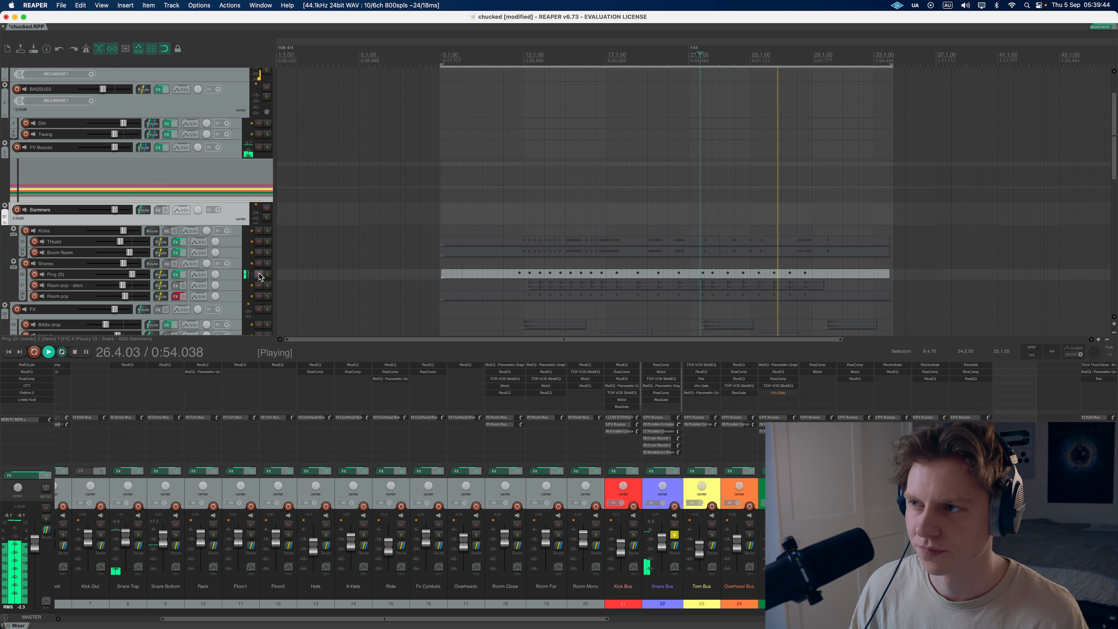
pyautogui.click(75, 352)
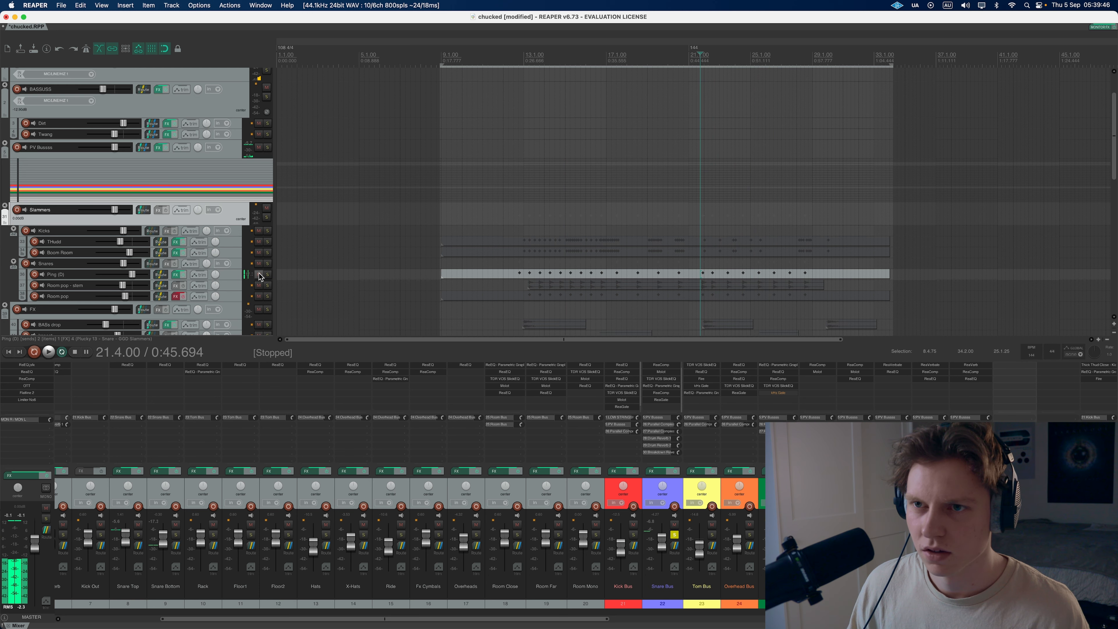
pyautogui.click(166, 296)
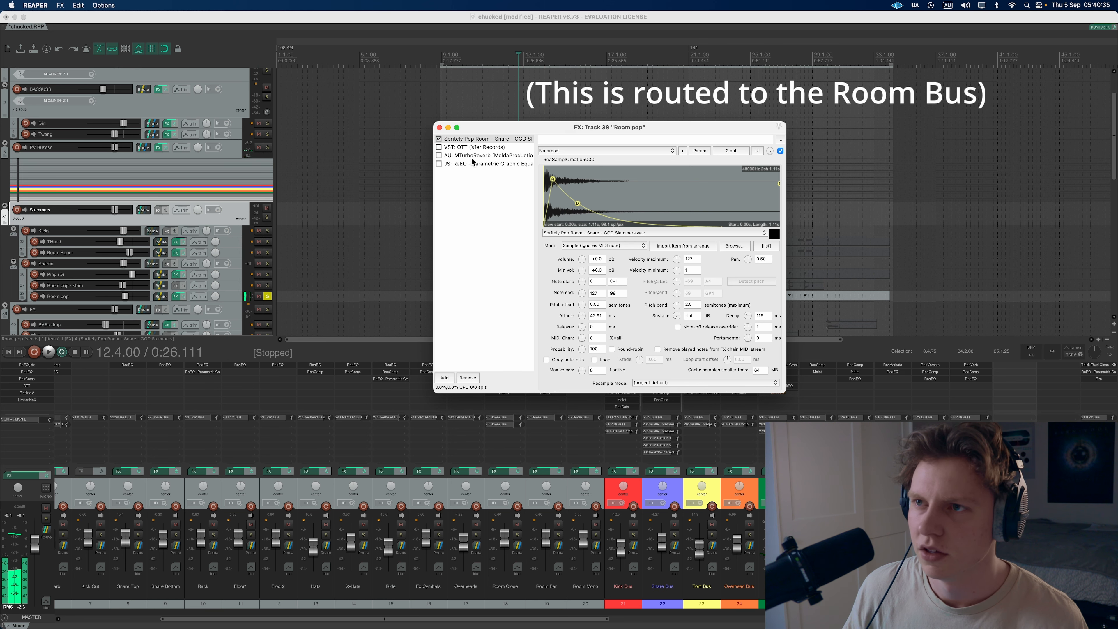
# Step: Enable OTT and the MTurboReverb Rice Beads room reverb on Room pop, then close the chain
pyautogui.click(474, 147)
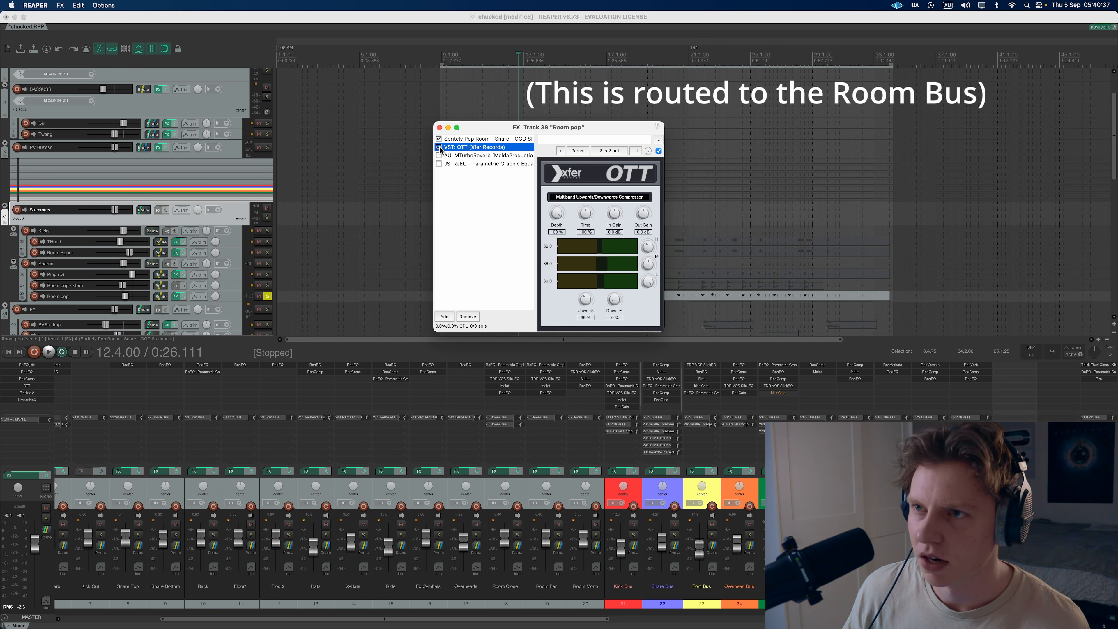
pyautogui.click(48, 352)
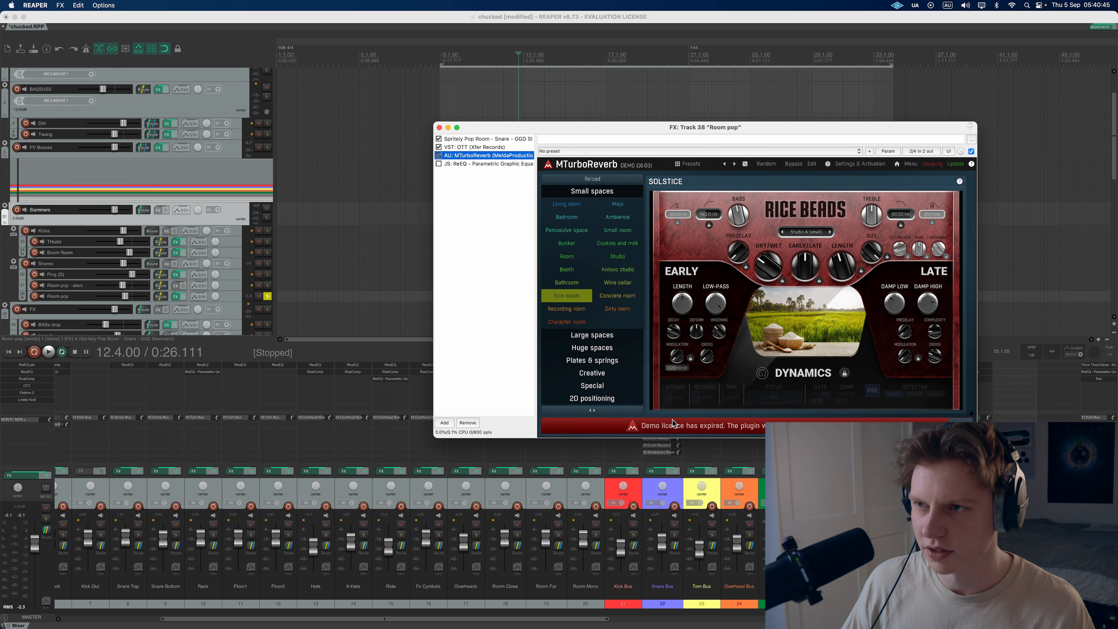
pyautogui.click(48, 352)
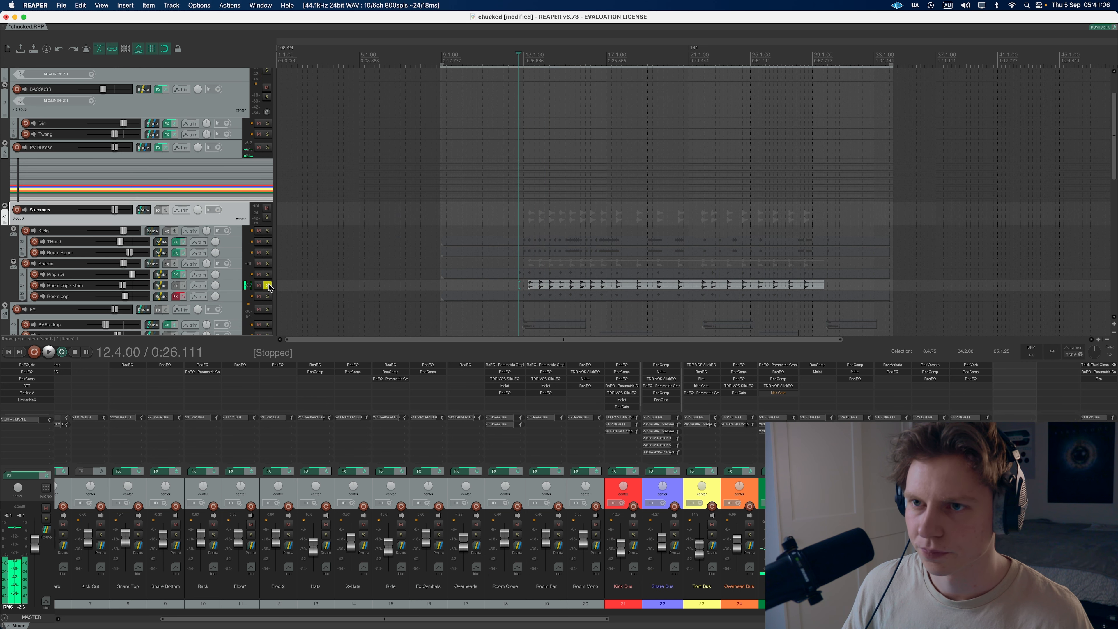
pyautogui.click(48, 352)
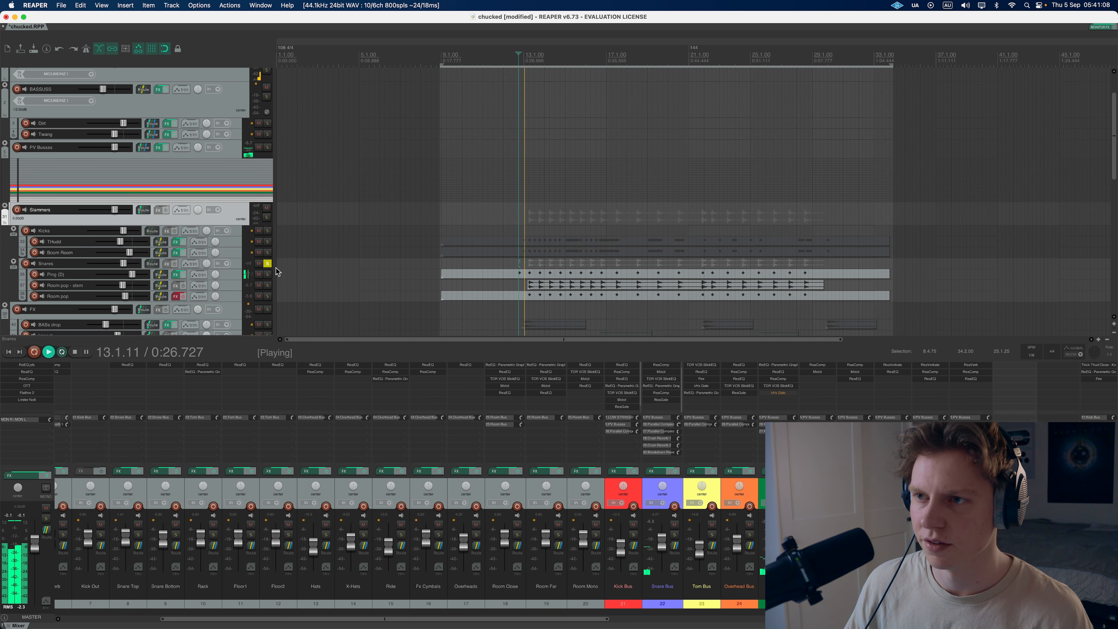
pyautogui.press('space')
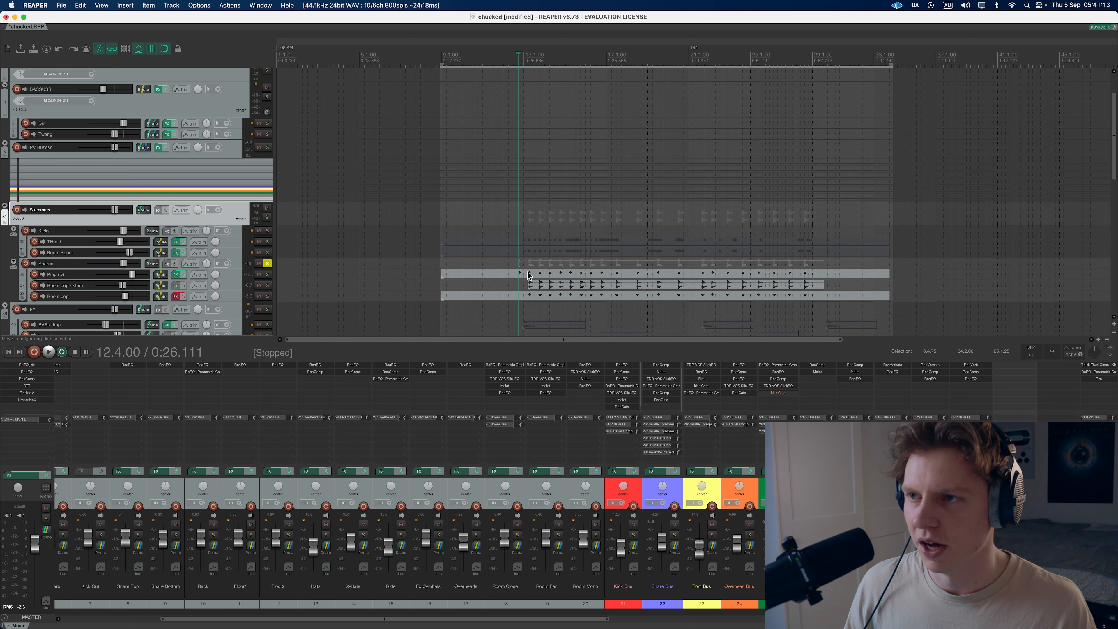
pyautogui.moveTo(536, 280)
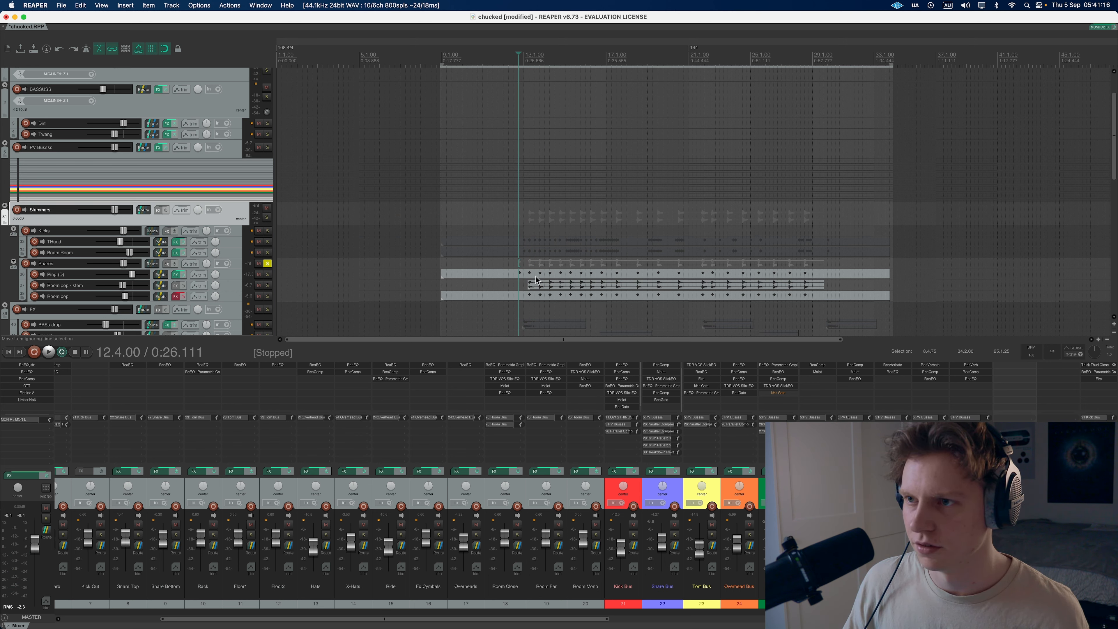
pyautogui.moveTo(701, 264)
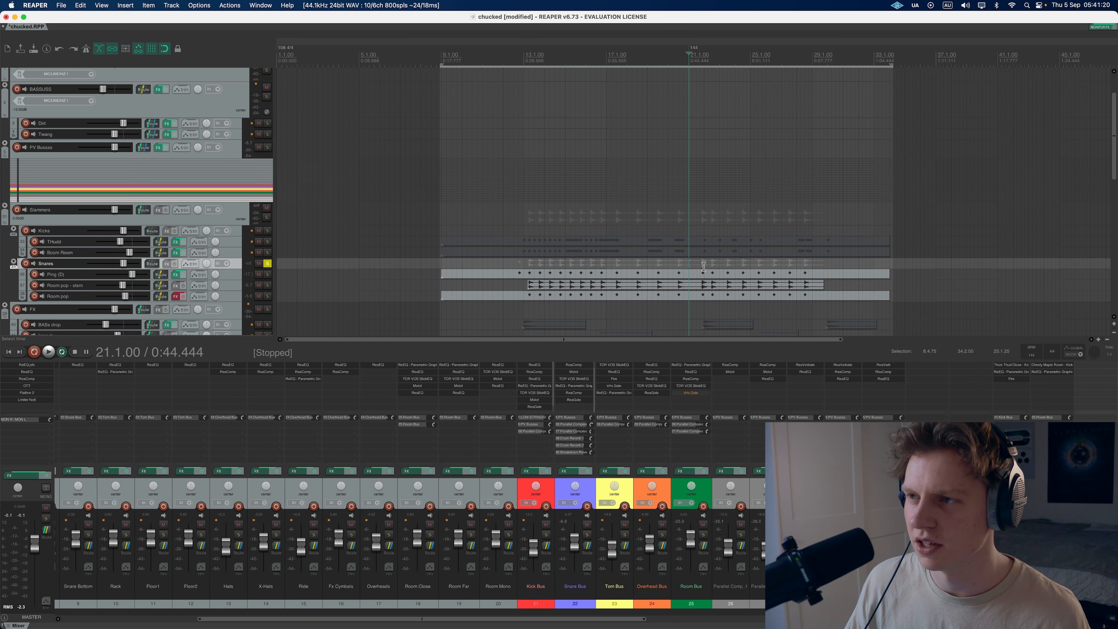
pyautogui.moveTo(523, 264)
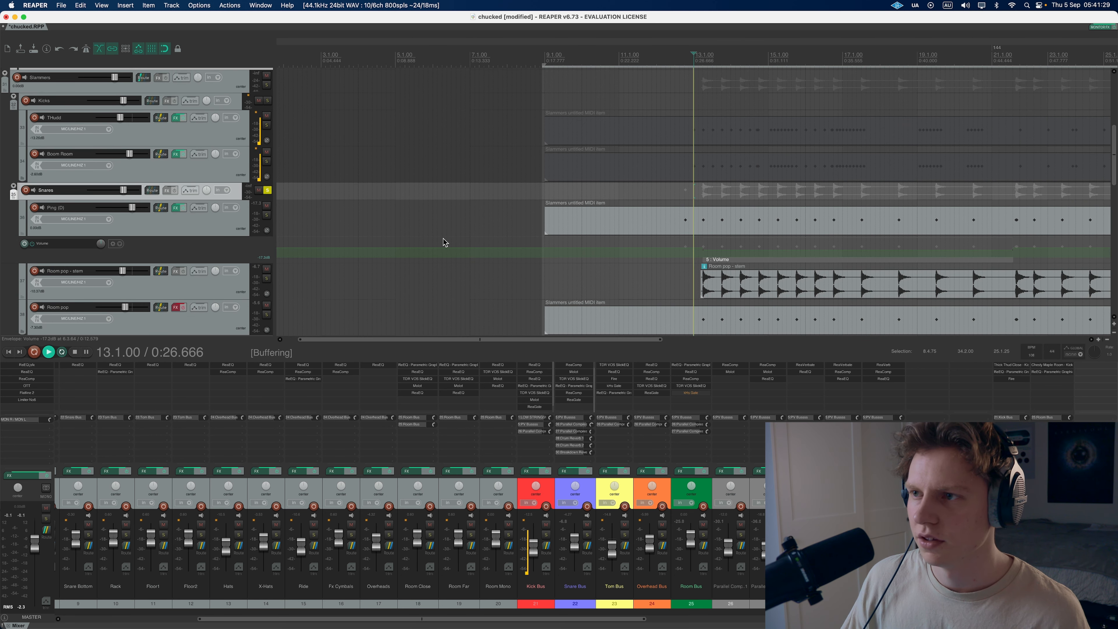
# Step: Audition the expanded snare tracks with the Room pop stem's volume envelope, then stop
pyautogui.click(48, 351)
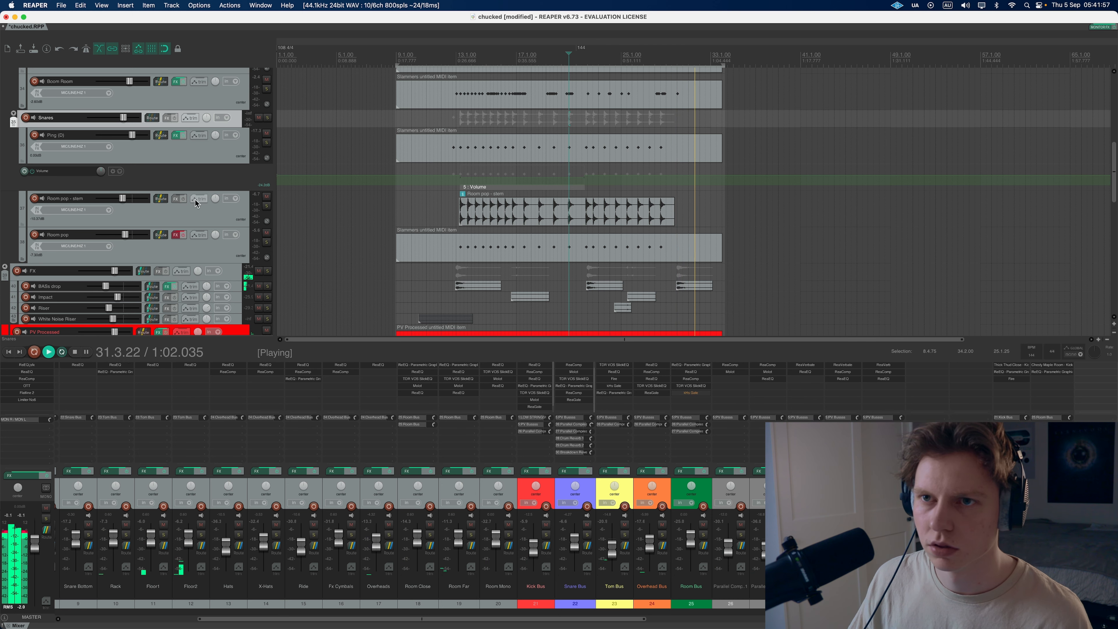
pyautogui.click(75, 352)
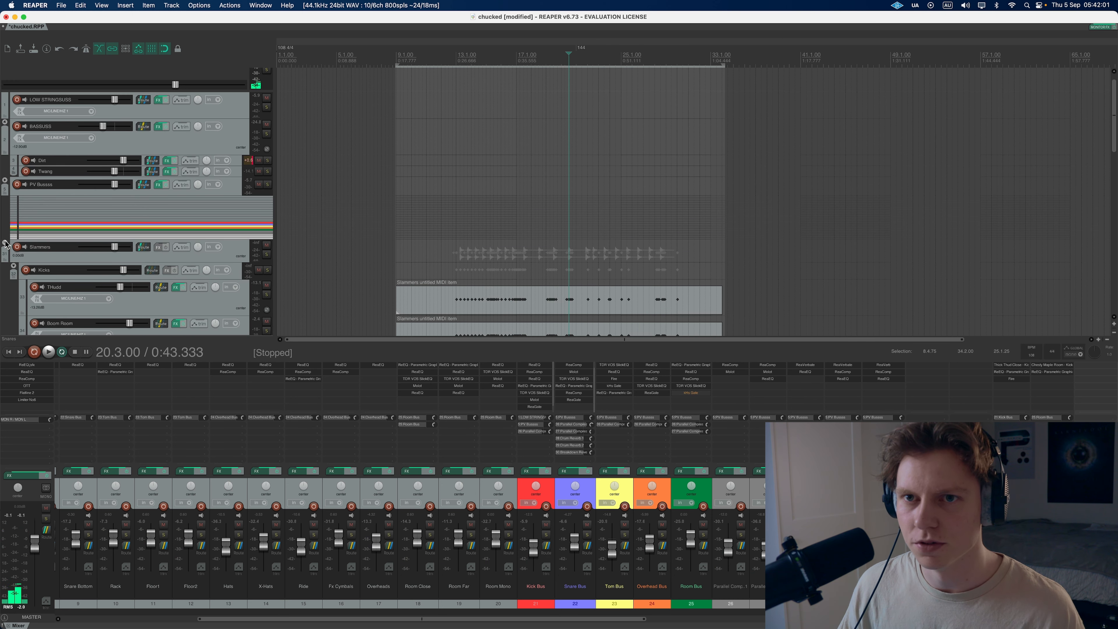
# Step: Bring up Kontakt 7 on the B@ss track so the Nocturnal Bass library shows
pyautogui.scroll(-3)
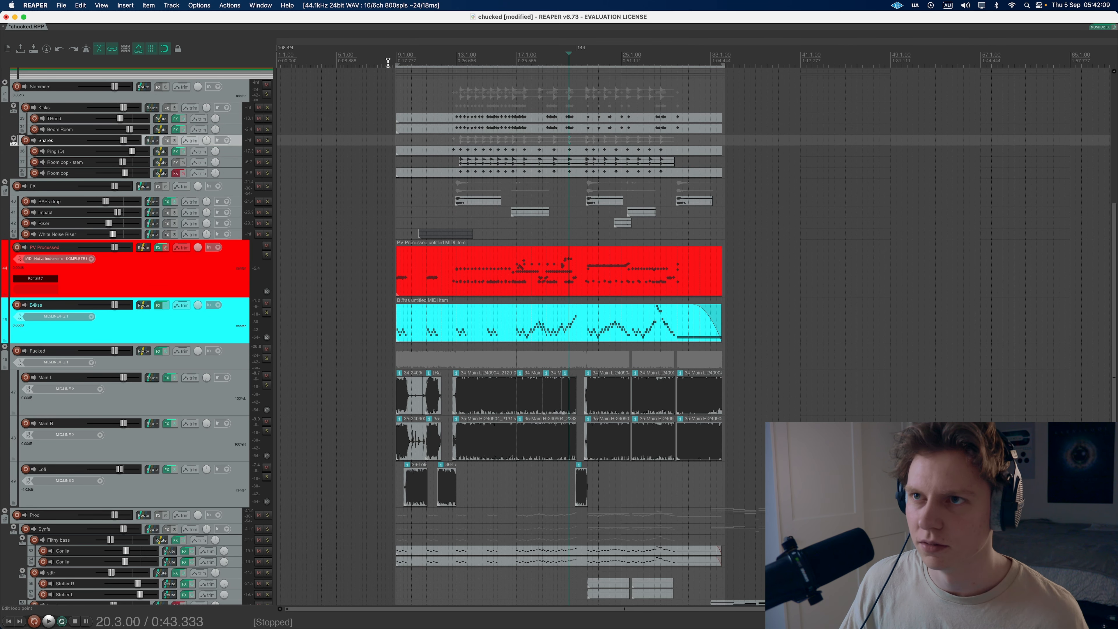
pyautogui.click(161, 305)
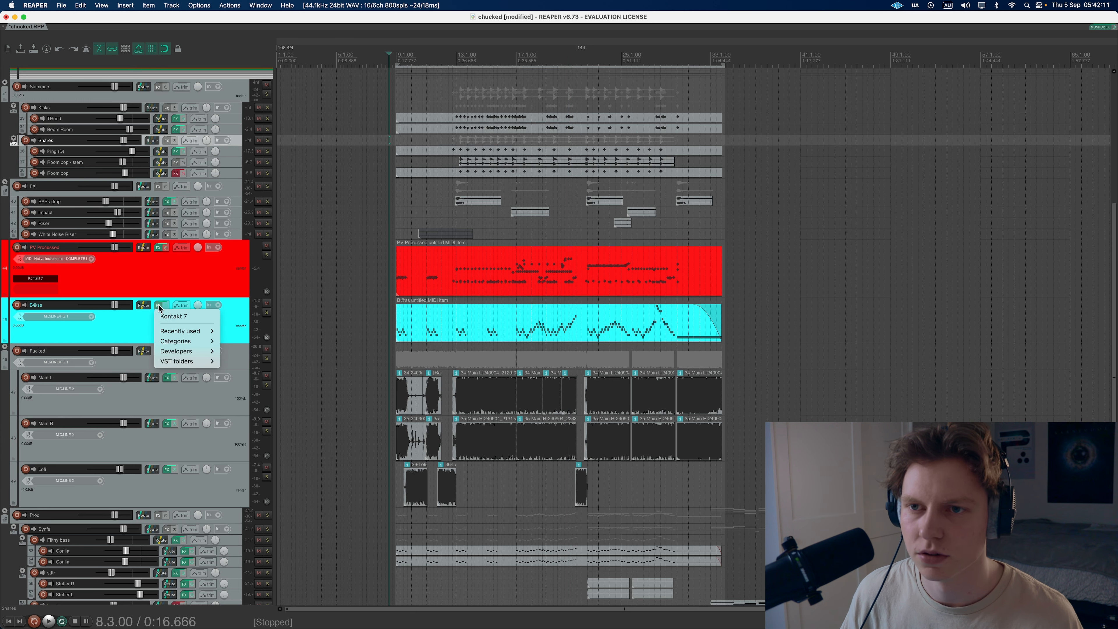
pyautogui.click(413, 96)
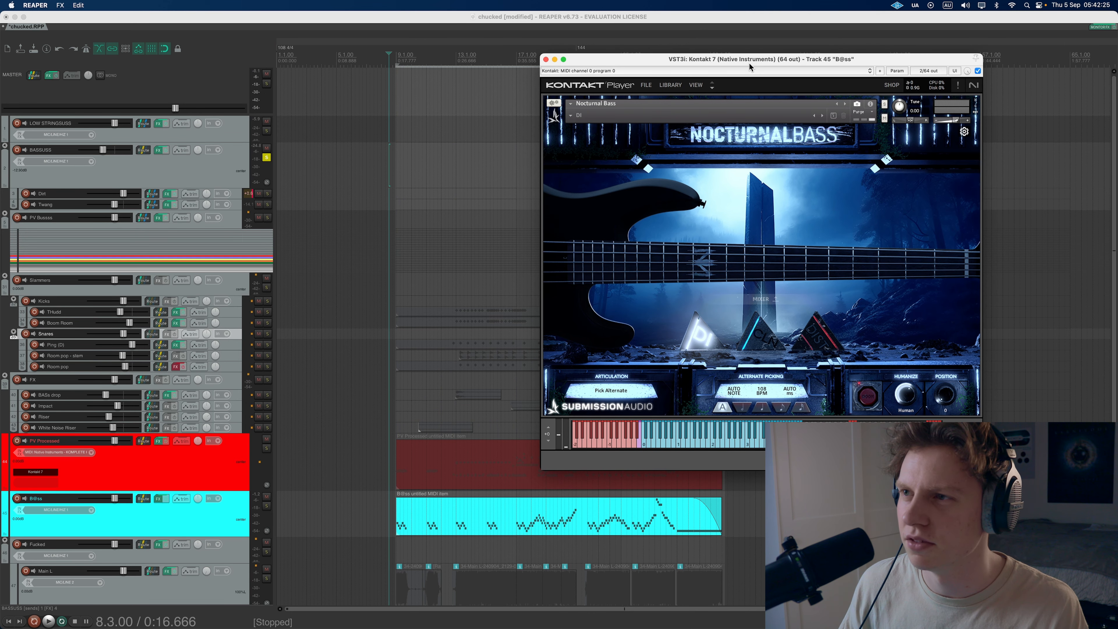
pyautogui.moveTo(817, 250)
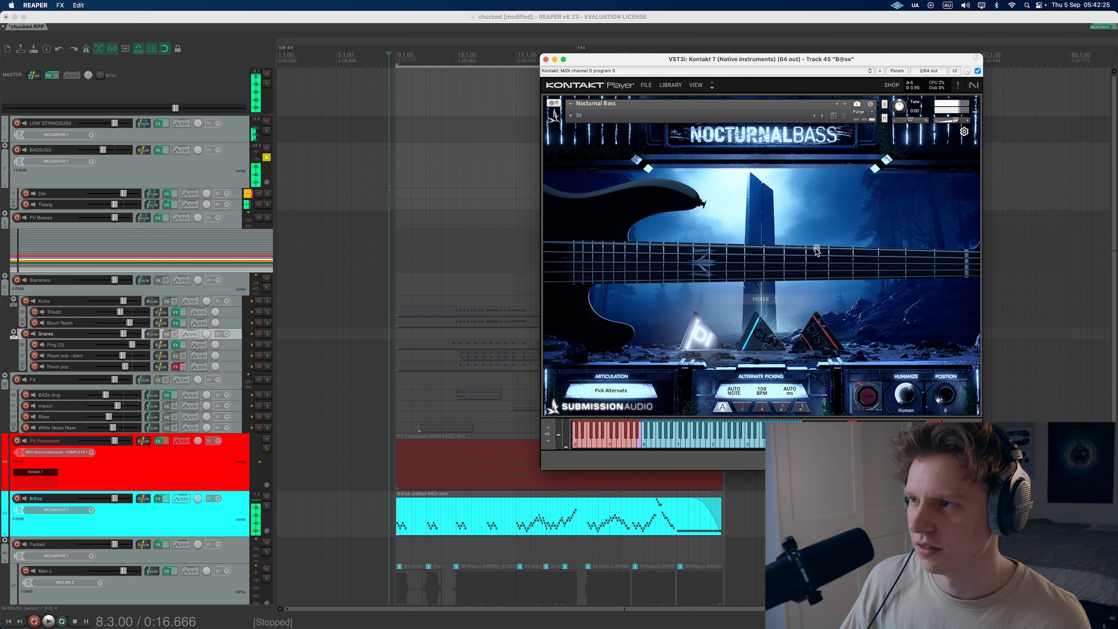
pyautogui.moveTo(677, 205)
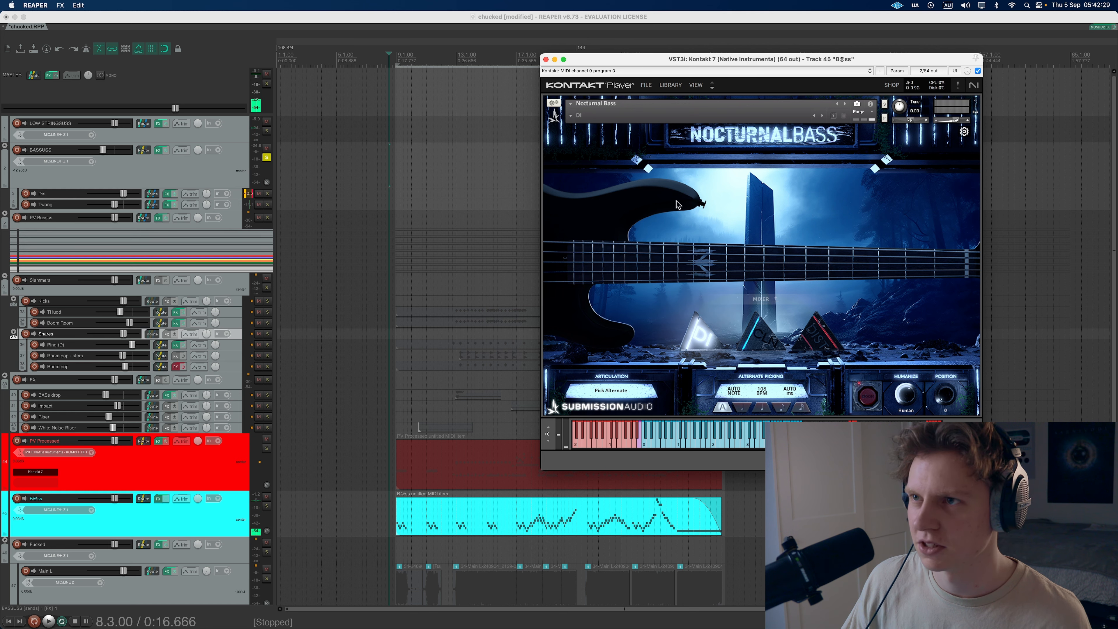
pyautogui.moveTo(634, 213)
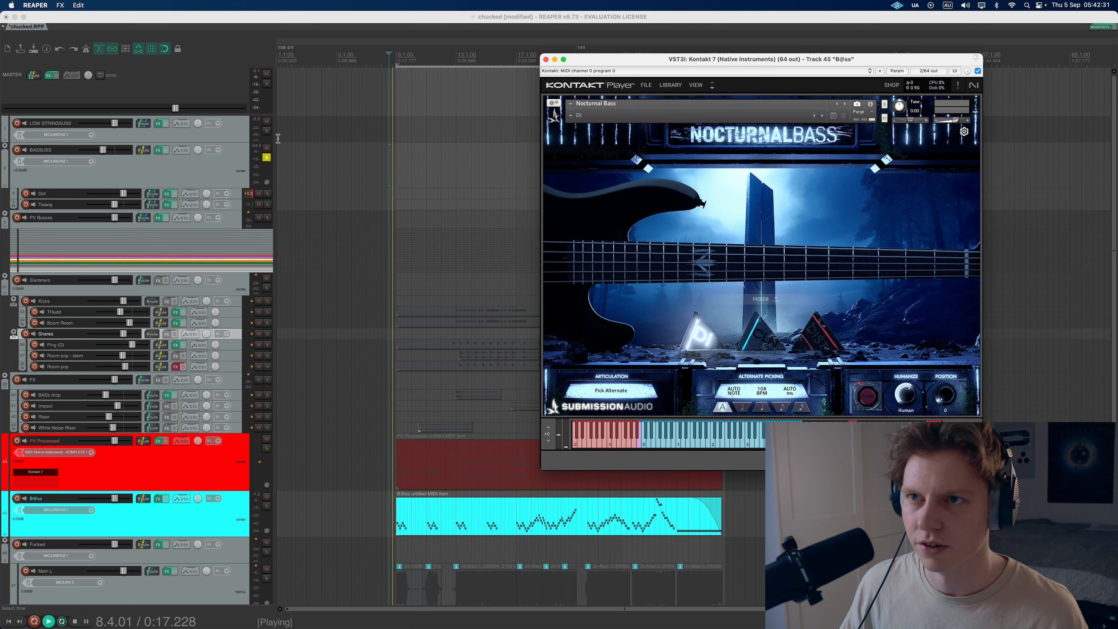
pyautogui.click(70, 621)
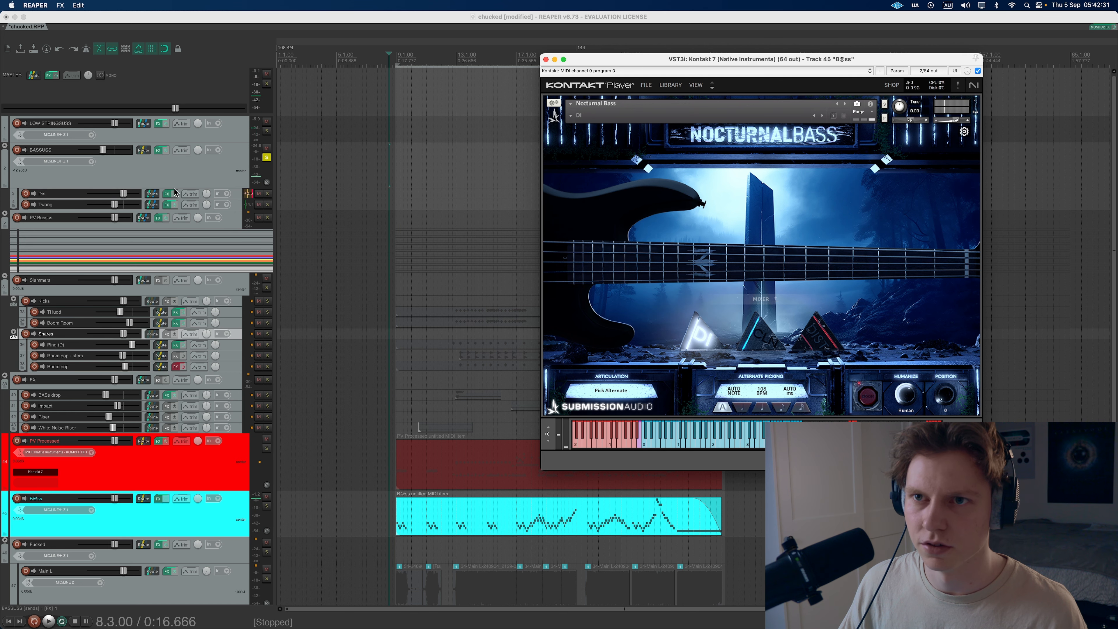
pyautogui.click(165, 194)
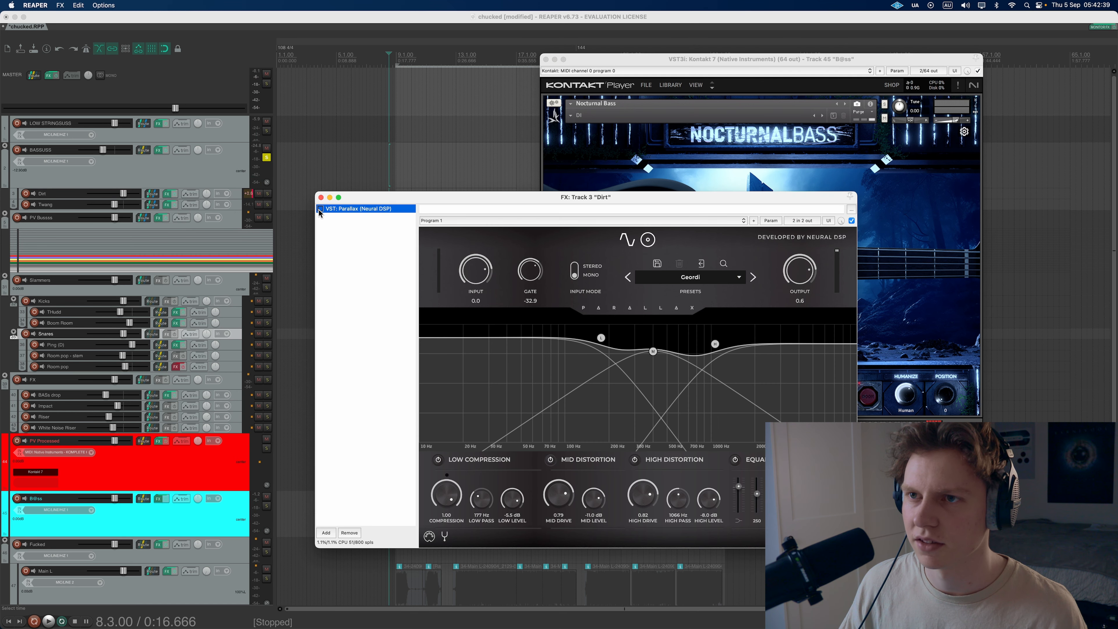
pyautogui.click(49, 622)
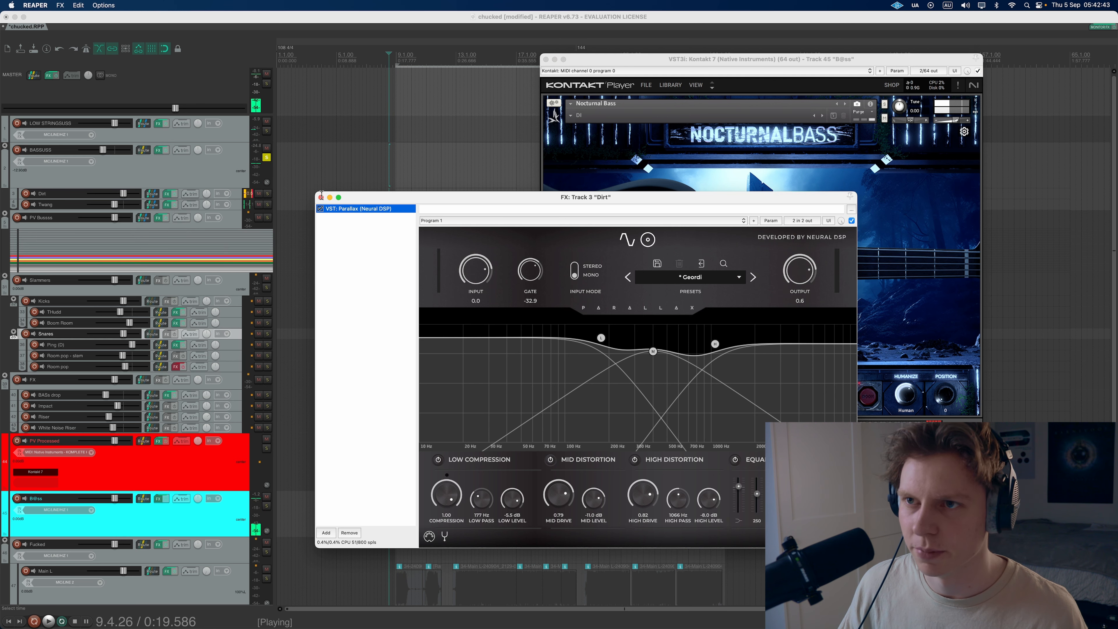
pyautogui.click(323, 198)
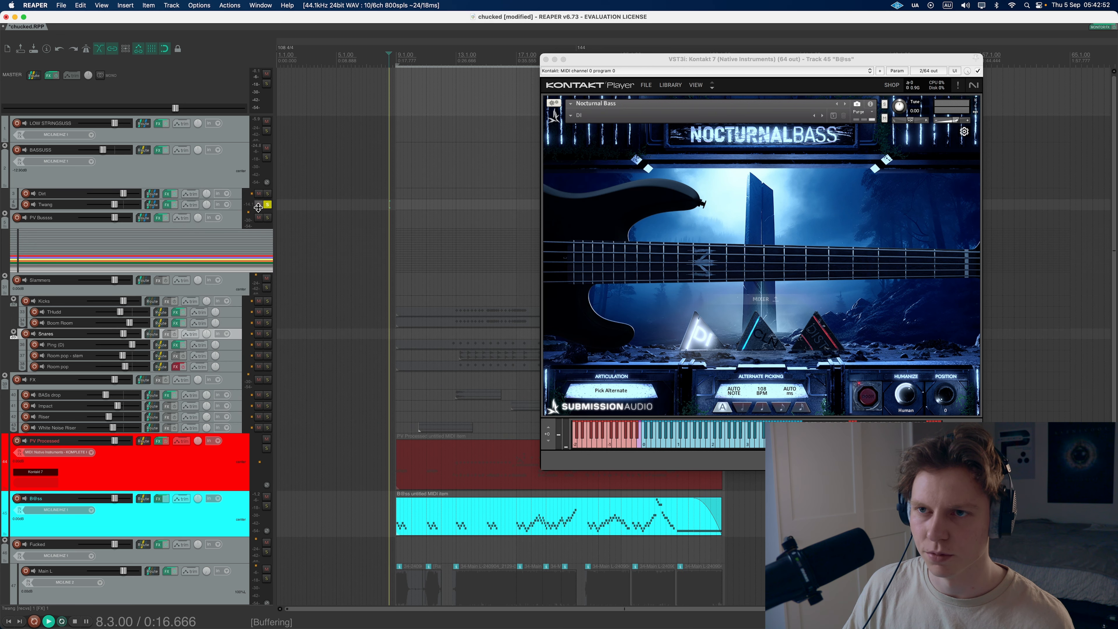
pyautogui.press('Space')
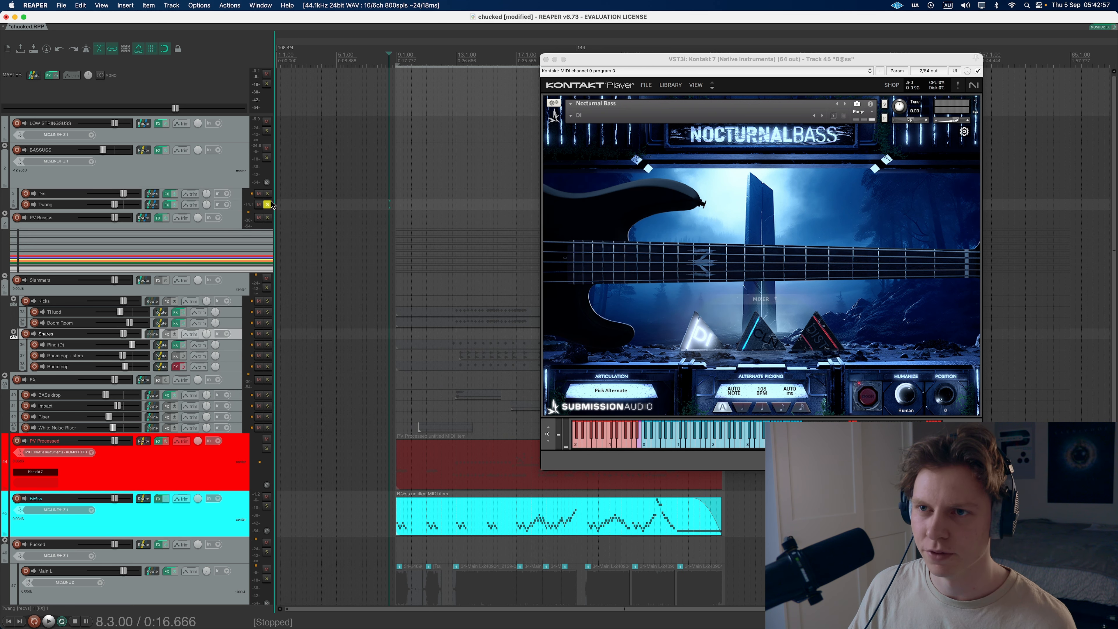
pyautogui.click(159, 150)
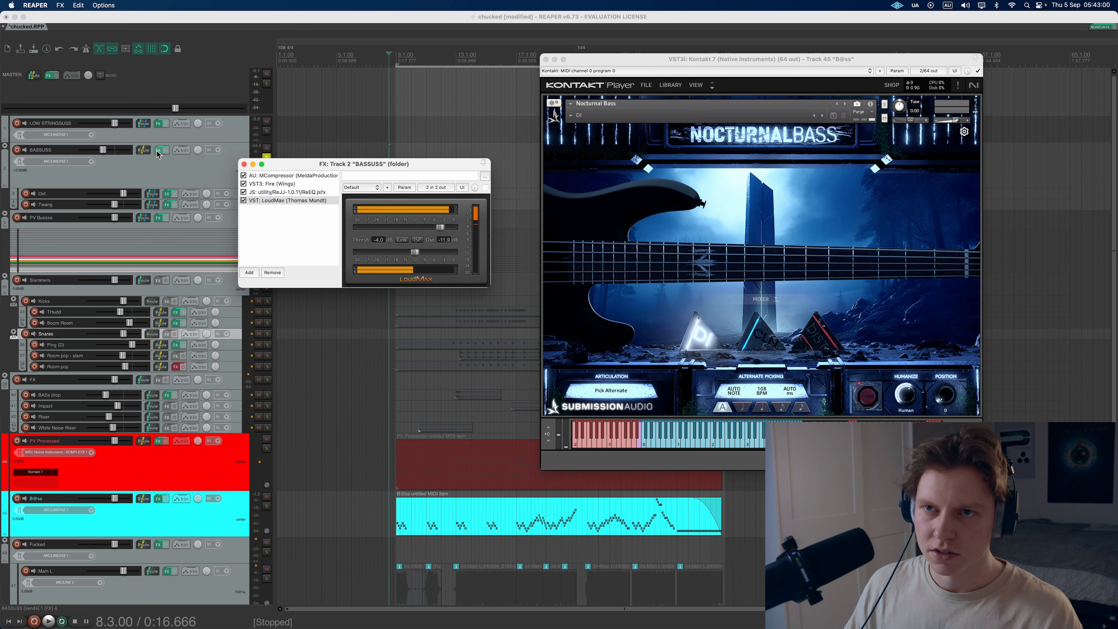
pyautogui.click(289, 175)
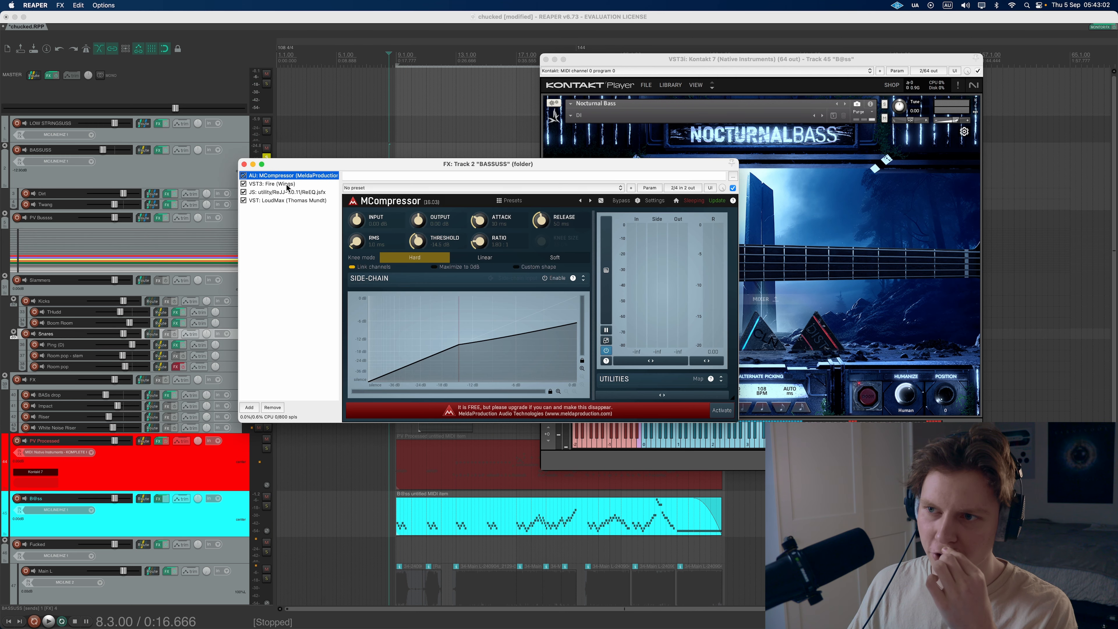
pyautogui.click(49, 622)
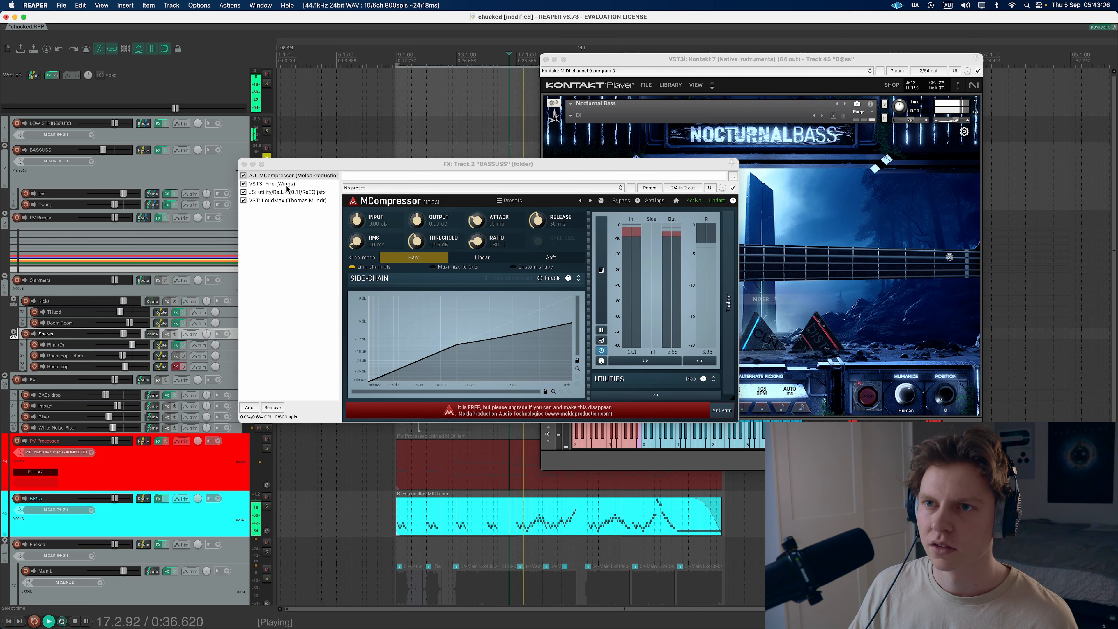
pyautogui.click(273, 183)
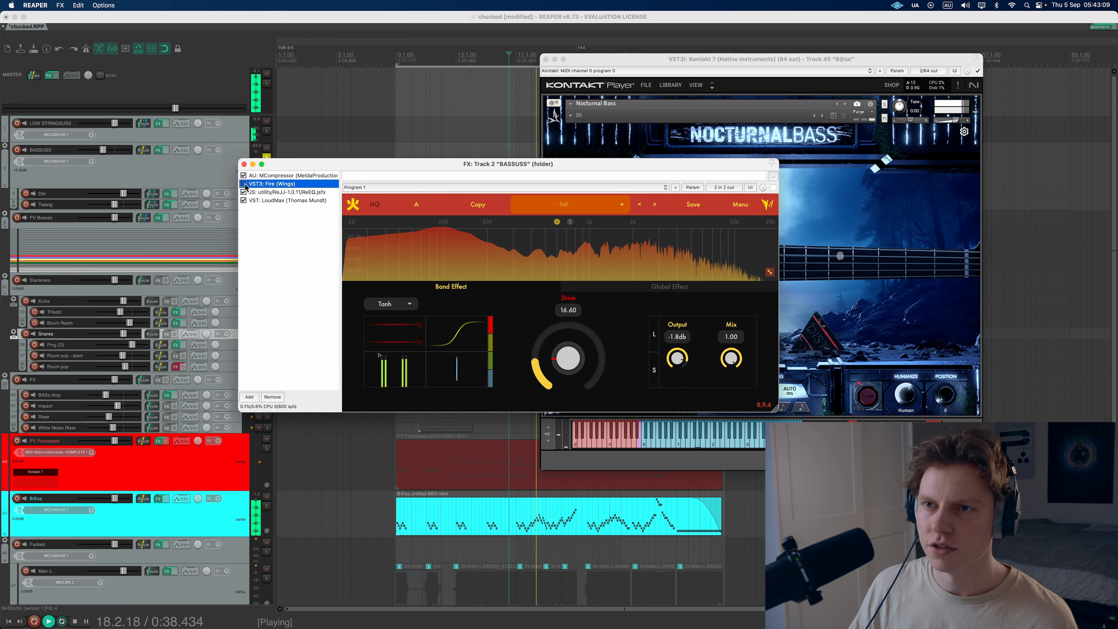
pyautogui.click(286, 192)
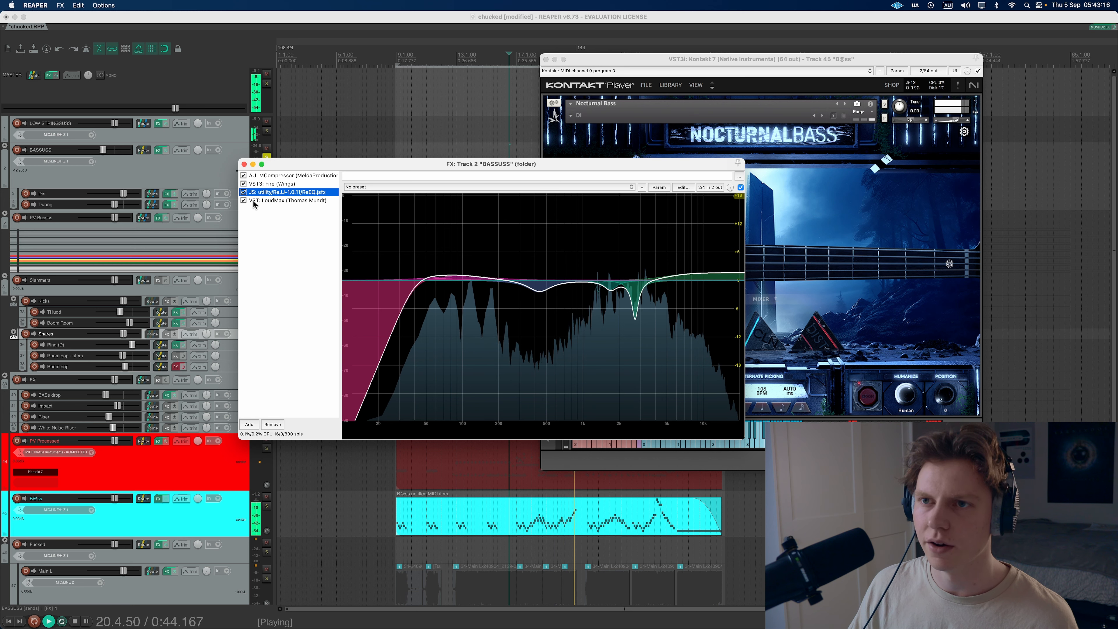
pyautogui.click(285, 200)
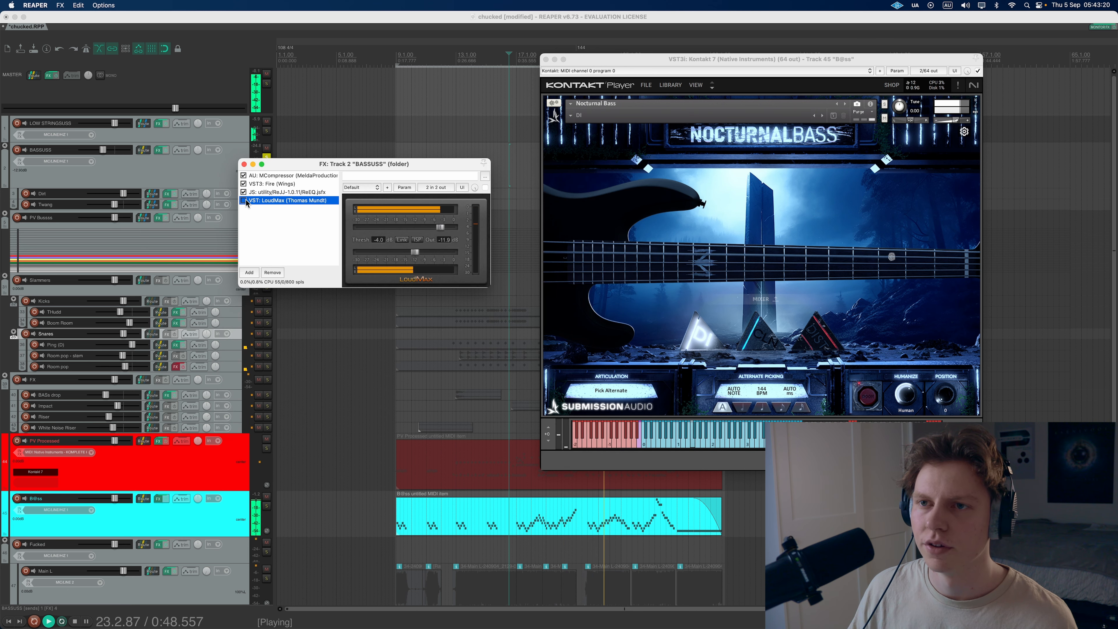
pyautogui.click(485, 187)
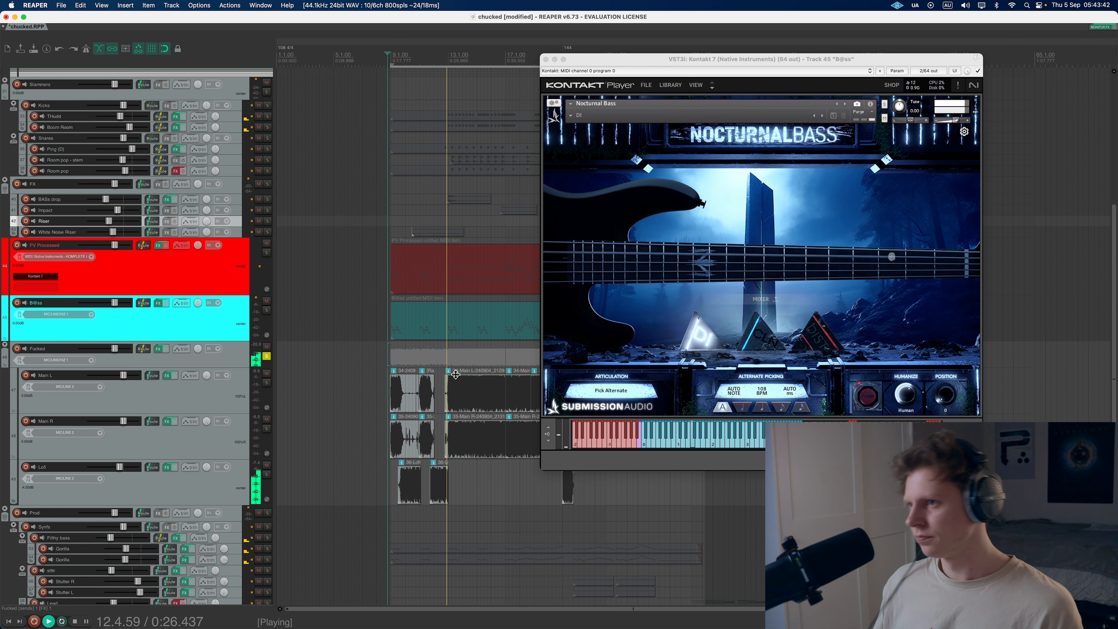
# Step: Close the Nocturnal Bass Kontakt window and stop playback, leaving the guitars in view
pyautogui.click(547, 59)
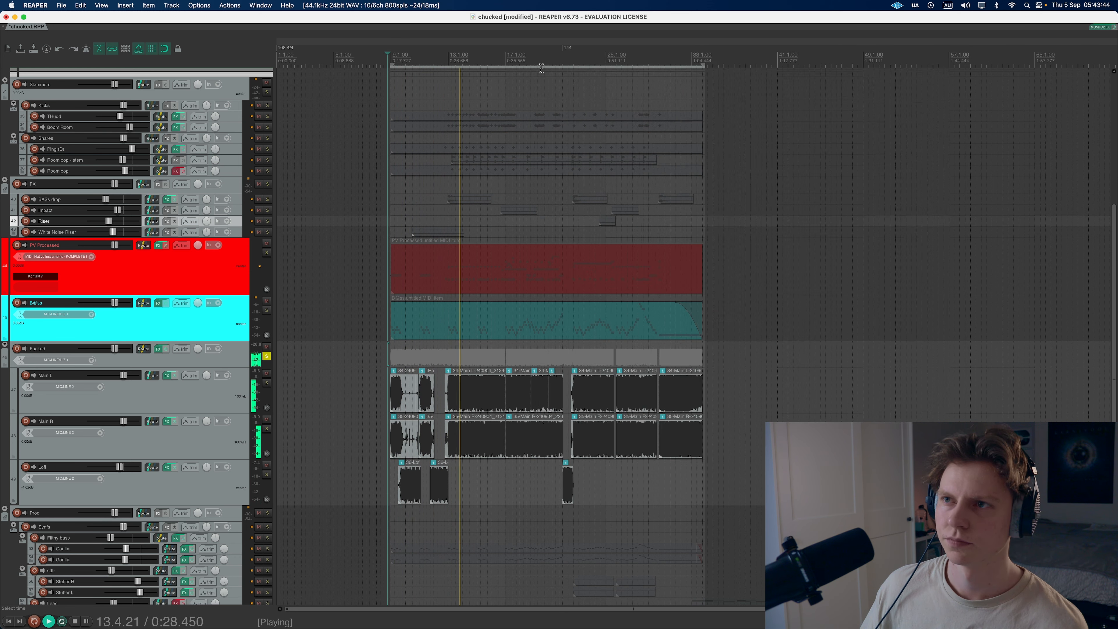
pyautogui.press('space')
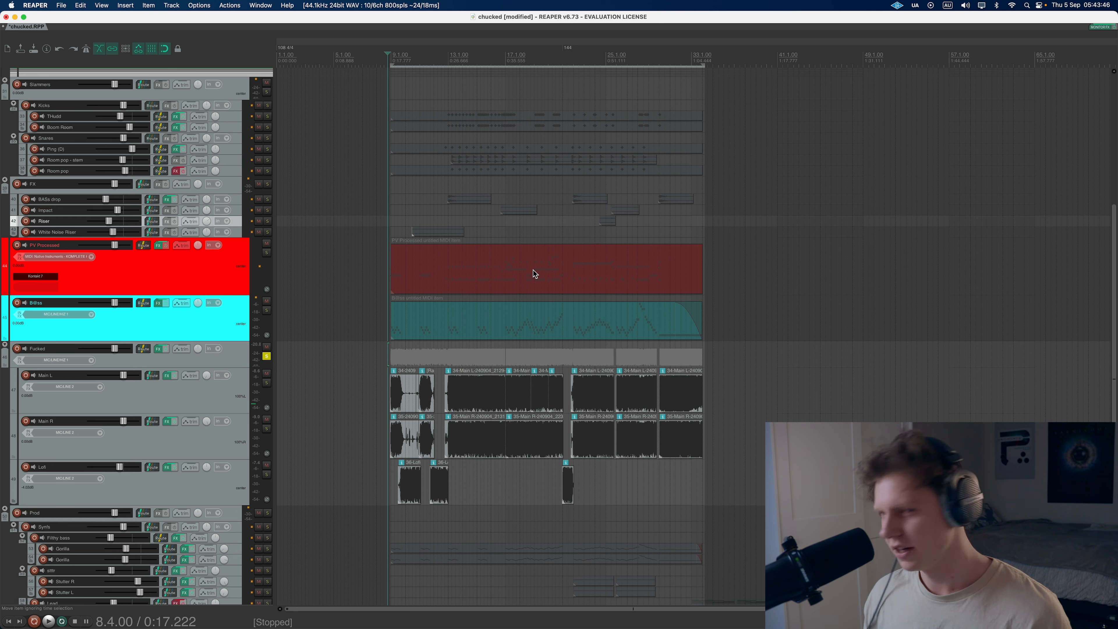
pyautogui.moveTo(546, 289)
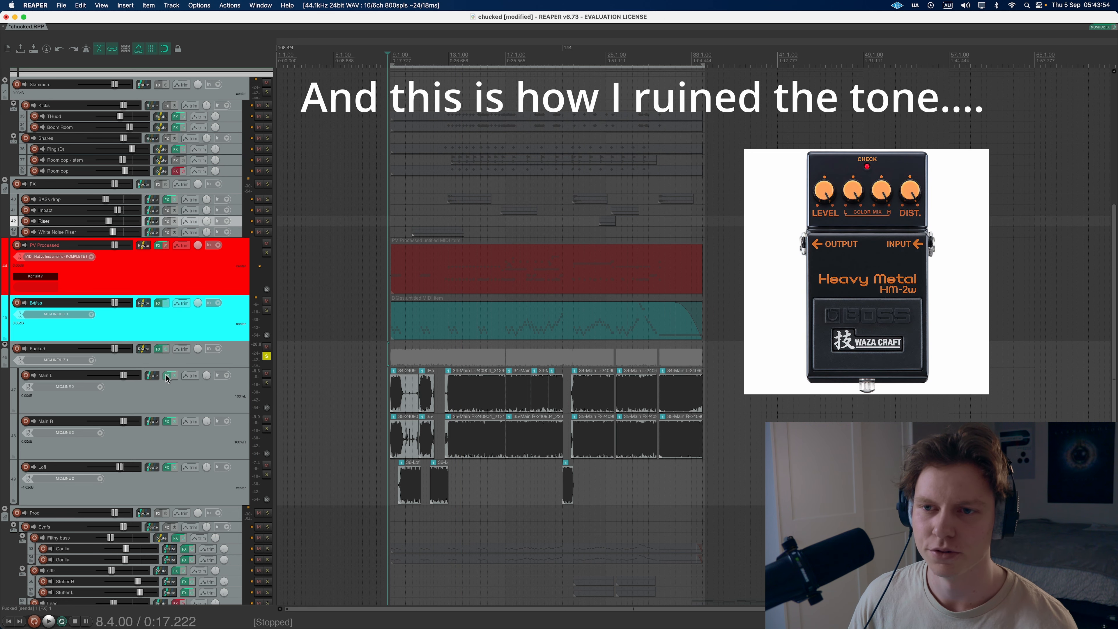
# Step: Inspect the Archetype Nolly X amp in the Main L guitar's FX chain, then close the chain
pyautogui.click(152, 375)
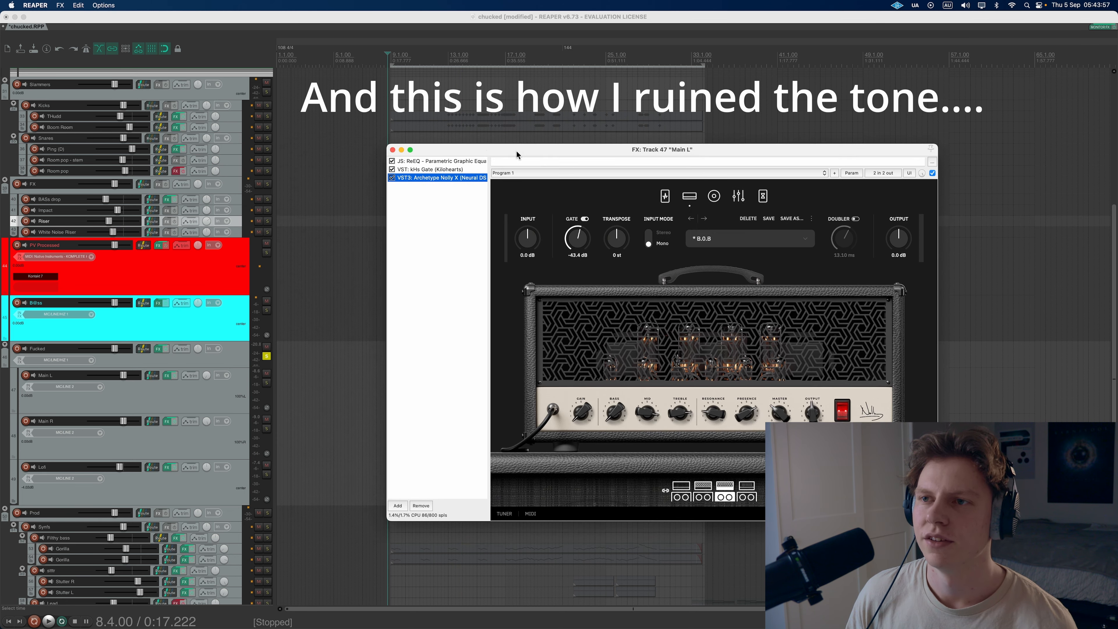
pyautogui.click(438, 169)
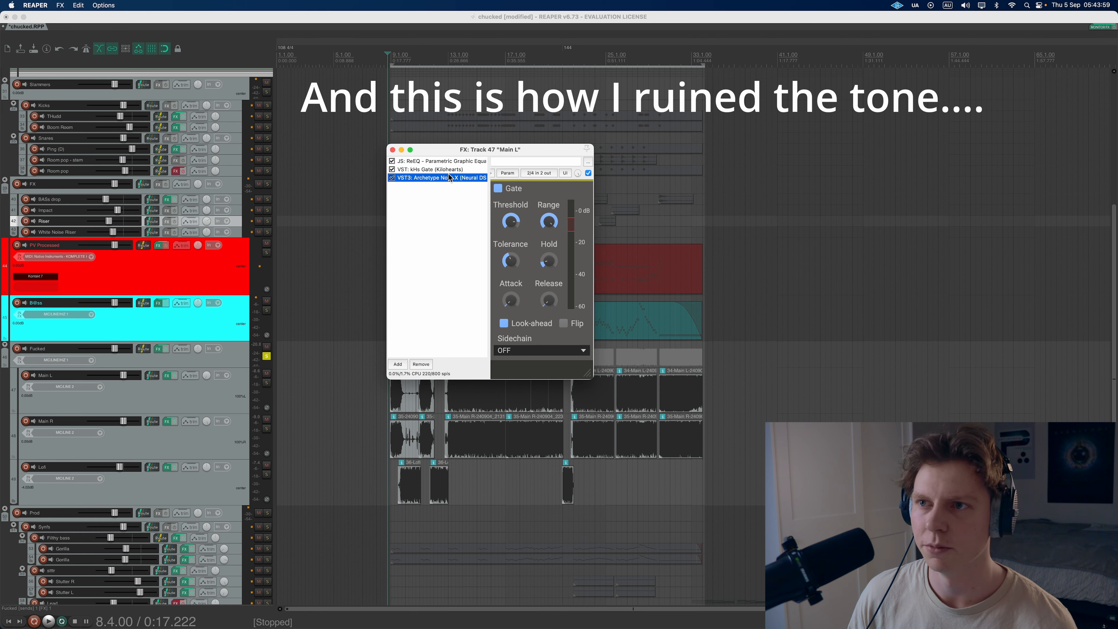
pyautogui.click(431, 169)
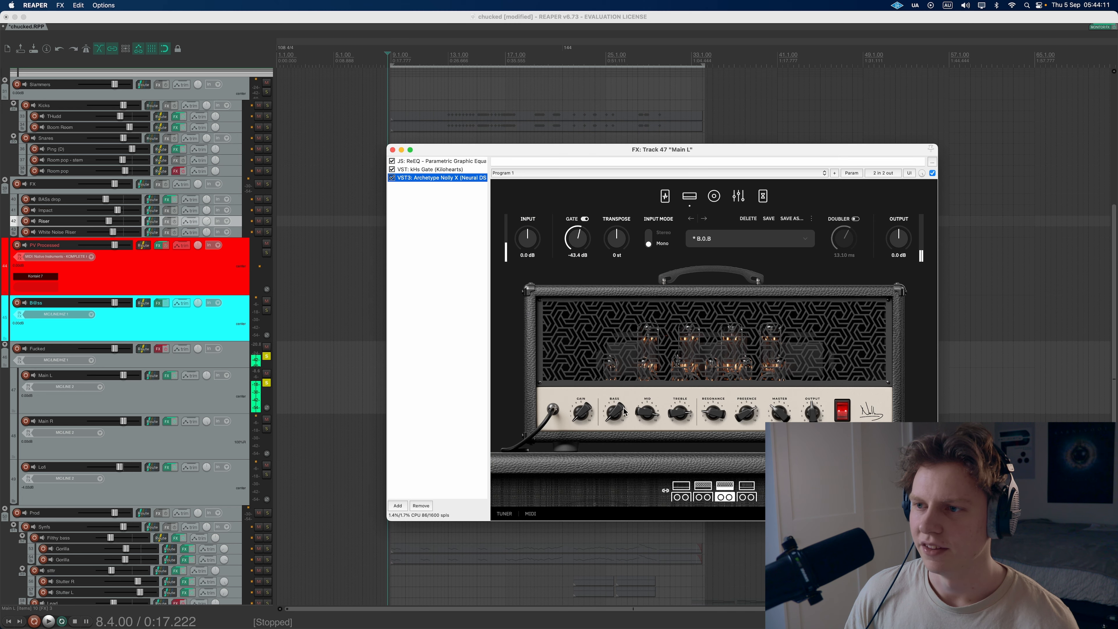
pyautogui.moveTo(610, 420)
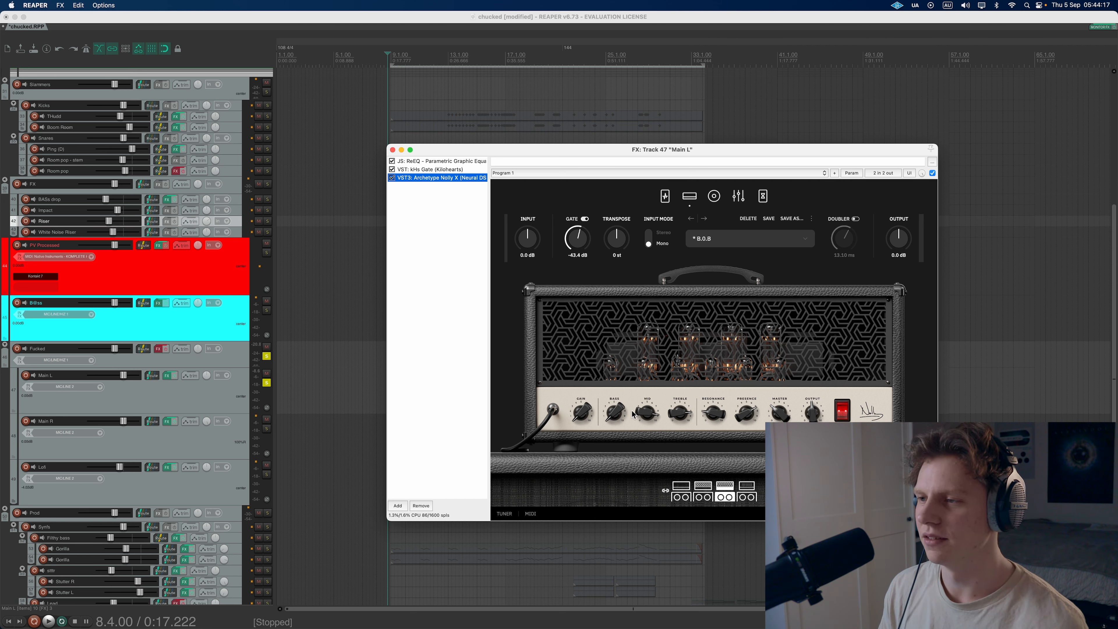
pyautogui.click(48, 622)
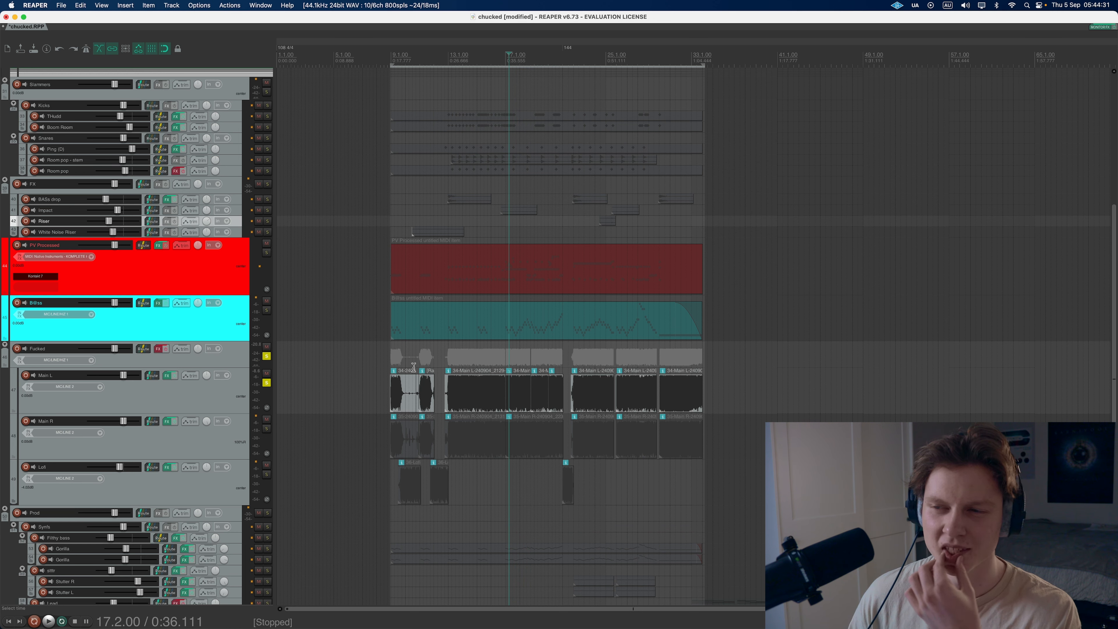
pyautogui.moveTo(263, 382)
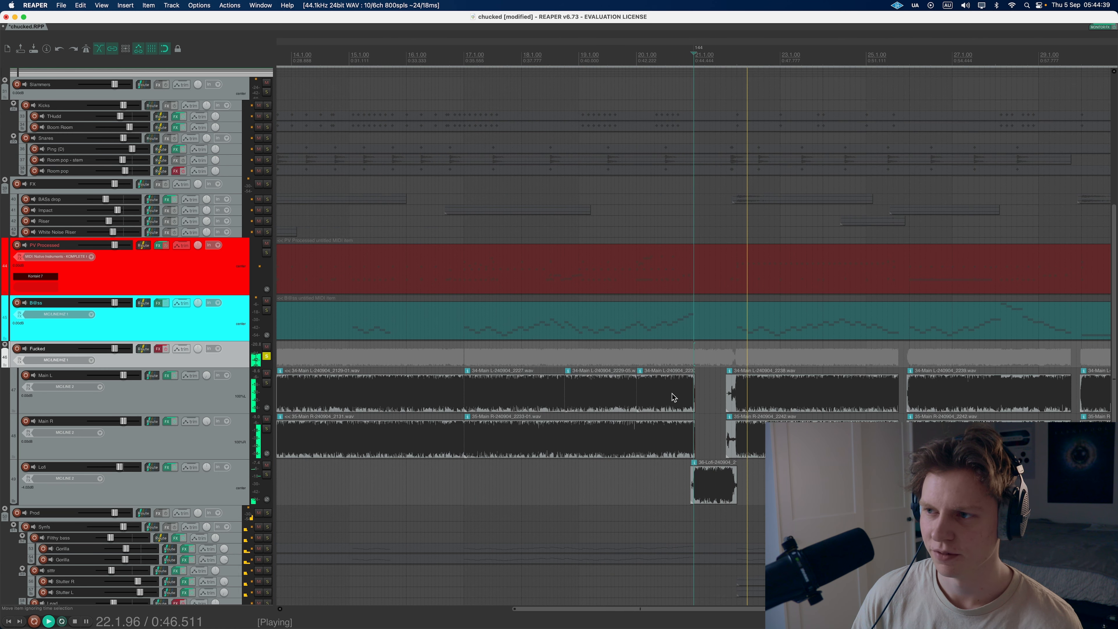
# Step: Stop the guitar audition and move the play cursor back to the song start
pyautogui.press('space')
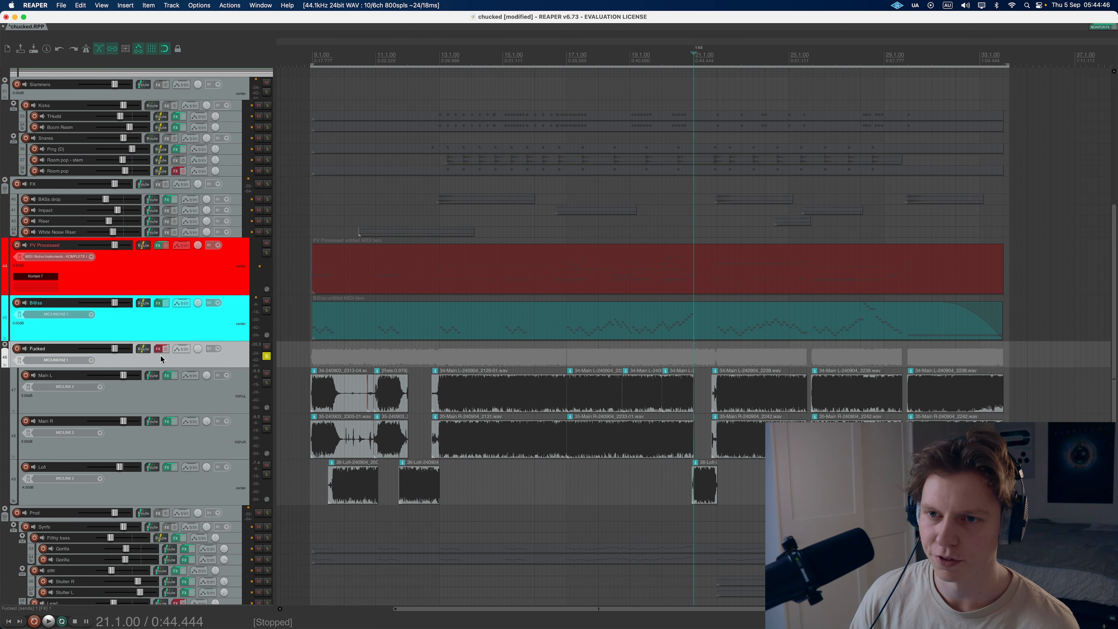
pyautogui.click(308, 353)
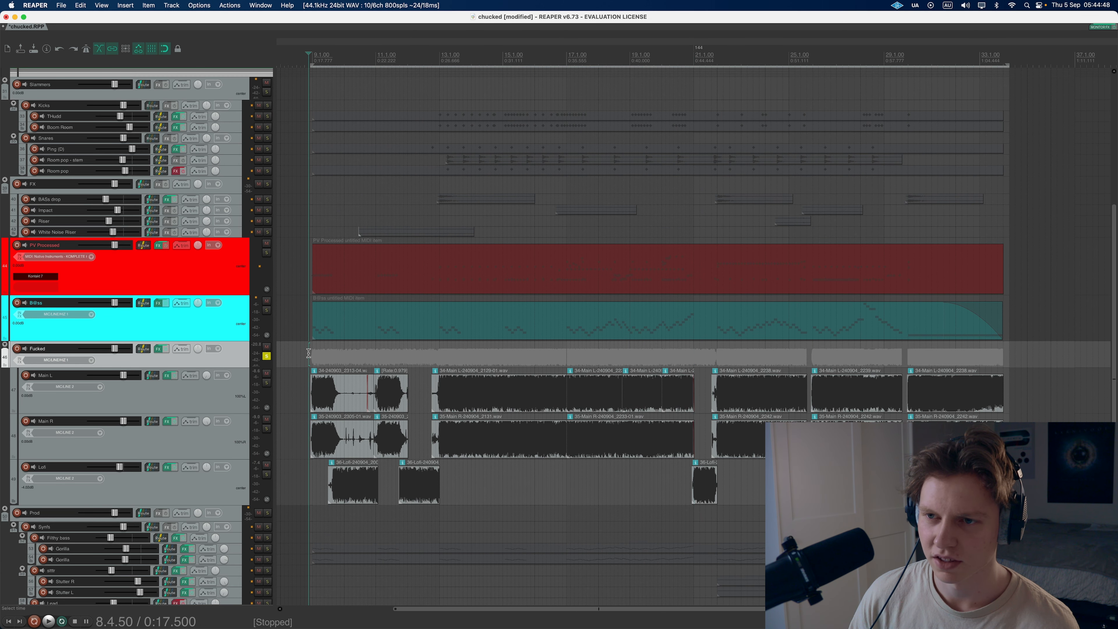
pyautogui.moveTo(160, 349)
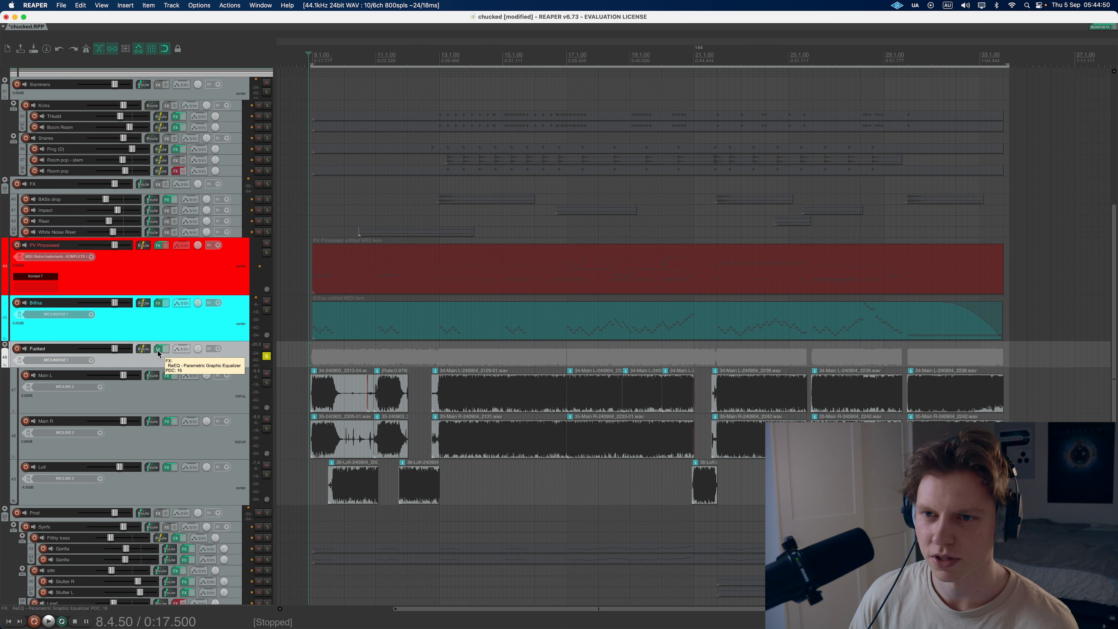
# Step: Check the guitar folder's ReEQ, close it, and solo the Synths folder instead
pyautogui.click(159, 353)
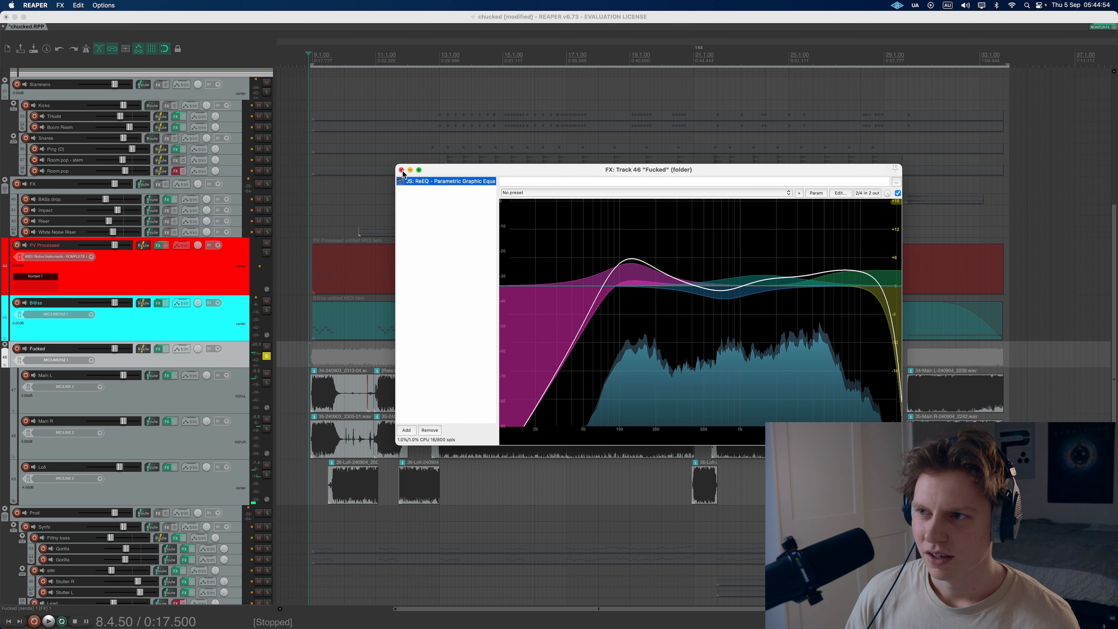
pyautogui.click(401, 170)
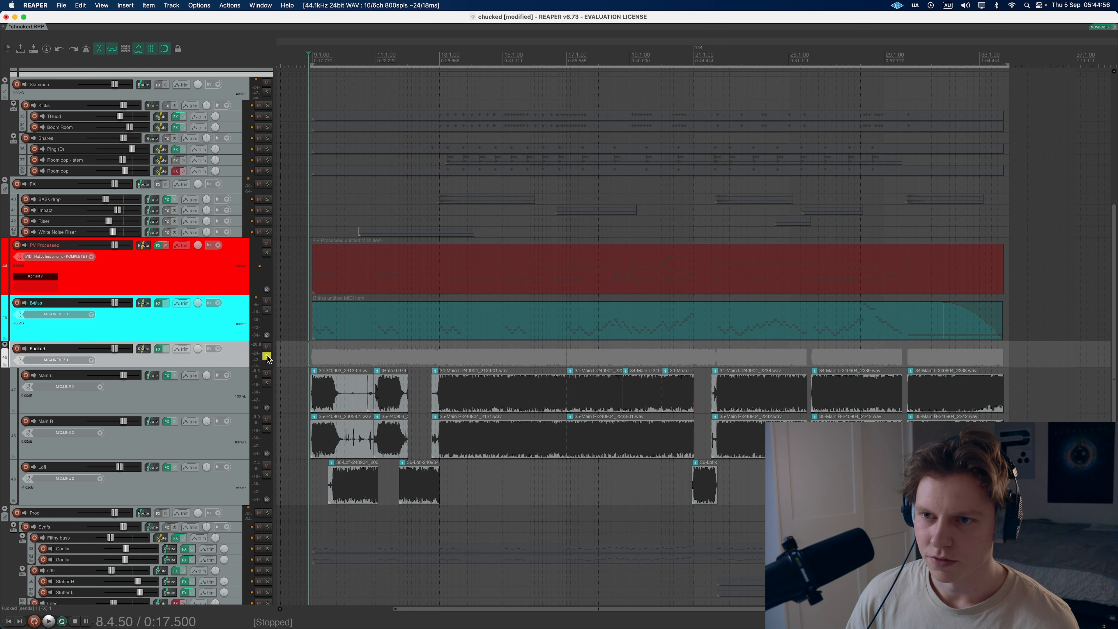
pyautogui.scroll(-3)
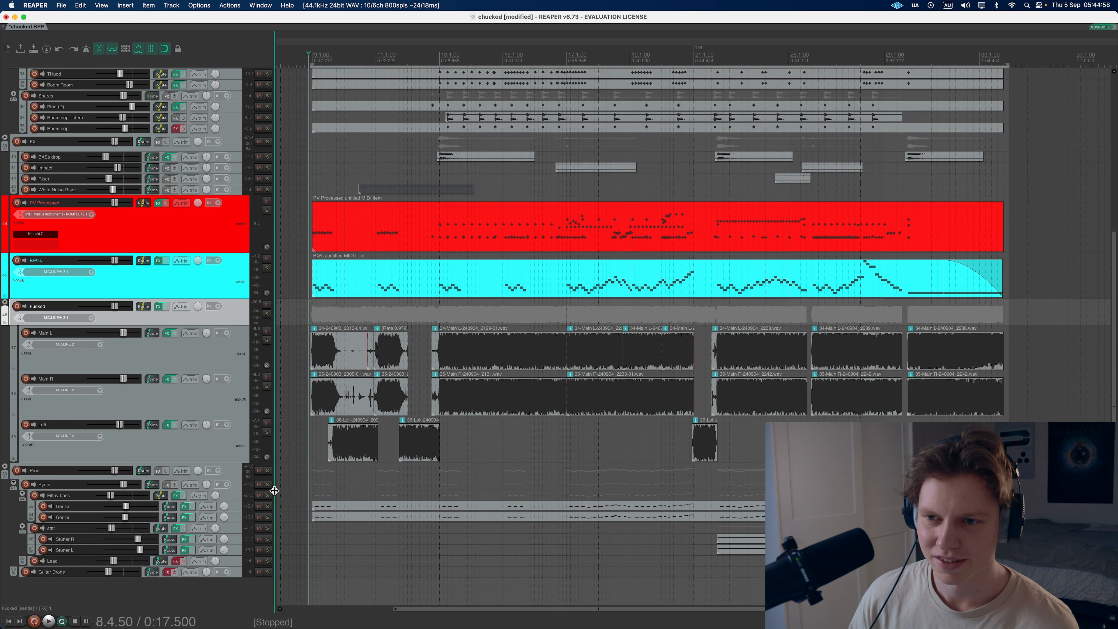
pyautogui.click(48, 622)
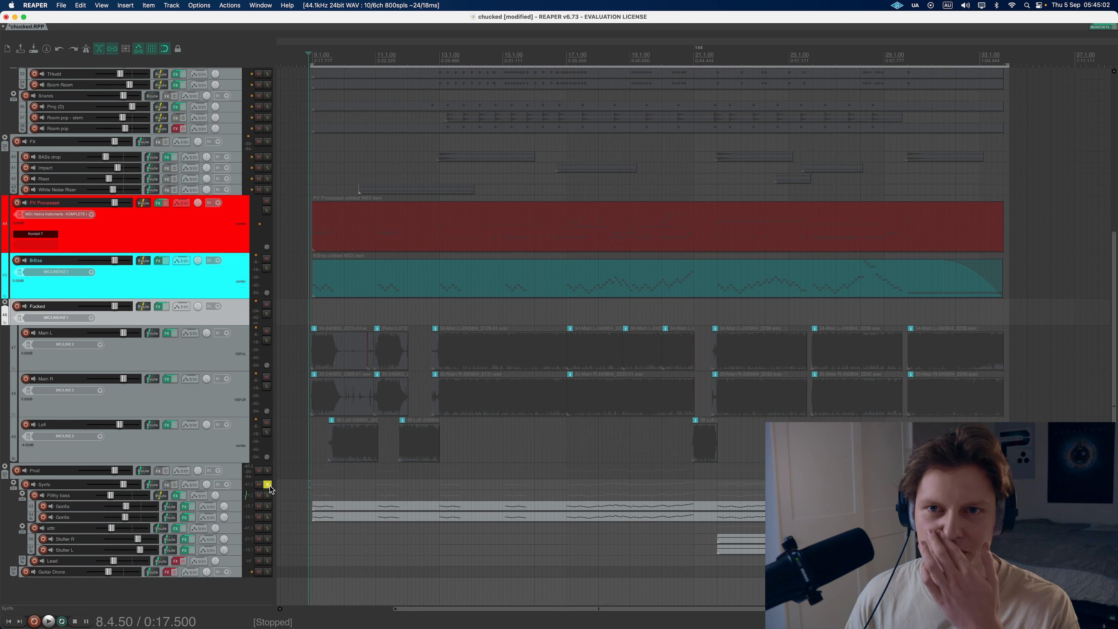
# Step: Scroll through the track list while the mix plays with the low strings bus soloed
pyautogui.scroll(3)
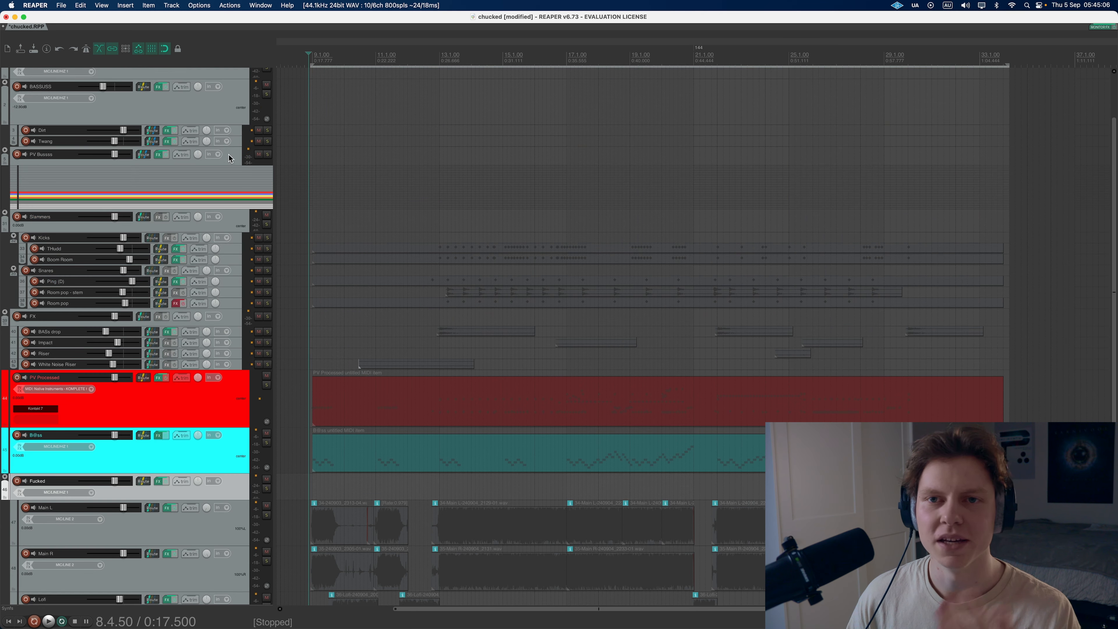
pyautogui.scroll(-3)
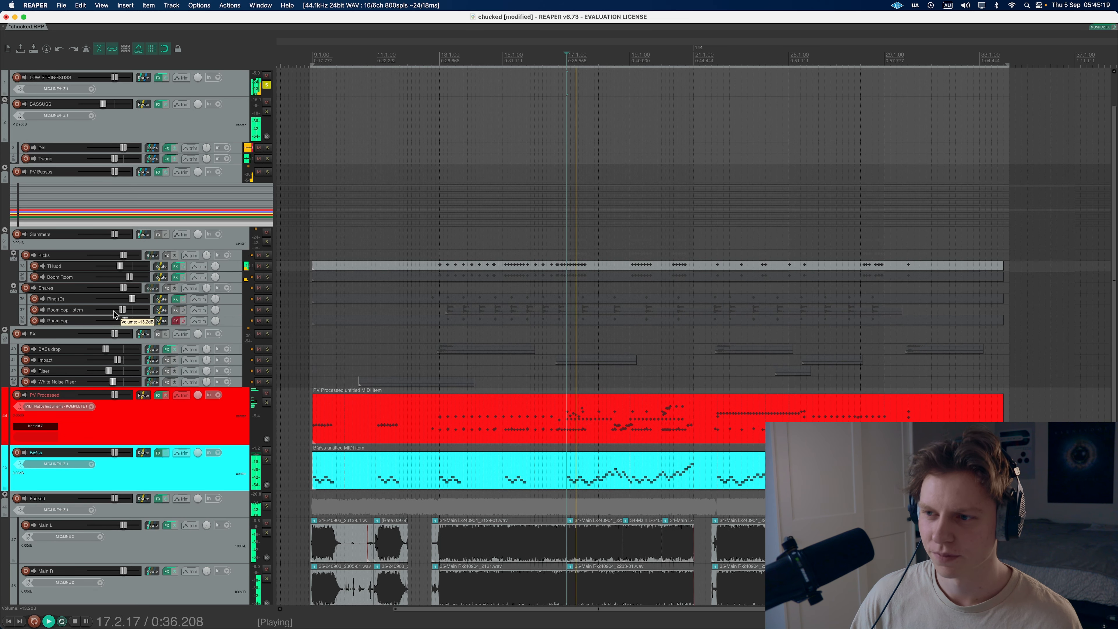
pyautogui.scroll(-3)
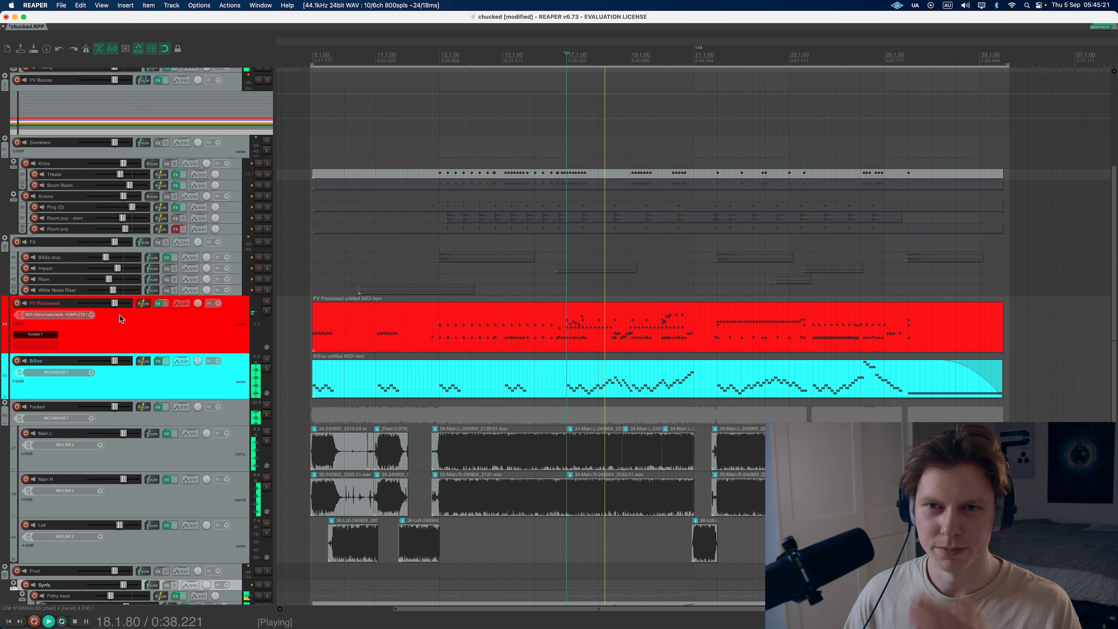
pyautogui.moveTo(143, 303)
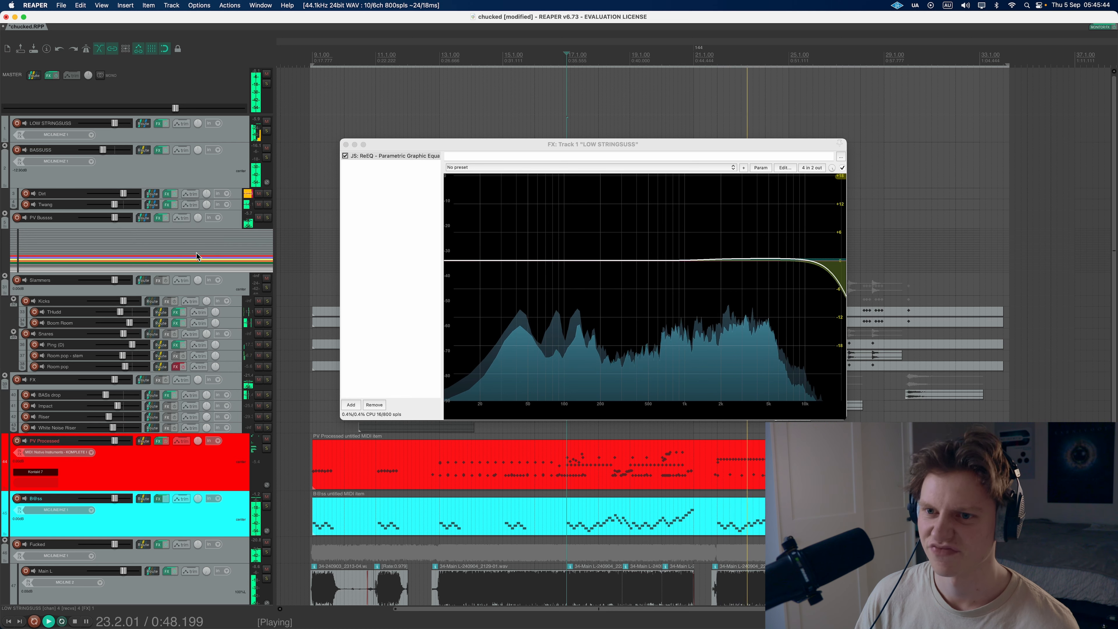
# Step: Review the LOW STRINGSUSS bus high-cut ReEQ from around bar 21, then close it
pyautogui.scroll(-3)
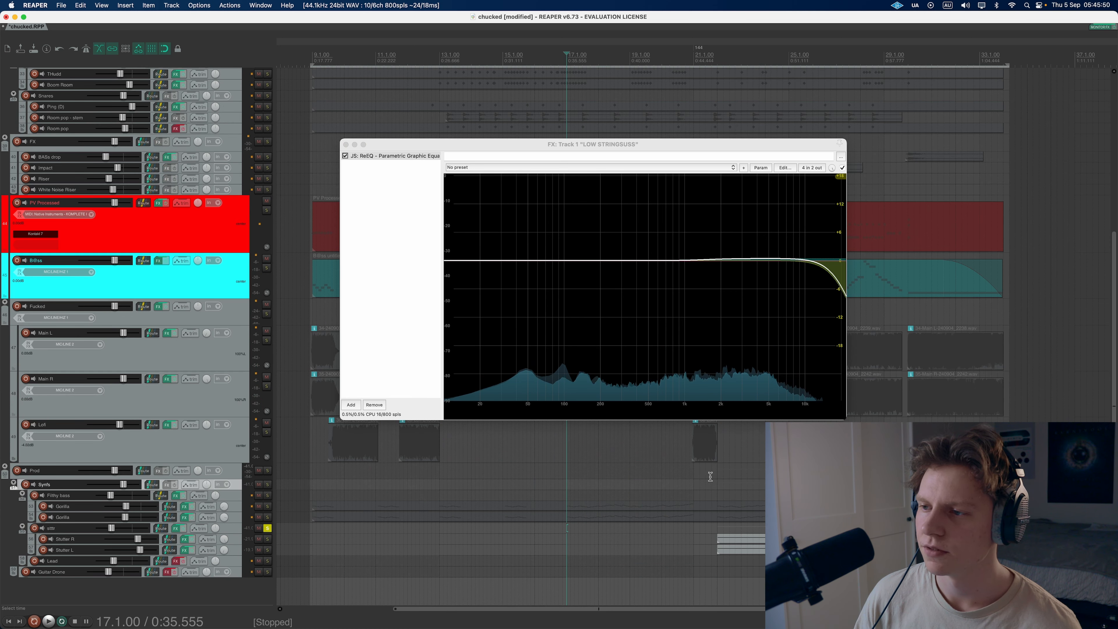
pyautogui.click(48, 621)
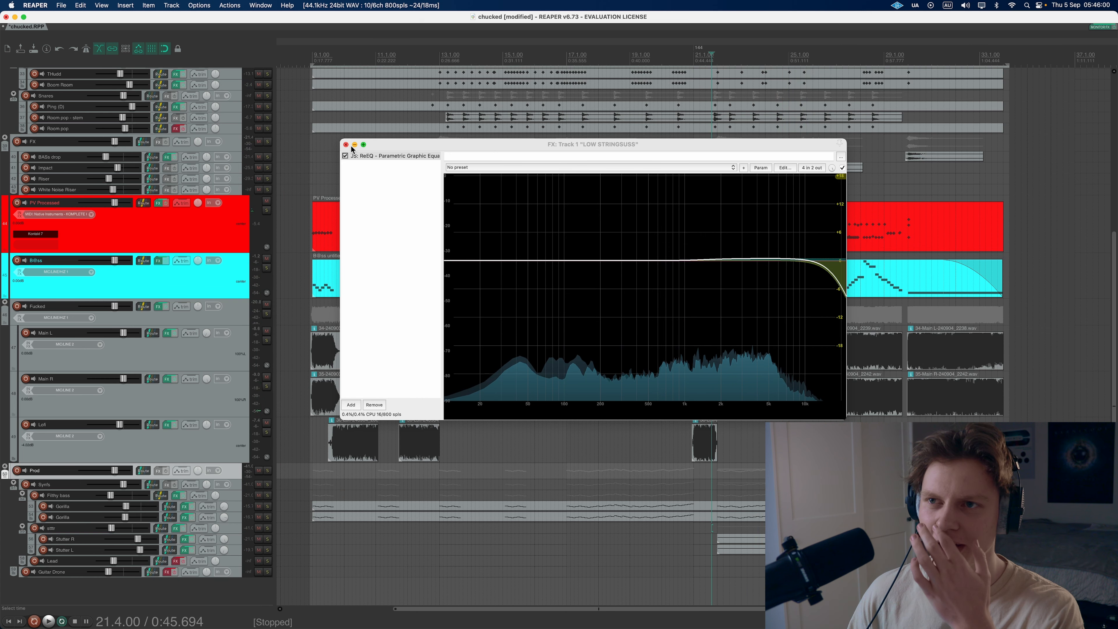
pyautogui.click(346, 145)
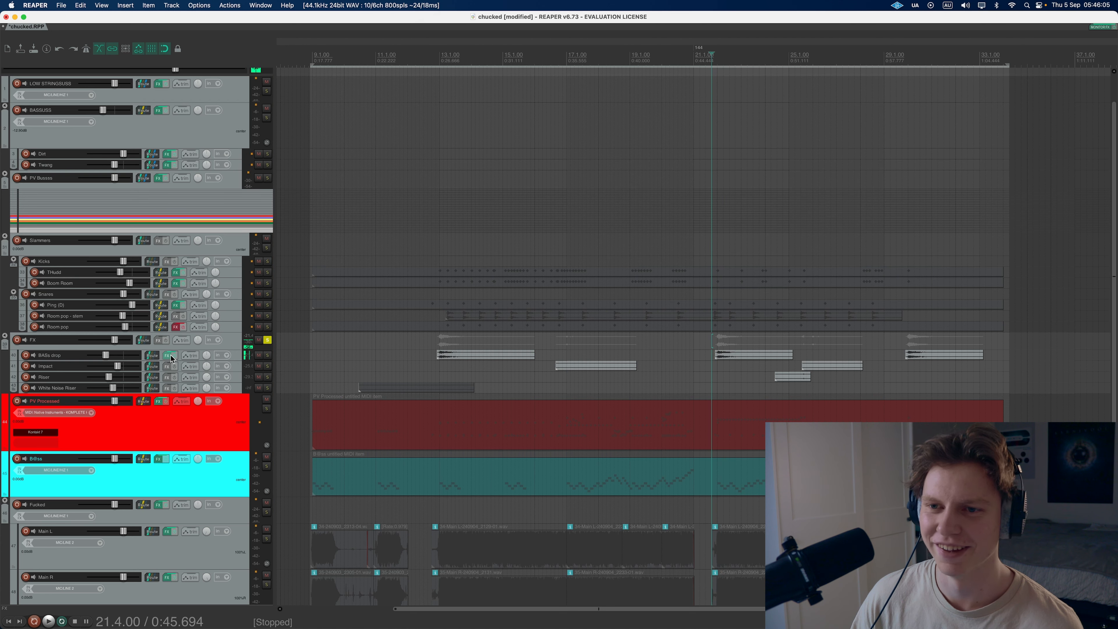
pyautogui.click(161, 355)
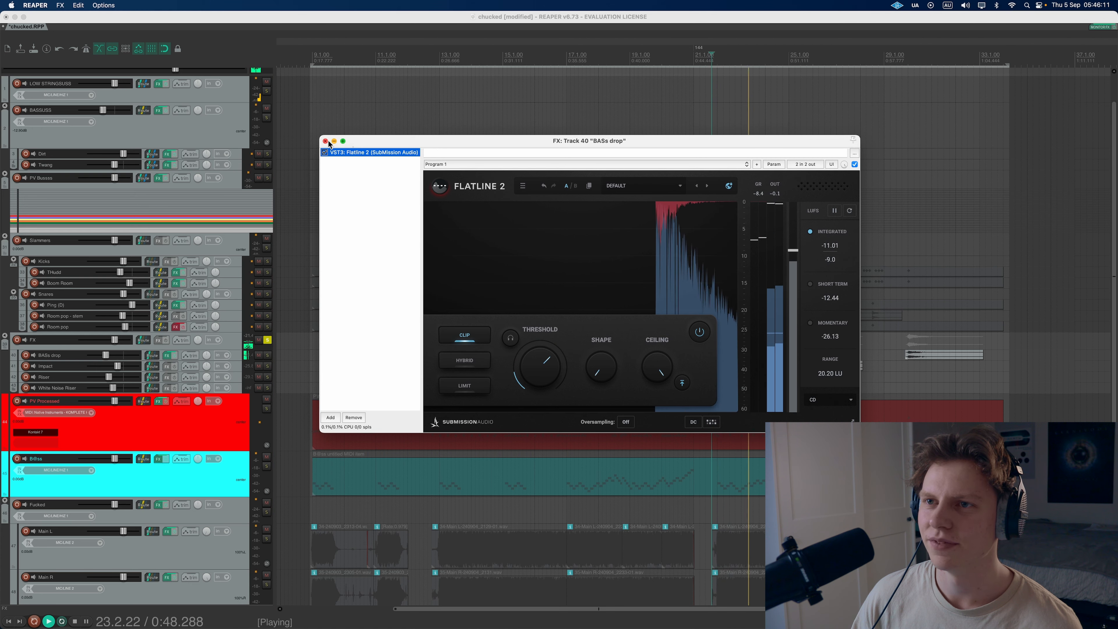
pyautogui.click(325, 141)
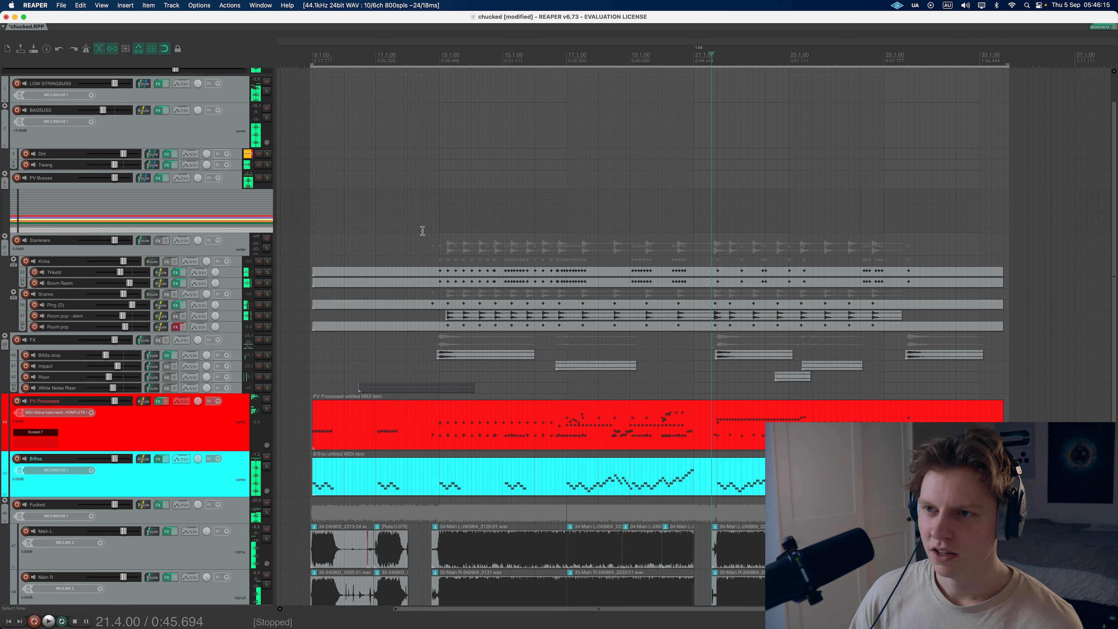
# Step: Position playback near bar 12, clear the solos and play the full mix
pyautogui.click(422, 56)
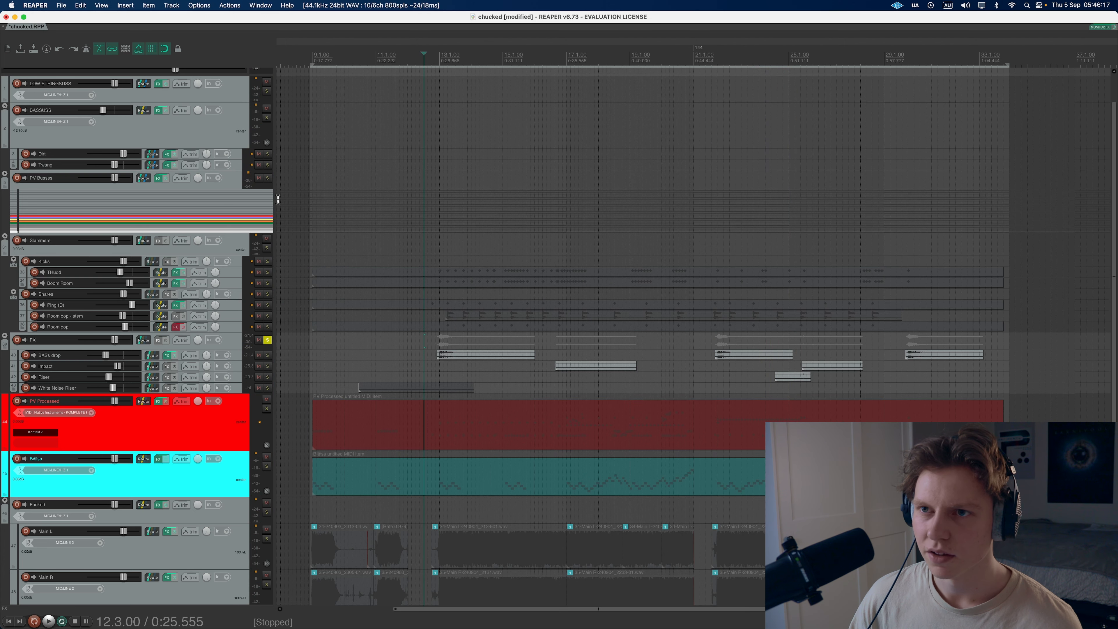
pyautogui.click(48, 622)
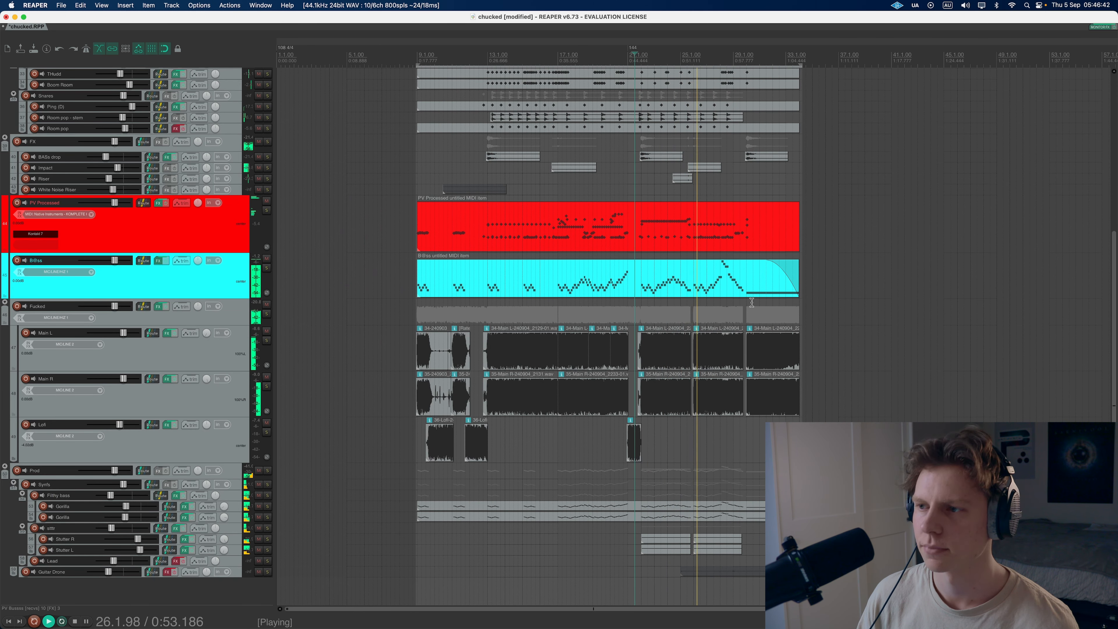
pyautogui.scroll(3)
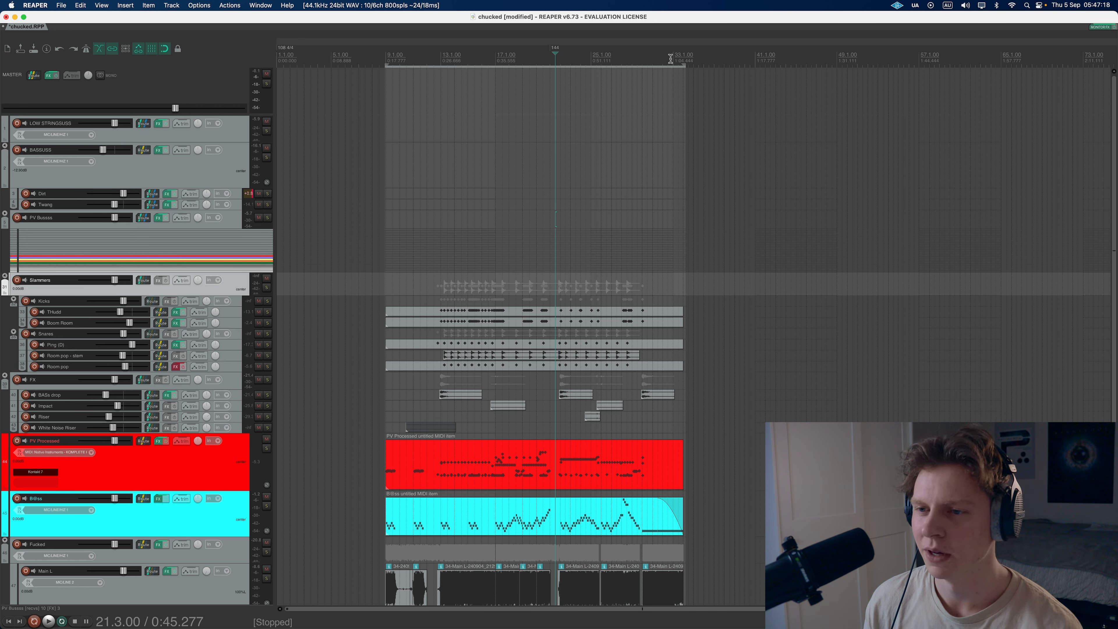
pyautogui.moveTo(679, 10)
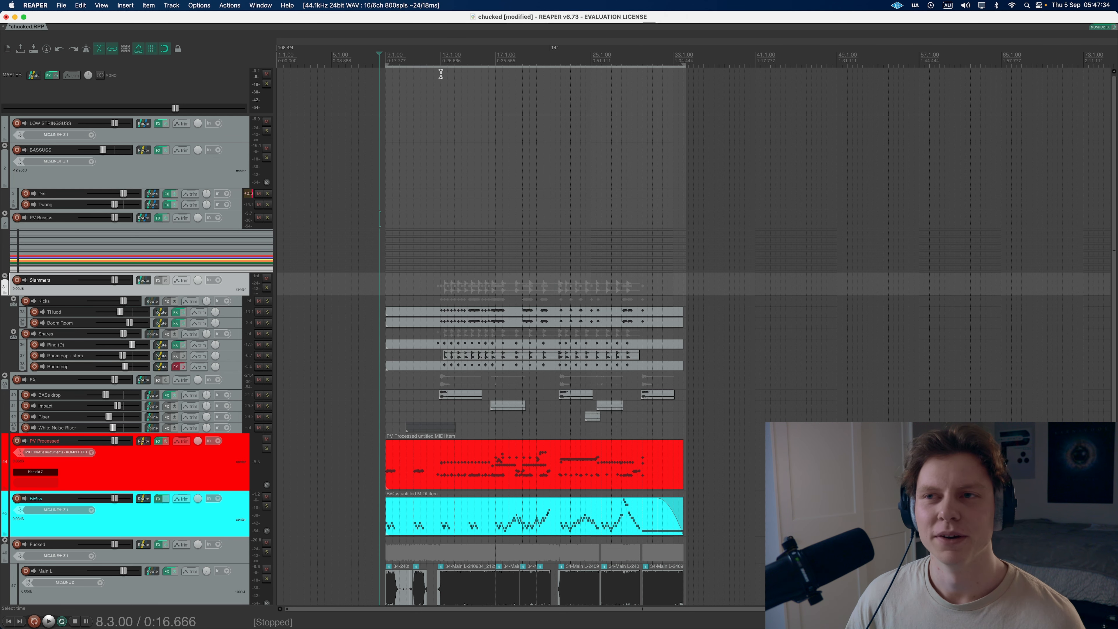
pyautogui.moveTo(537, 47)
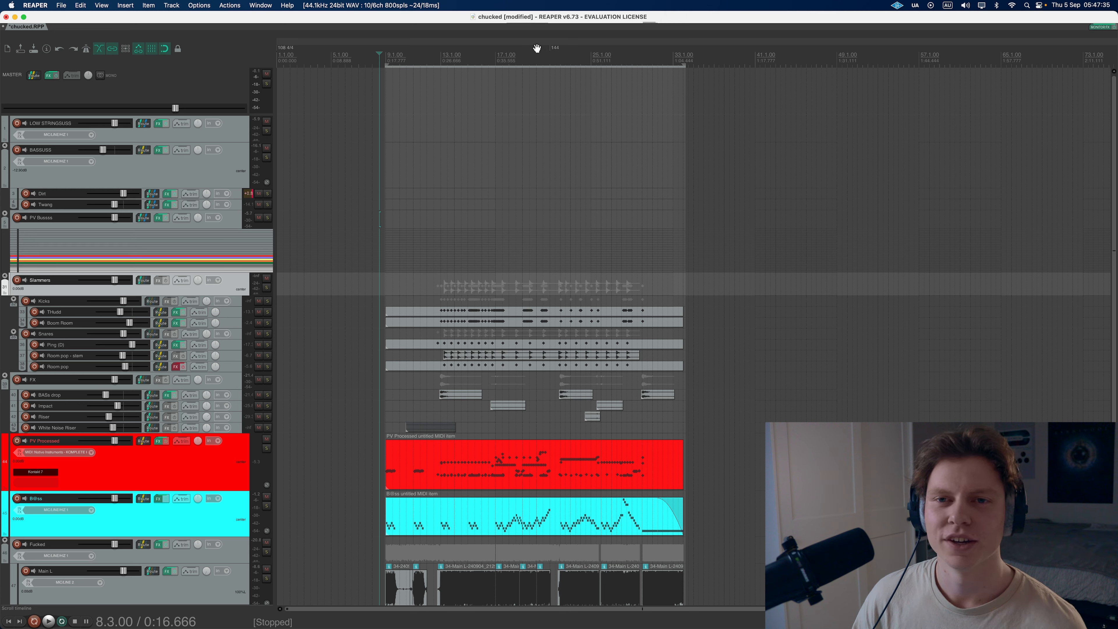
pyautogui.click(537, 55)
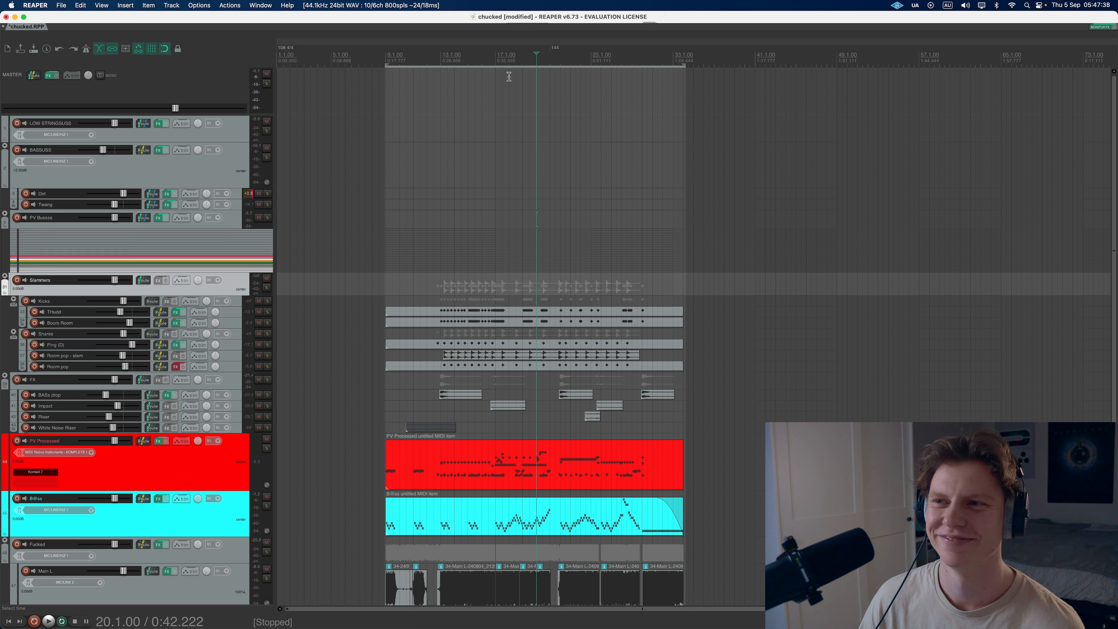